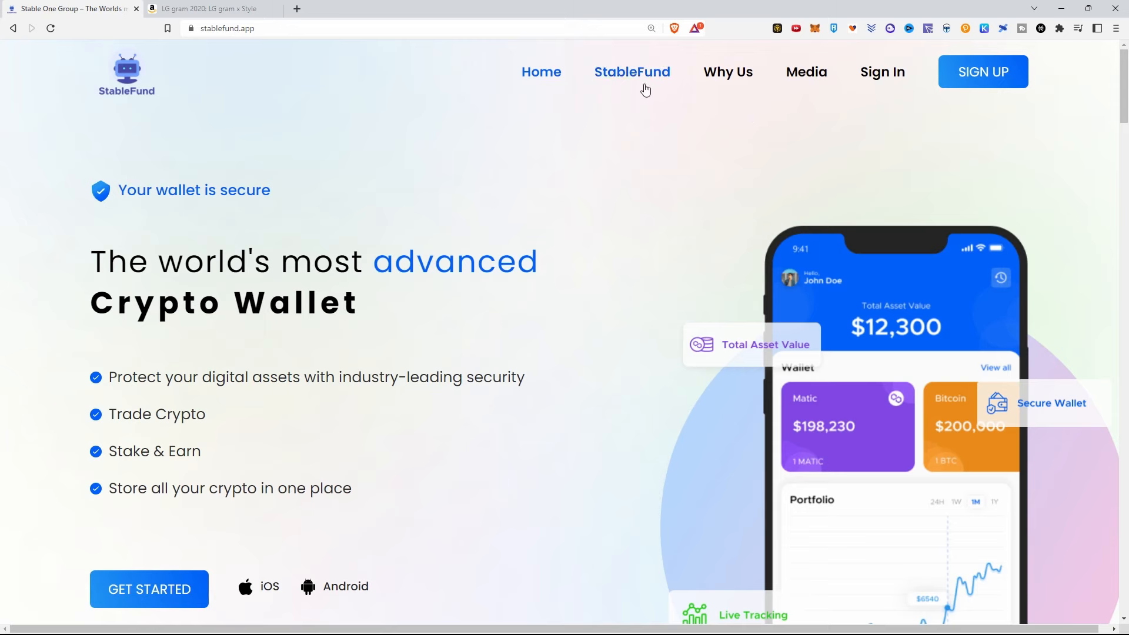
{"action": "mouse_move", "coordinate": [597, 93]}
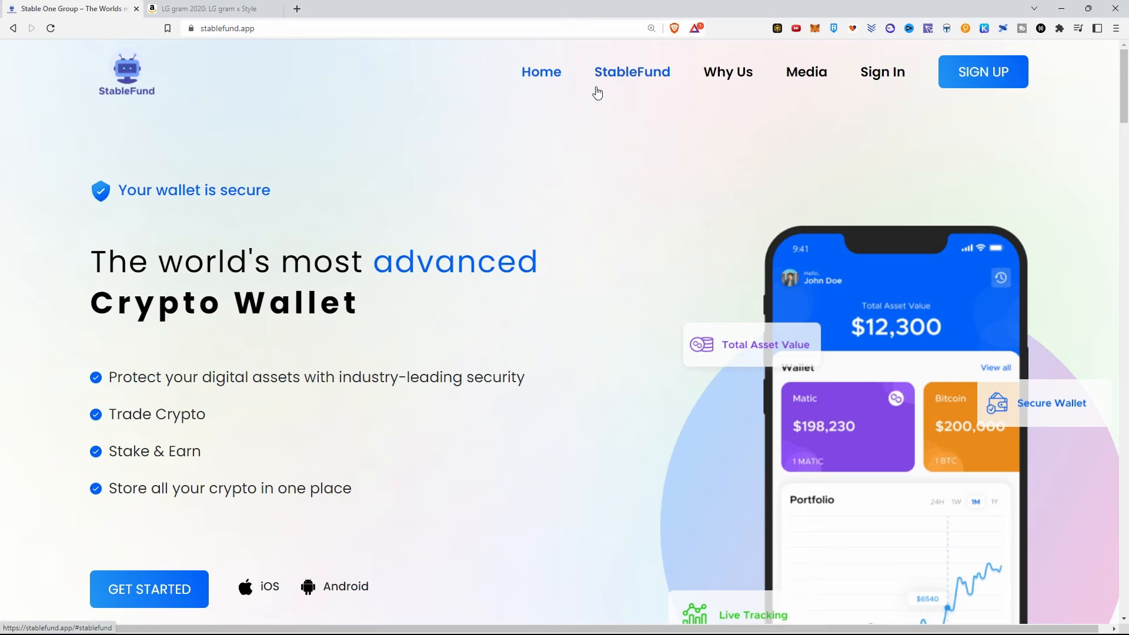
Scroll the StableFund homepage to the '1.5% rewards daily' and Maximum Profit trading-bot claims
{"action": "scroll", "scroll_direction": "down", "scroll_amount": 3}
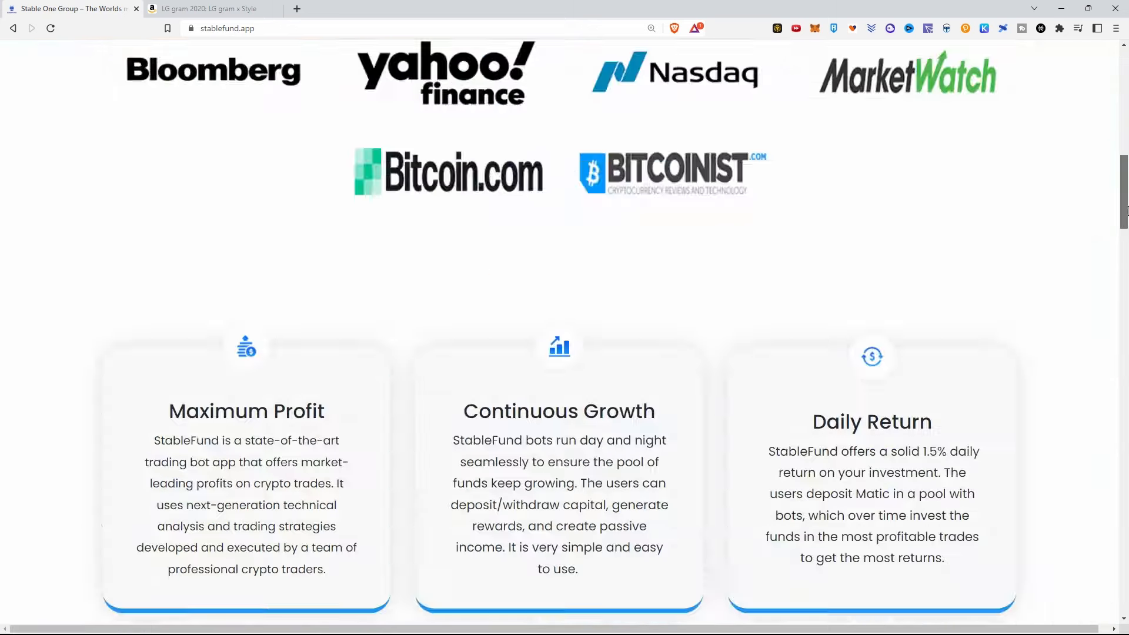
{"action": "scroll", "scroll_direction": "down", "scroll_amount": 3}
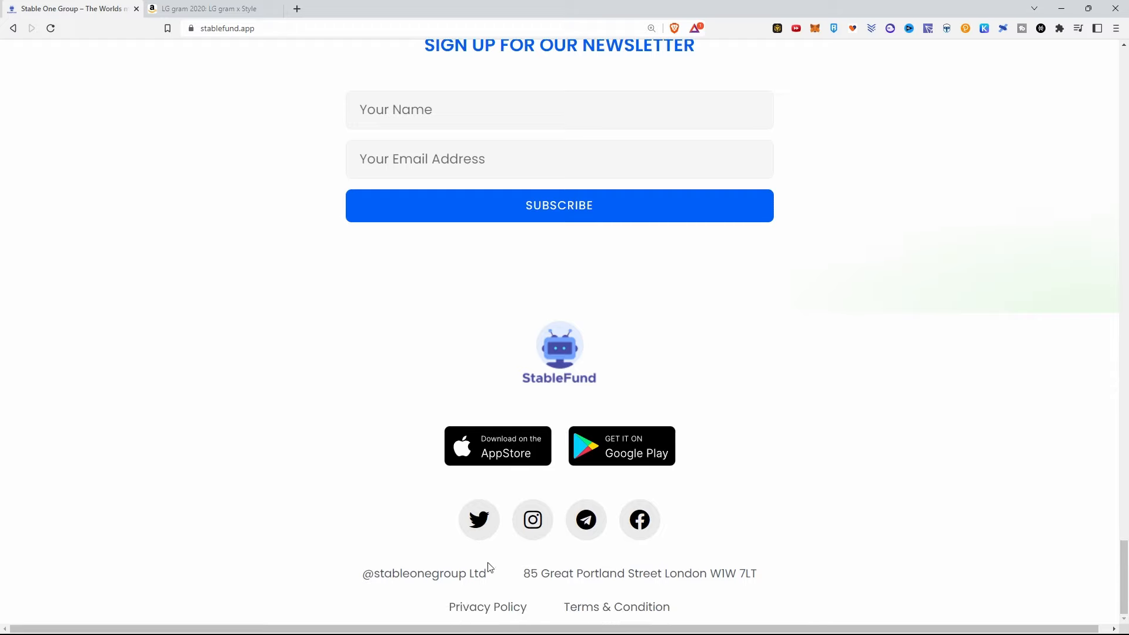
{"action": "mouse_move", "coordinate": [635, 606]}
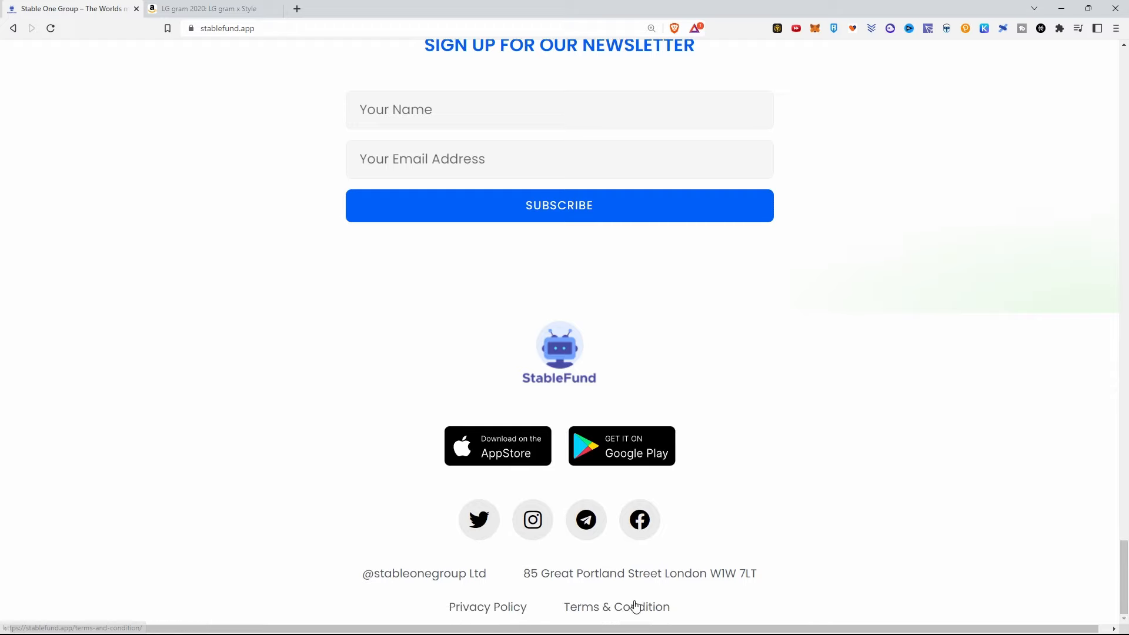
{"action": "mouse_move", "coordinate": [757, 509]}
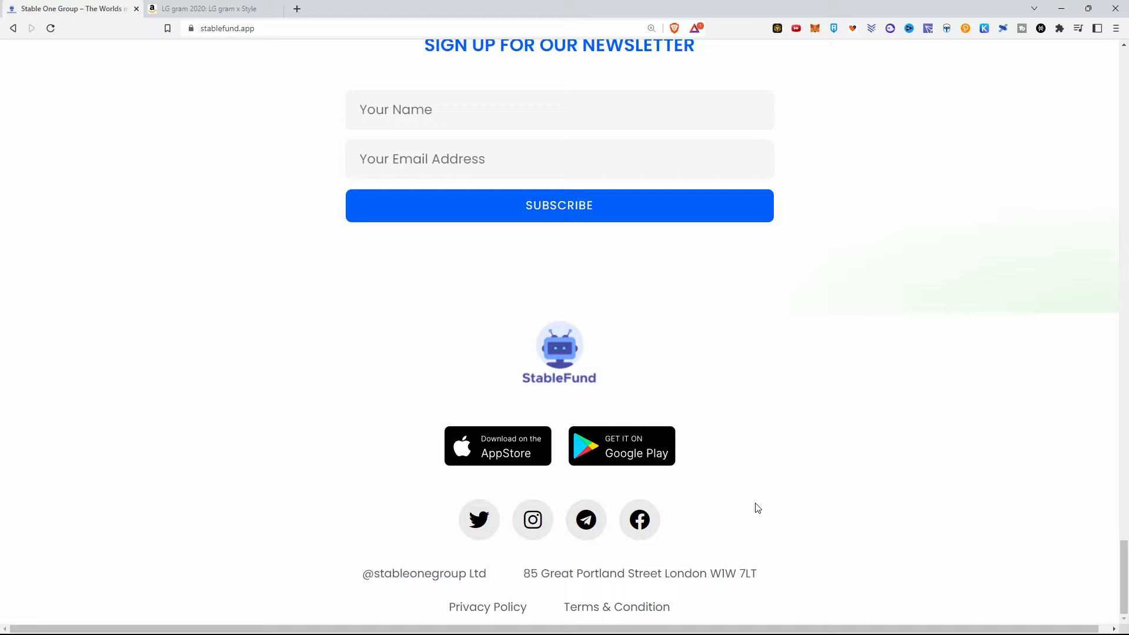
{"action": "mouse_move", "coordinate": [532, 520]}
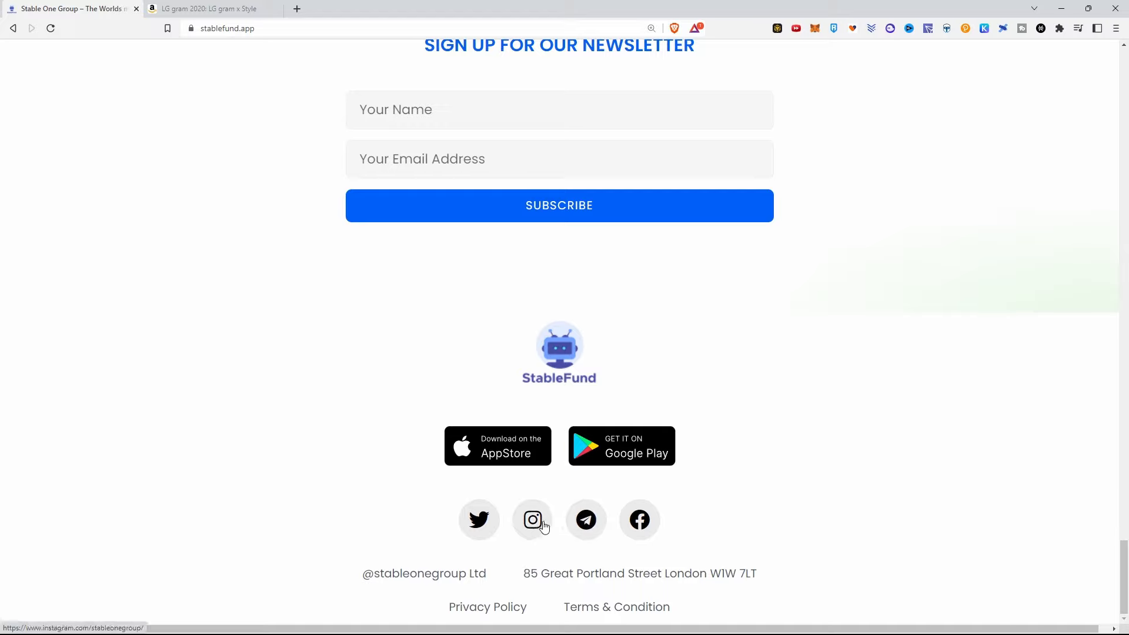
{"action": "mouse_move", "coordinate": [639, 520]}
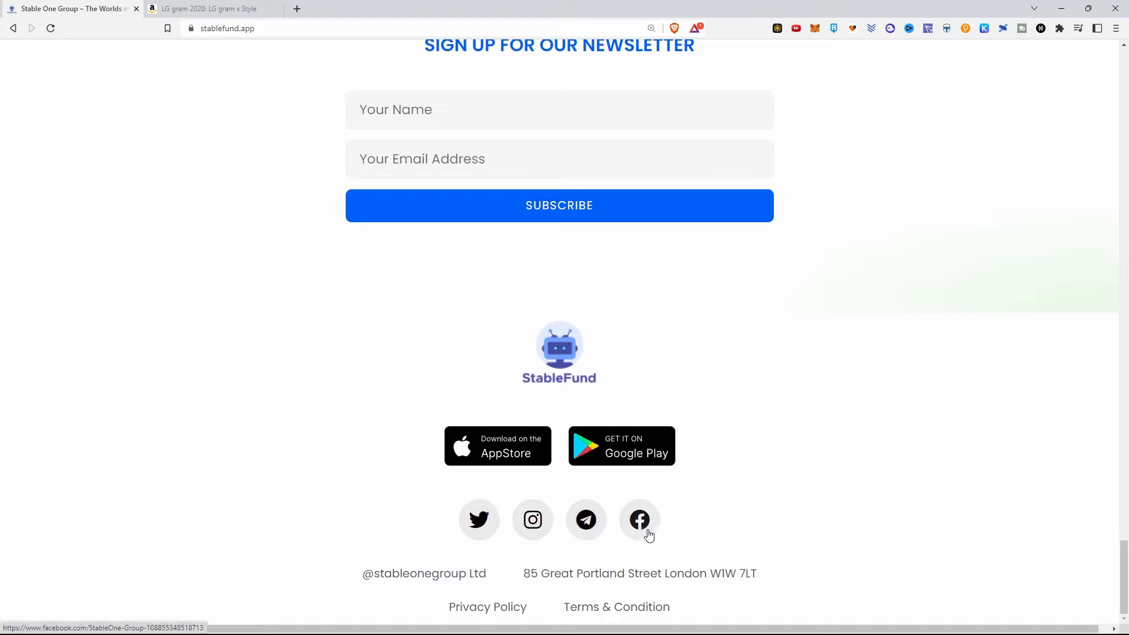
{"action": "scroll", "scroll_direction": "up", "scroll_amount": 3}
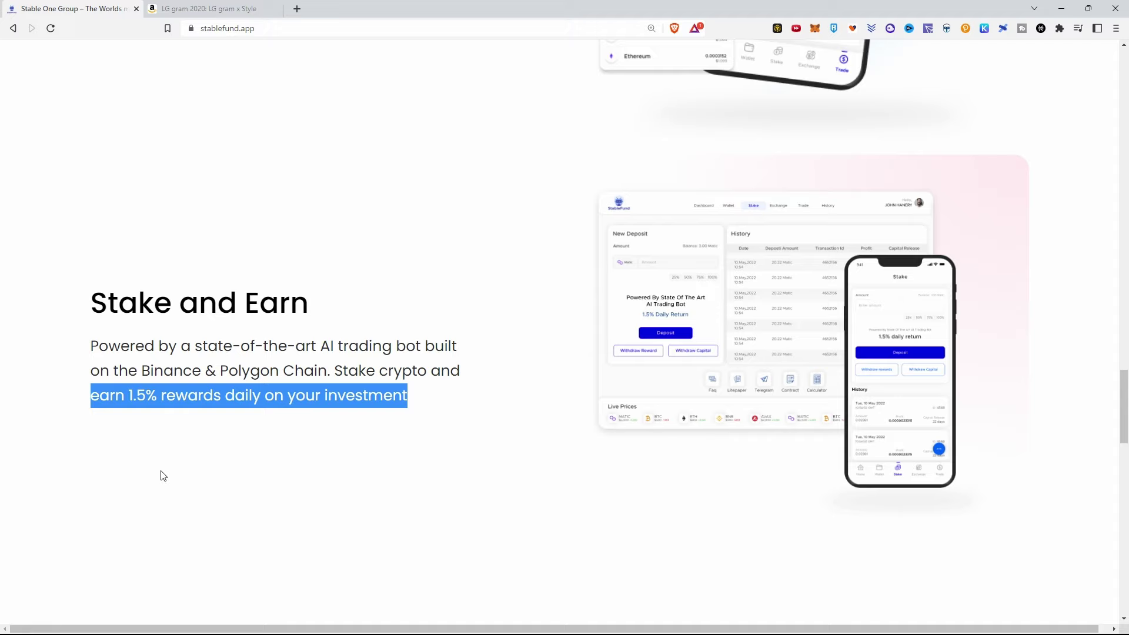
{"action": "scroll", "scroll_direction": "down", "scroll_amount": 3}
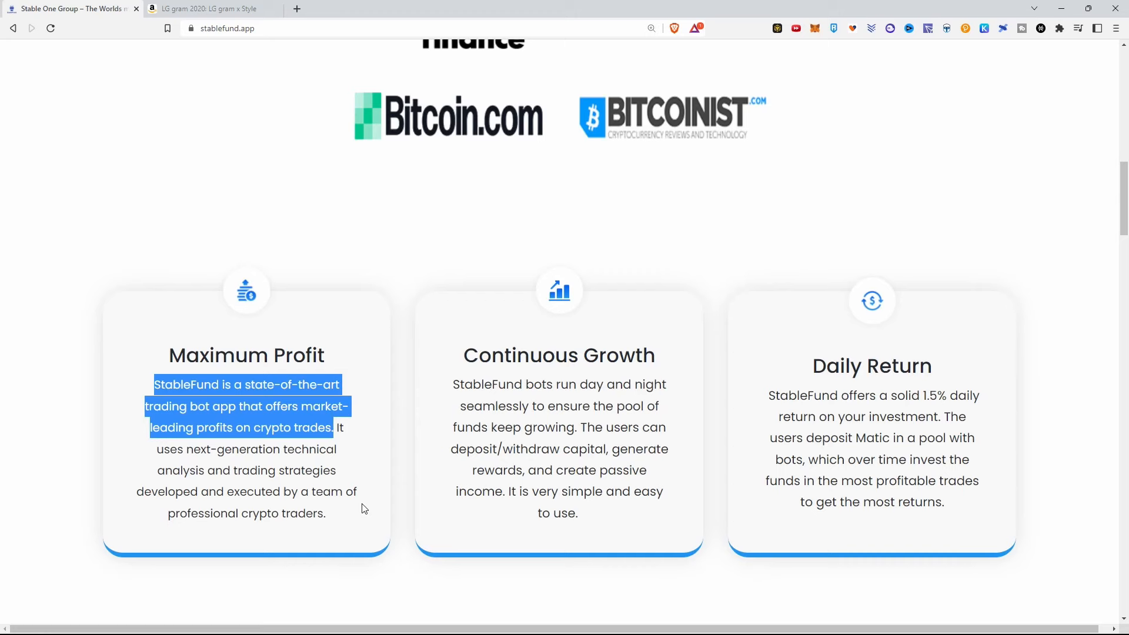
Open the 'As Featured In' articles in new tabs and review the Nasdaq, MarketWatch and Bitcoin.com copies
{"action": "right_click", "coordinate": [408, 394]}
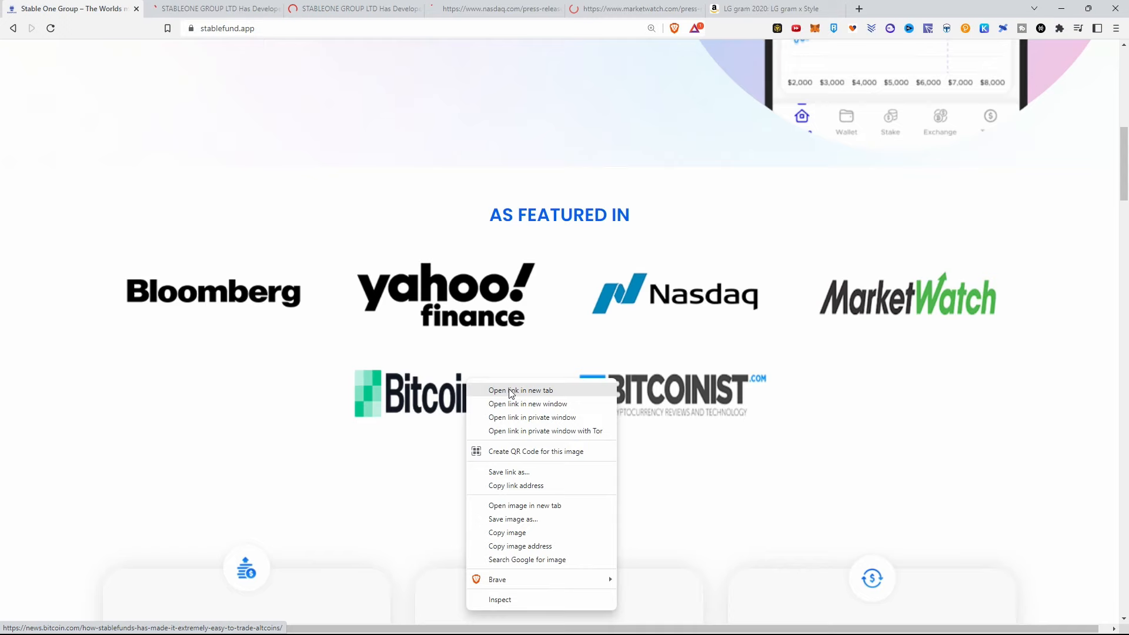
{"action": "left_click", "coordinate": [521, 391]}
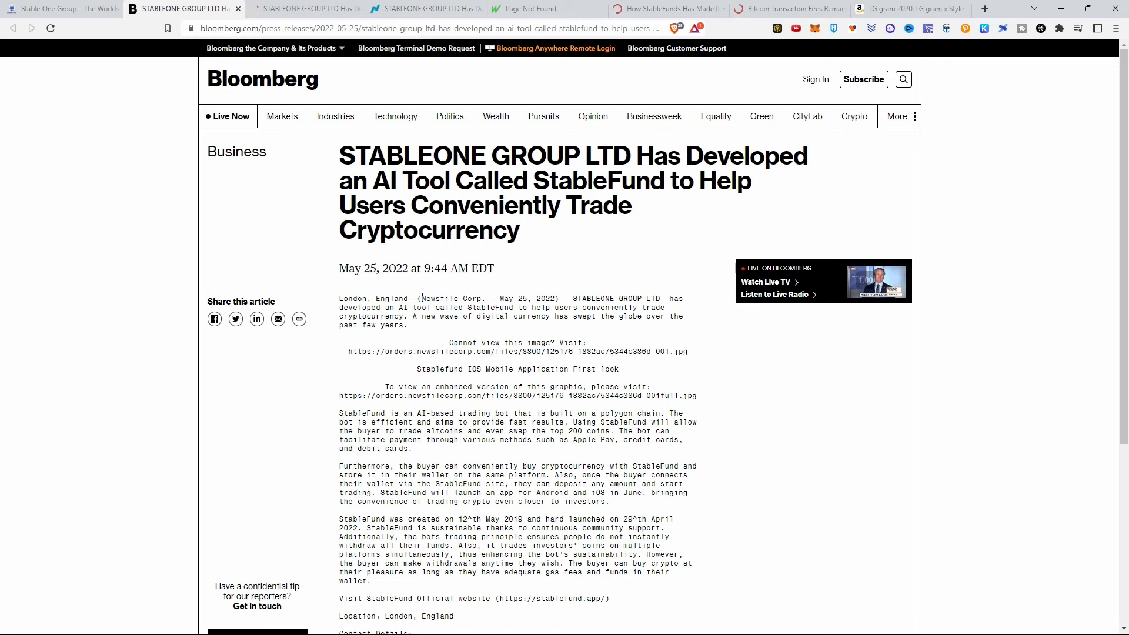
{"action": "left_click", "coordinate": [426, 8]}
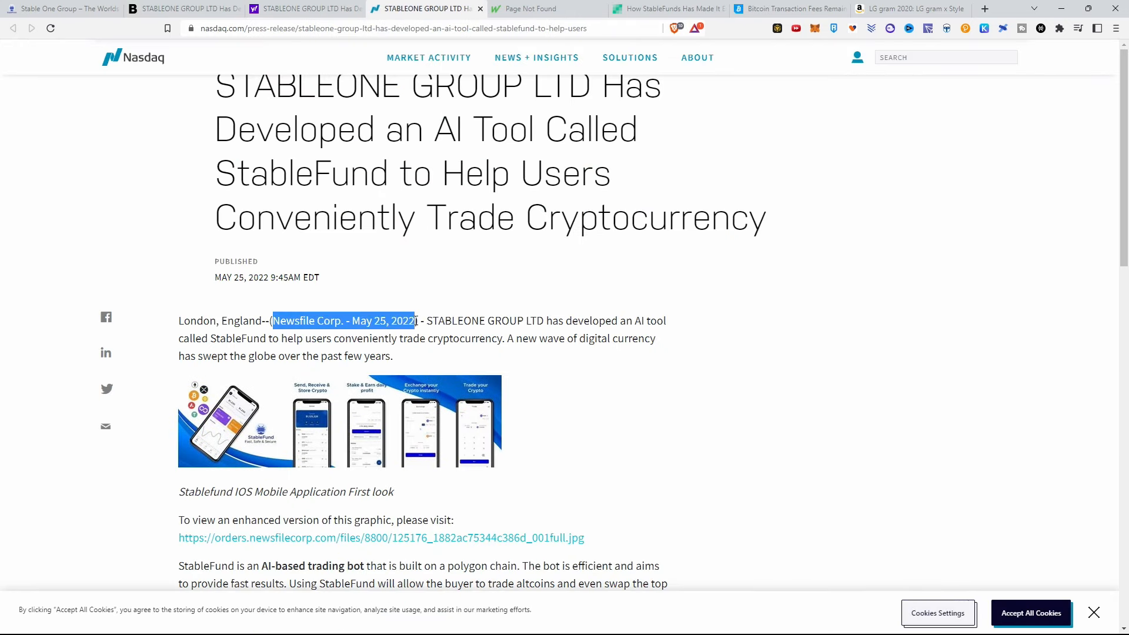
{"action": "left_click", "coordinate": [548, 9]}
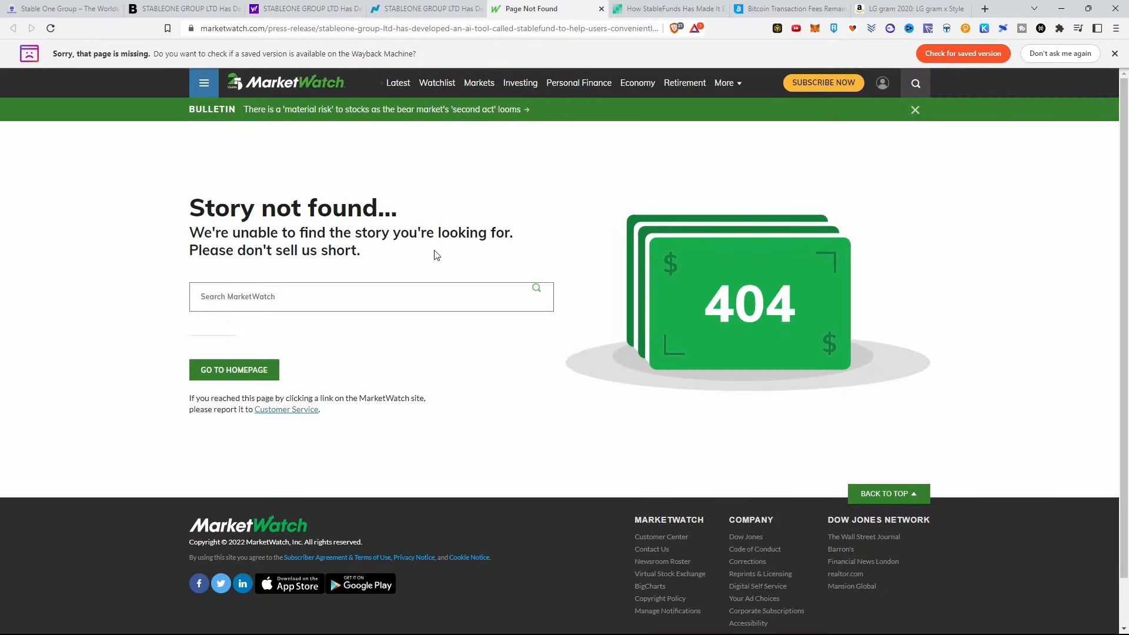
{"action": "left_click", "coordinate": [666, 8]}
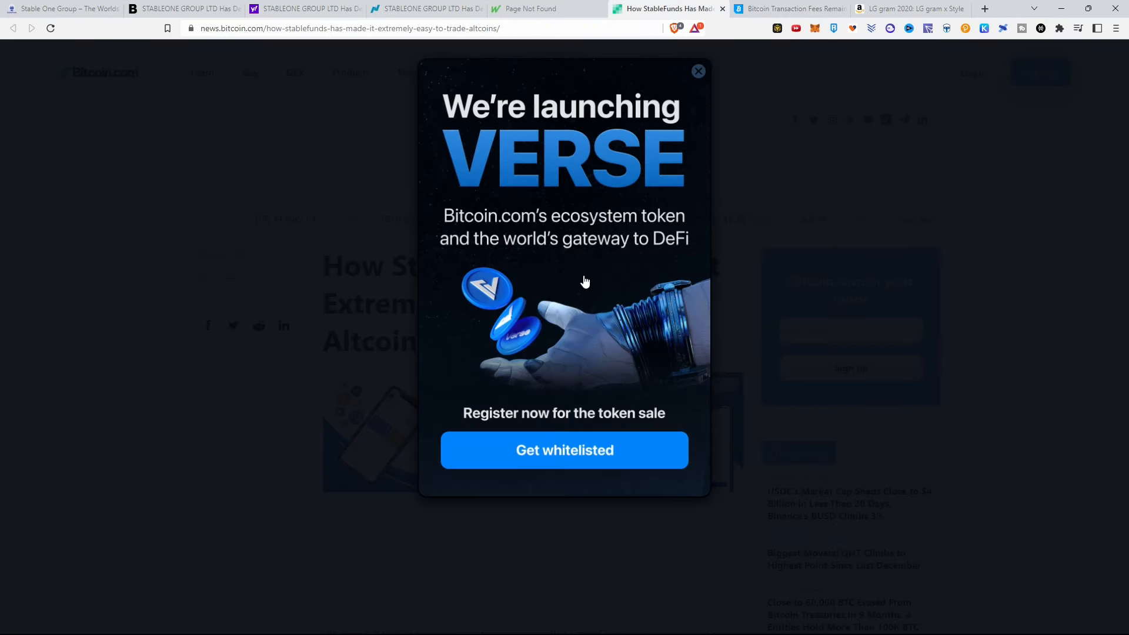
{"action": "left_click", "coordinate": [697, 70]}
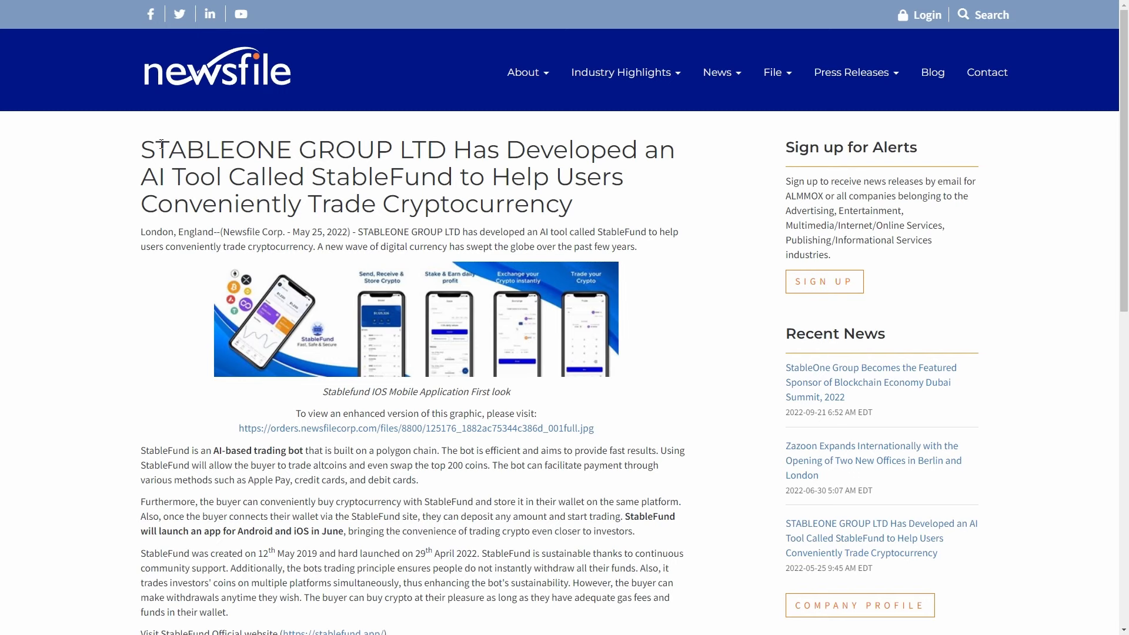
{"action": "mouse_move", "coordinate": [1103, 132]}
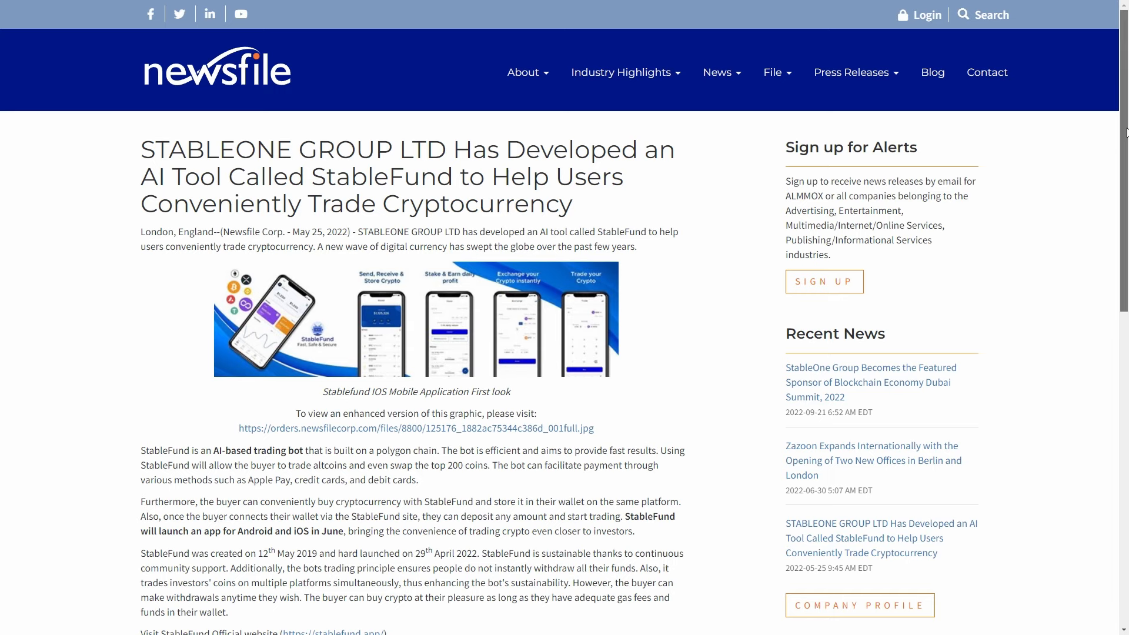
Scroll the Newsfile release and highlight the 'StableFund is an AI-based trading bot' paragraph
{"action": "scroll", "scroll_direction": "down", "scroll_amount": 3}
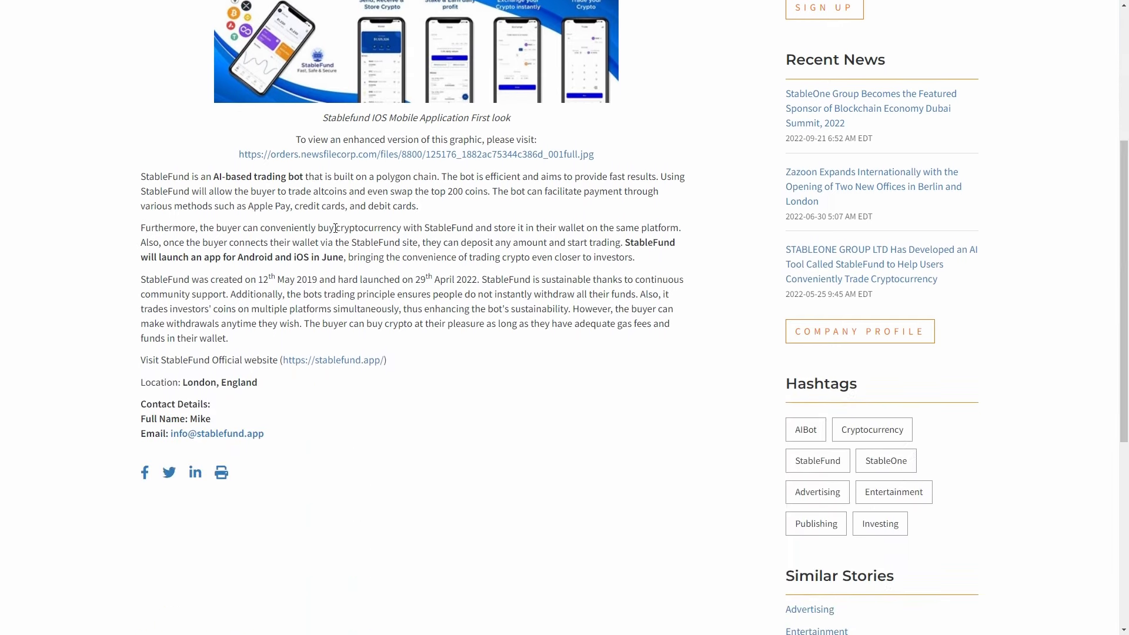
{"action": "left_click_drag", "start_coordinate": [142, 177], "coordinate": [418, 206]}
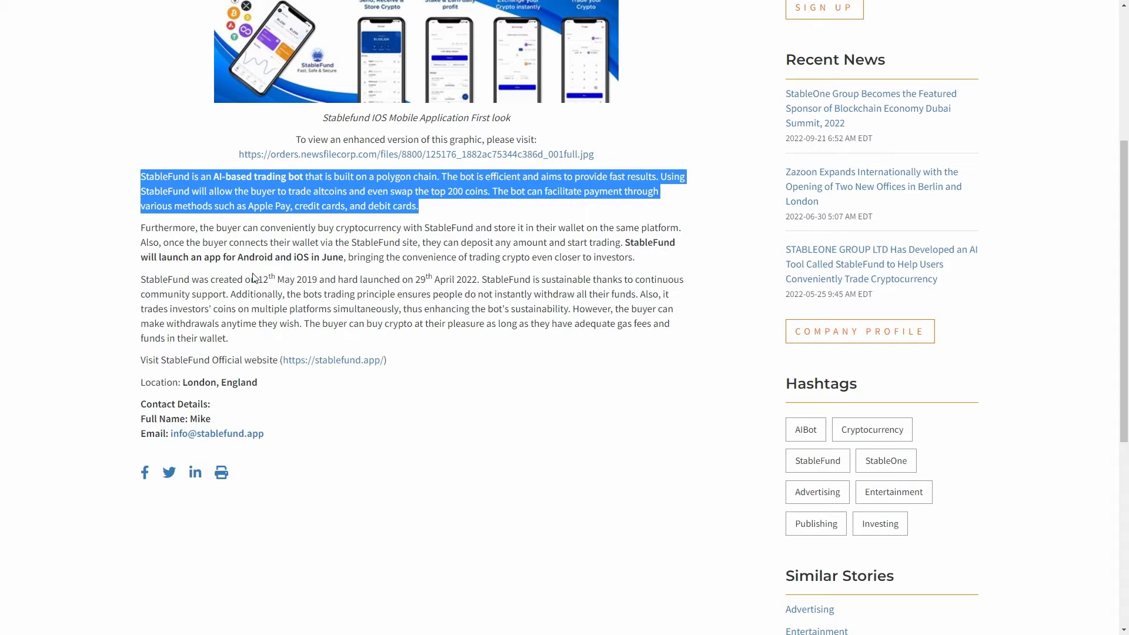
{"action": "mouse_move", "coordinate": [652, 268]}
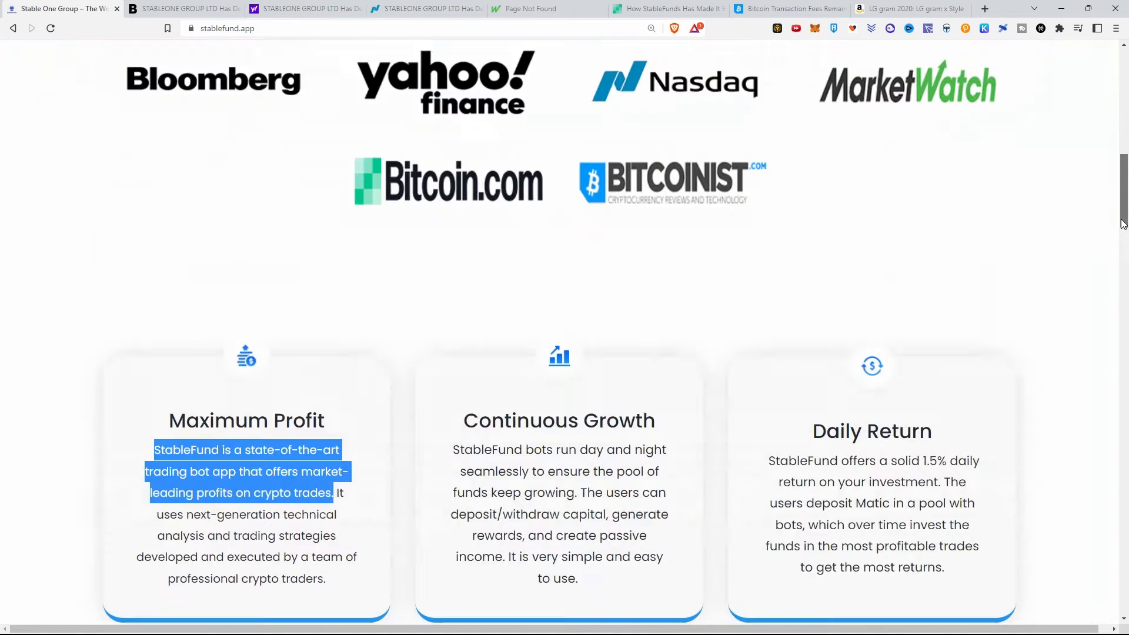
Scroll to the Great Portland Street footer address, then return to the Newsfile press release
{"action": "scroll", "scroll_direction": "down", "scroll_amount": 3}
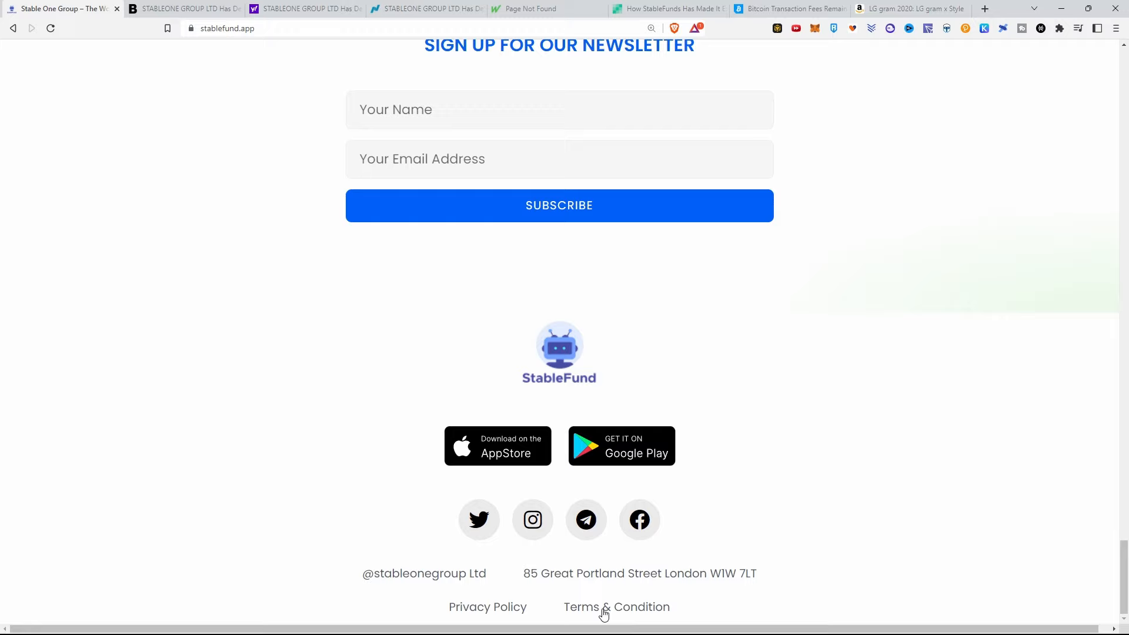
{"action": "mouse_move", "coordinate": [377, 574]}
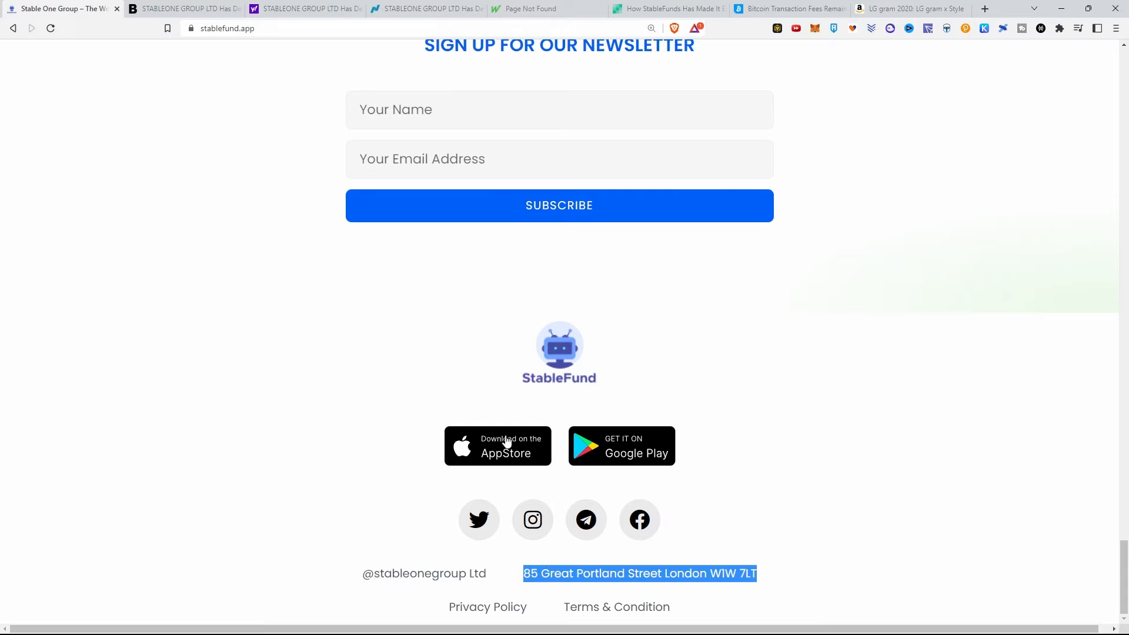
{"action": "mouse_move", "coordinate": [533, 490]}
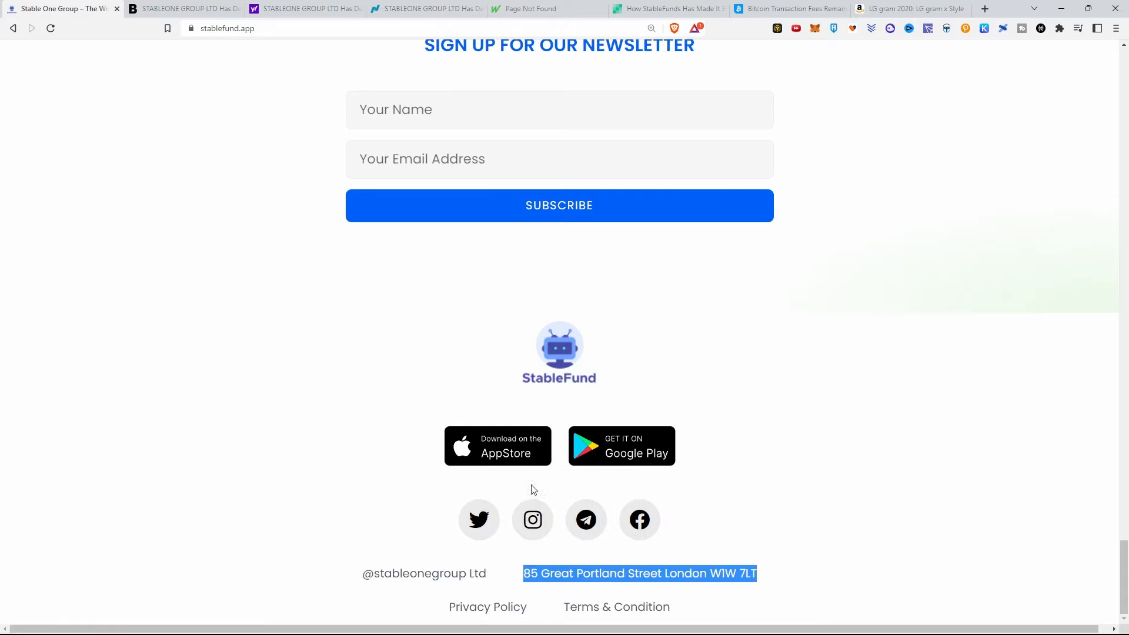
{"action": "left_click", "coordinate": [184, 9]}
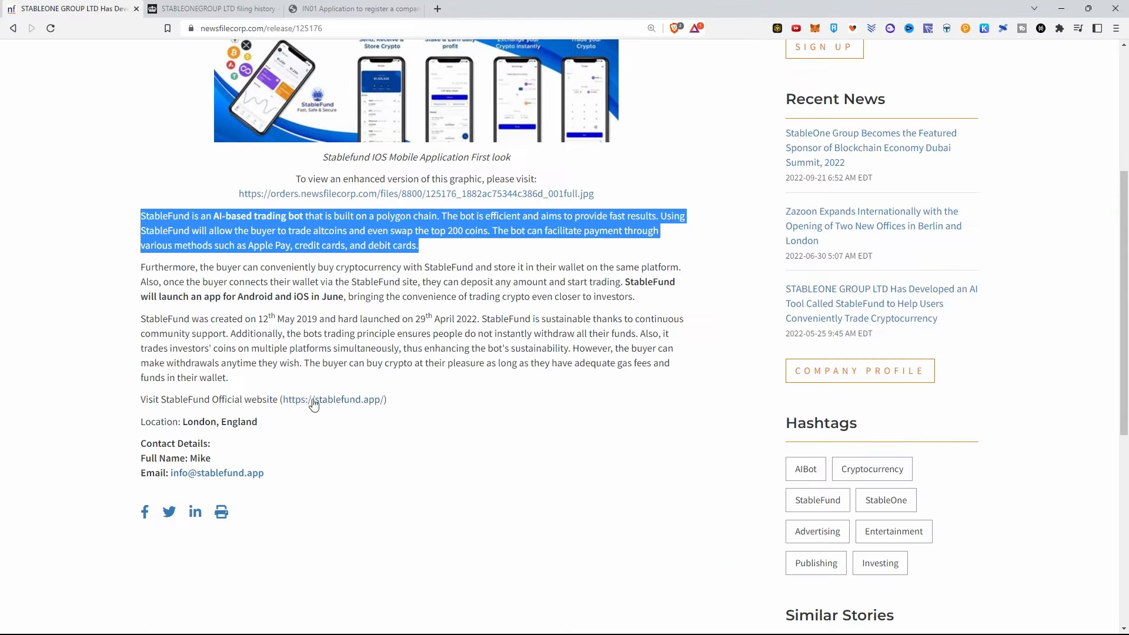
{"action": "mouse_move", "coordinate": [363, 317]}
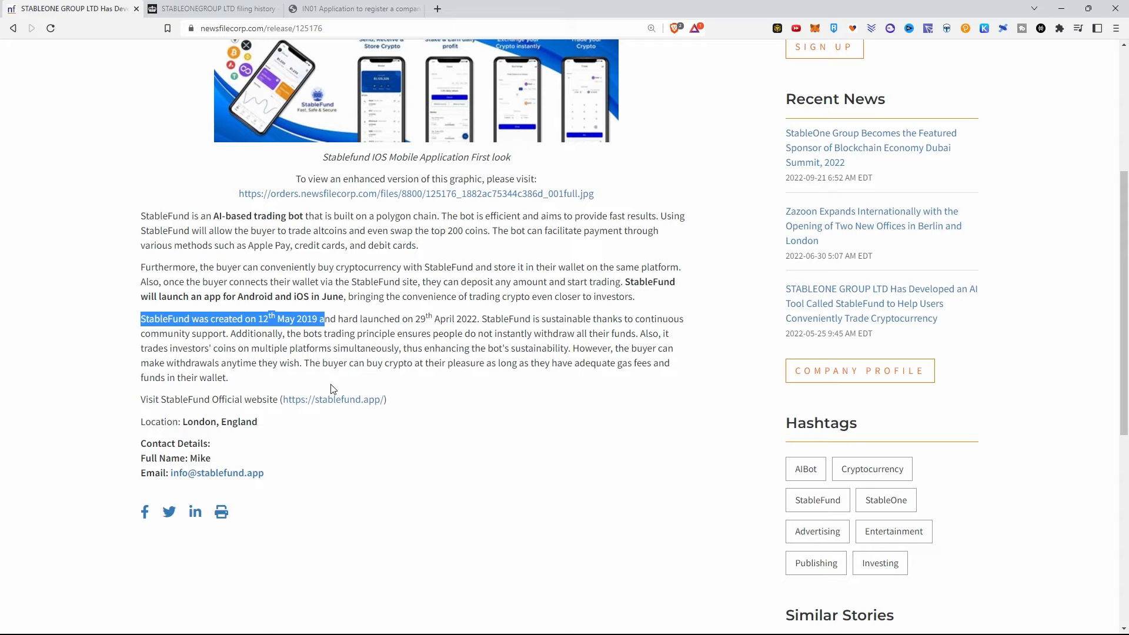
Open STABLEONEGROUP LTD's 11 May 2022 incorporation PDF and scroll to Proposed Officers
{"action": "left_click", "coordinate": [209, 9]}
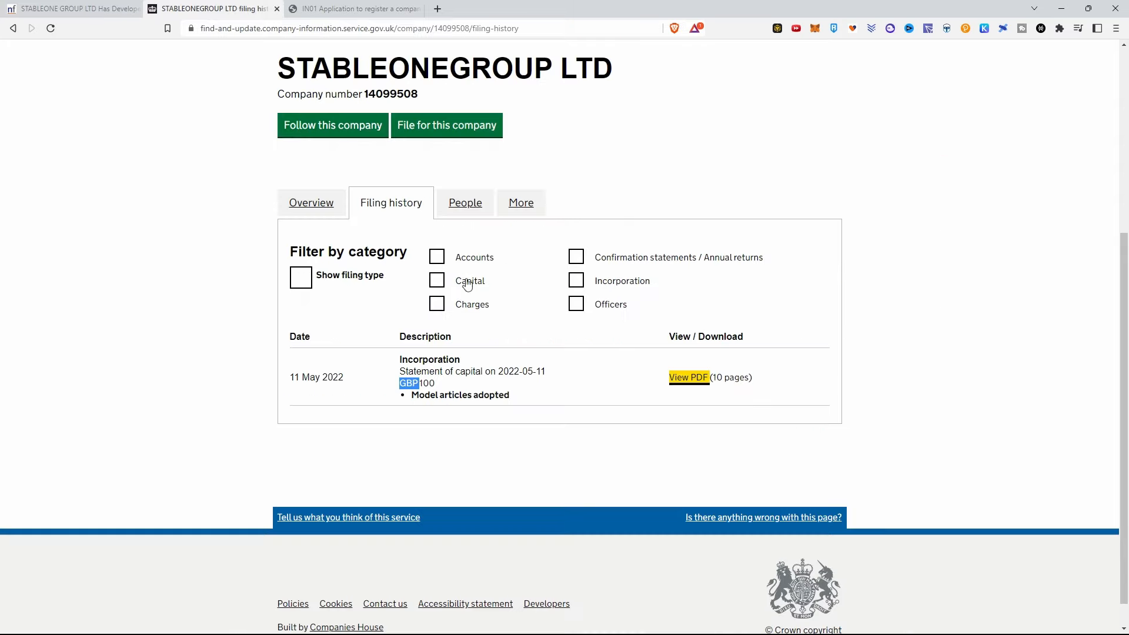
{"action": "scroll", "scroll_direction": "up", "scroll_amount": 3}
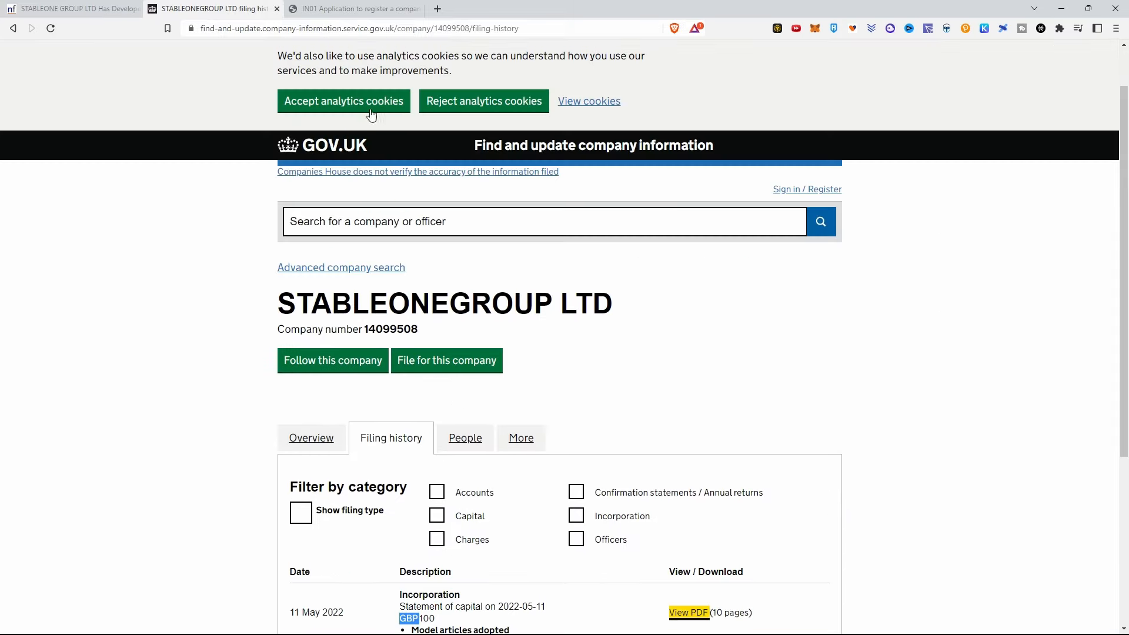
{"action": "scroll", "scroll_direction": "down", "scroll_amount": 3}
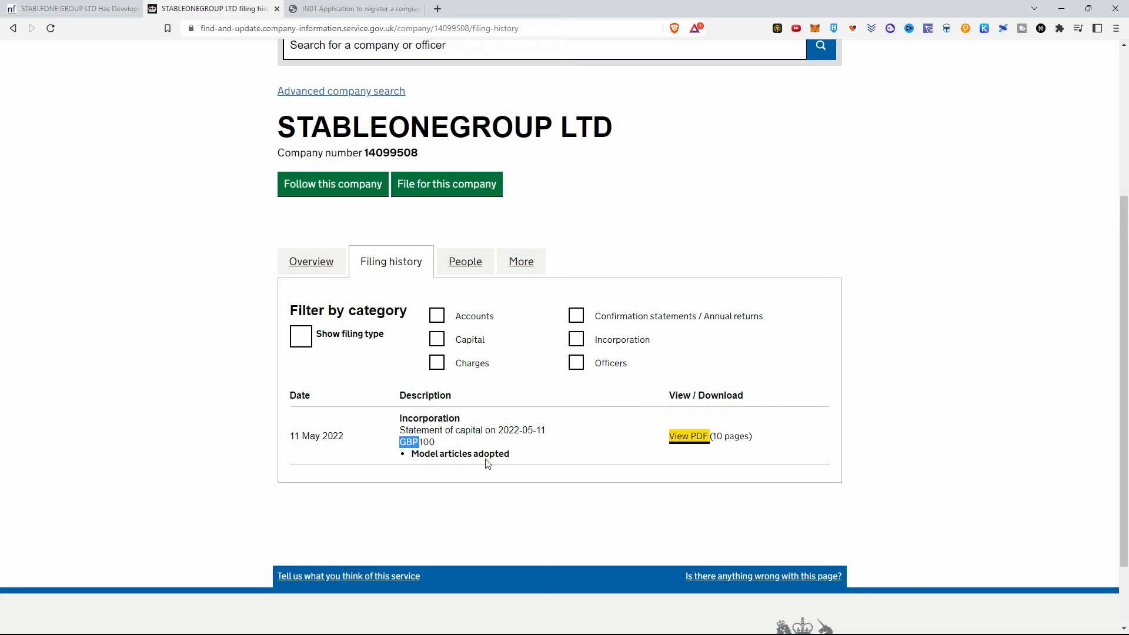
{"action": "left_click", "coordinate": [687, 436]}
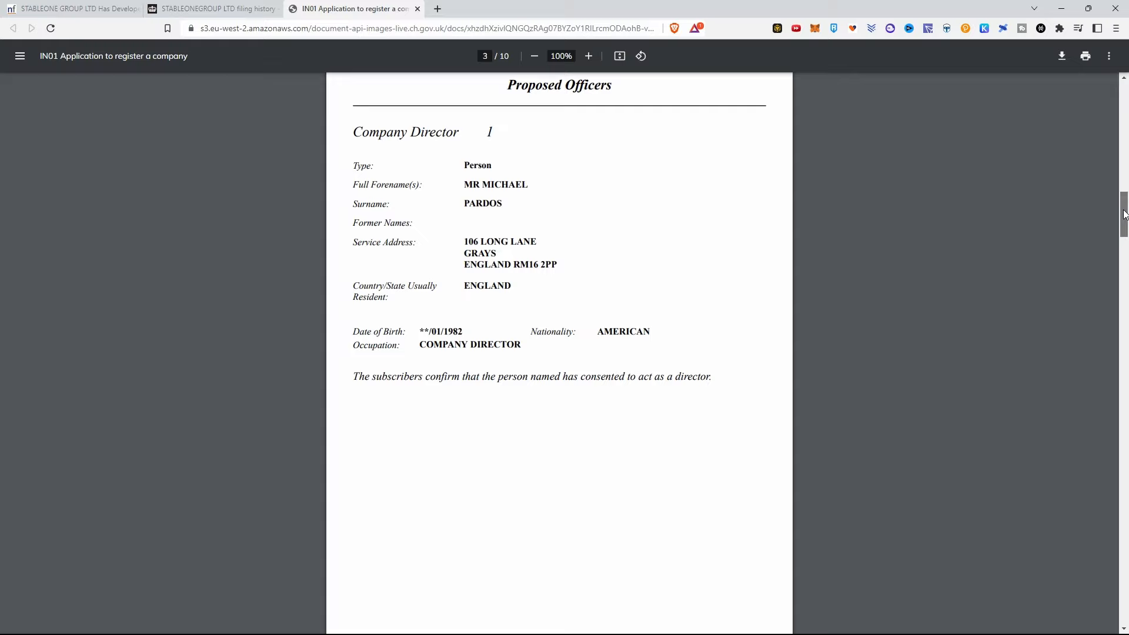
{"action": "scroll", "scroll_direction": "down", "scroll_amount": 3}
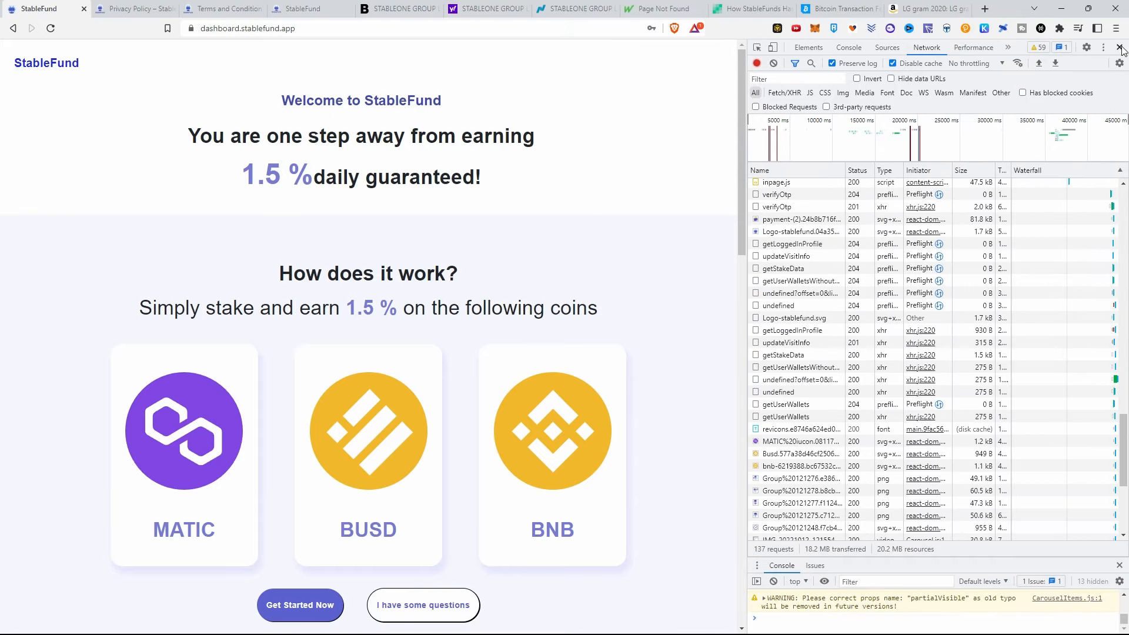
{"action": "left_click", "coordinate": [1120, 47]}
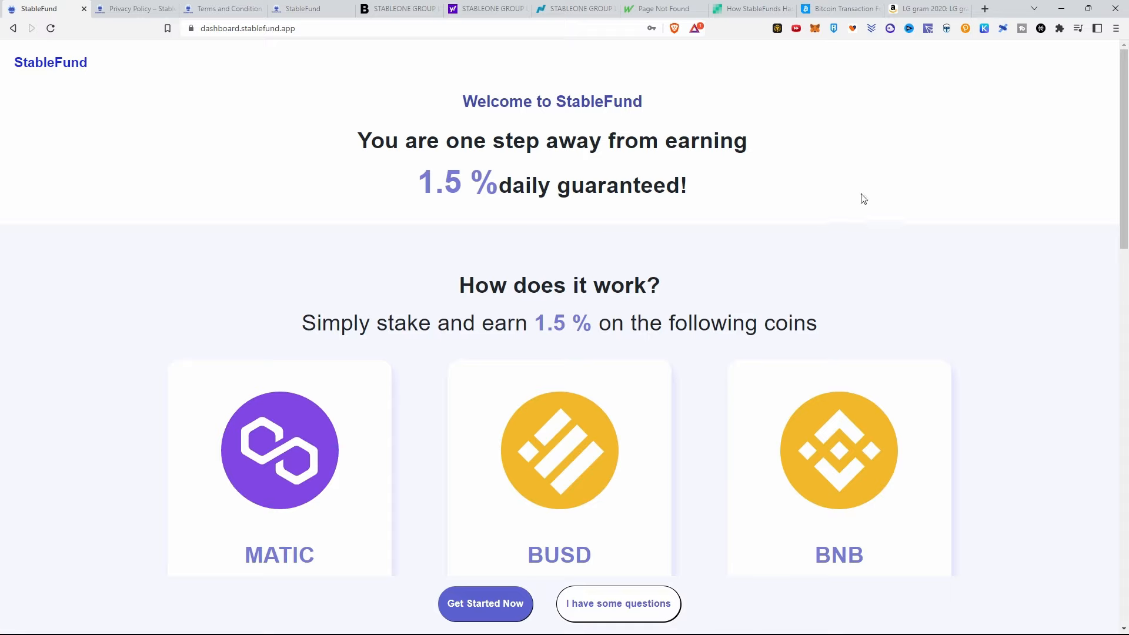
{"action": "mouse_move", "coordinate": [936, 232]}
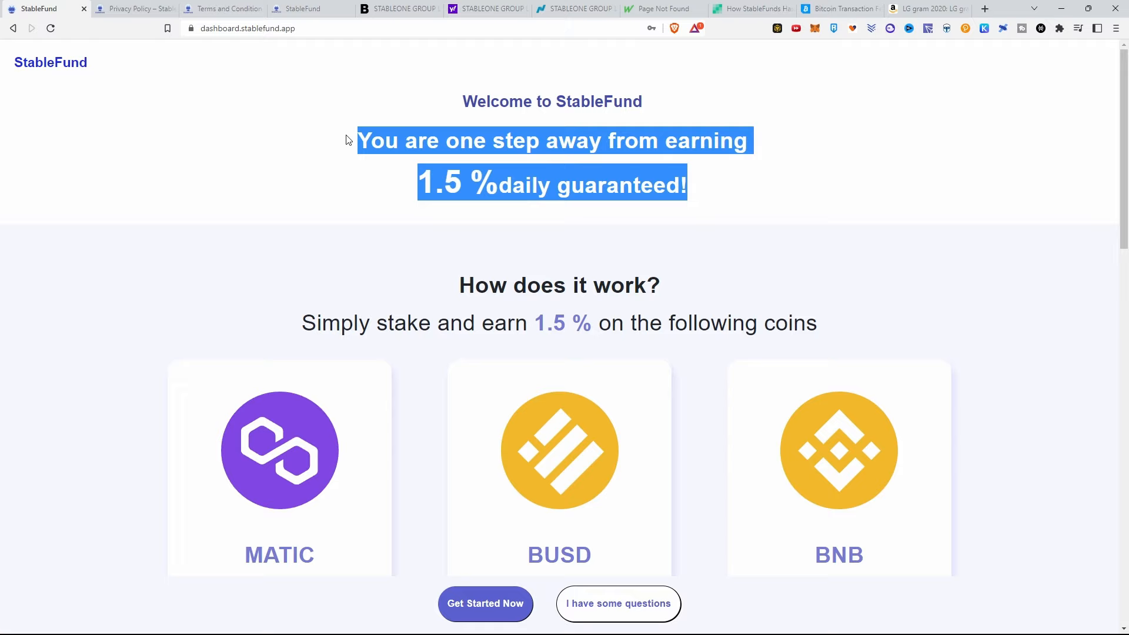
{"action": "scroll", "scroll_direction": "down", "scroll_amount": 3}
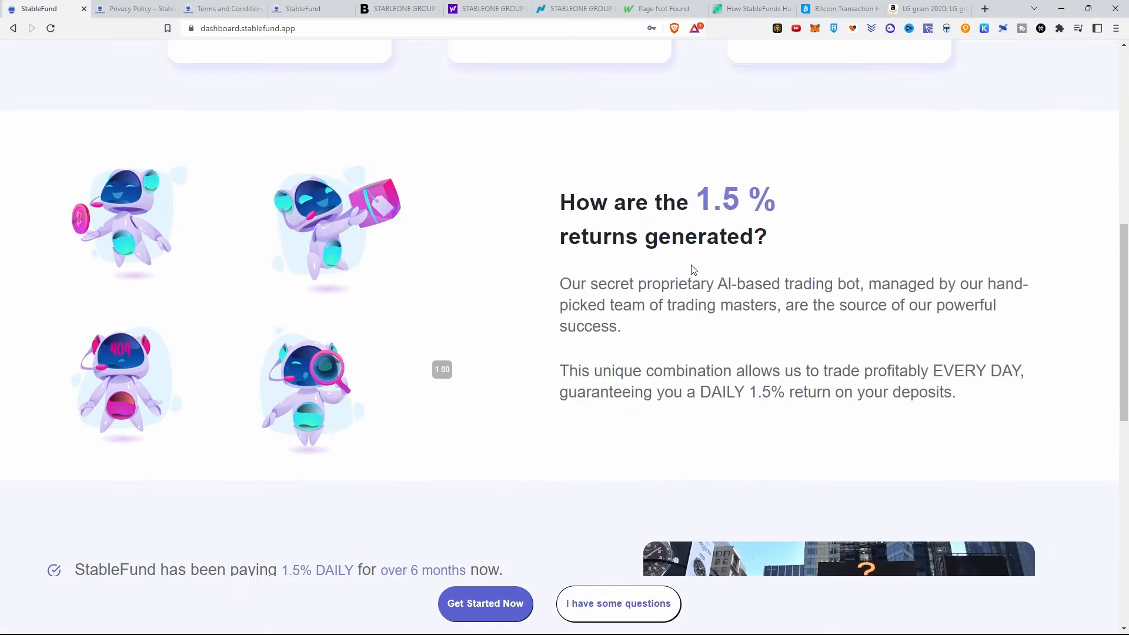
{"action": "scroll", "scroll_direction": "down", "scroll_amount": 3}
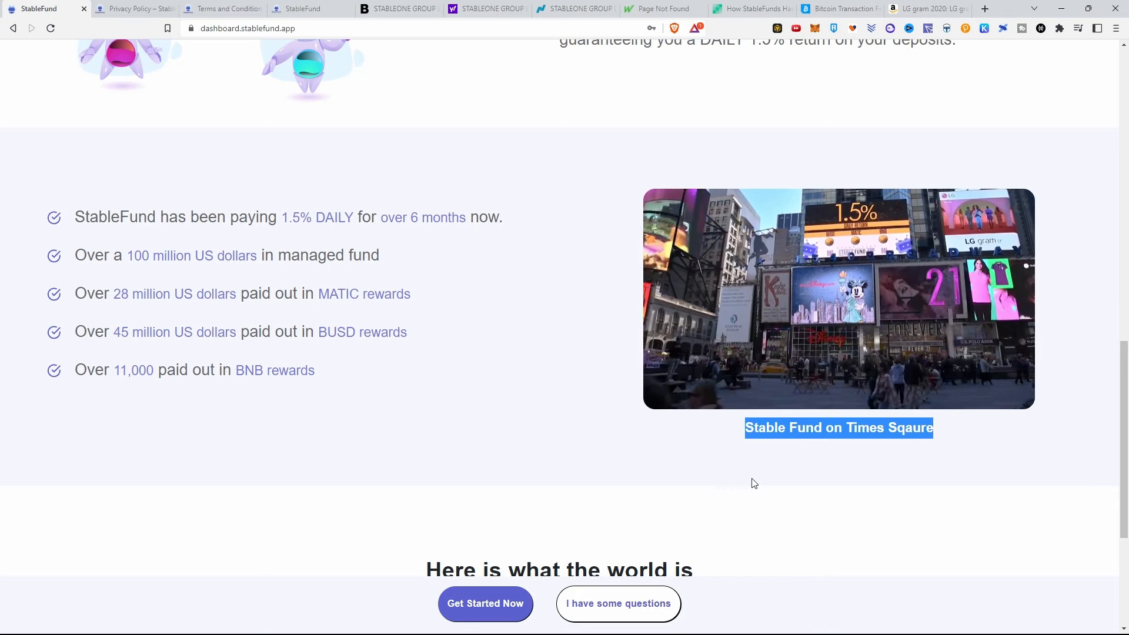
{"action": "scroll", "scroll_direction": "down", "scroll_amount": 3}
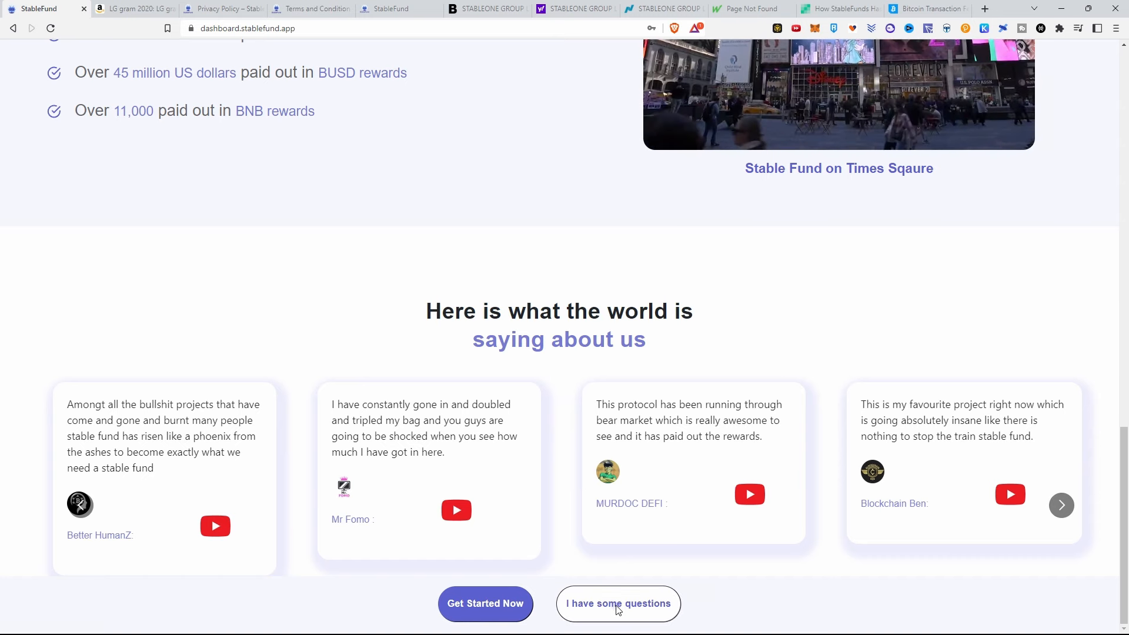
View the Stable Fund Telegram group, cancel the desktop-app prompt, and reach the encryption-key page
{"action": "left_click", "coordinate": [617, 604]}
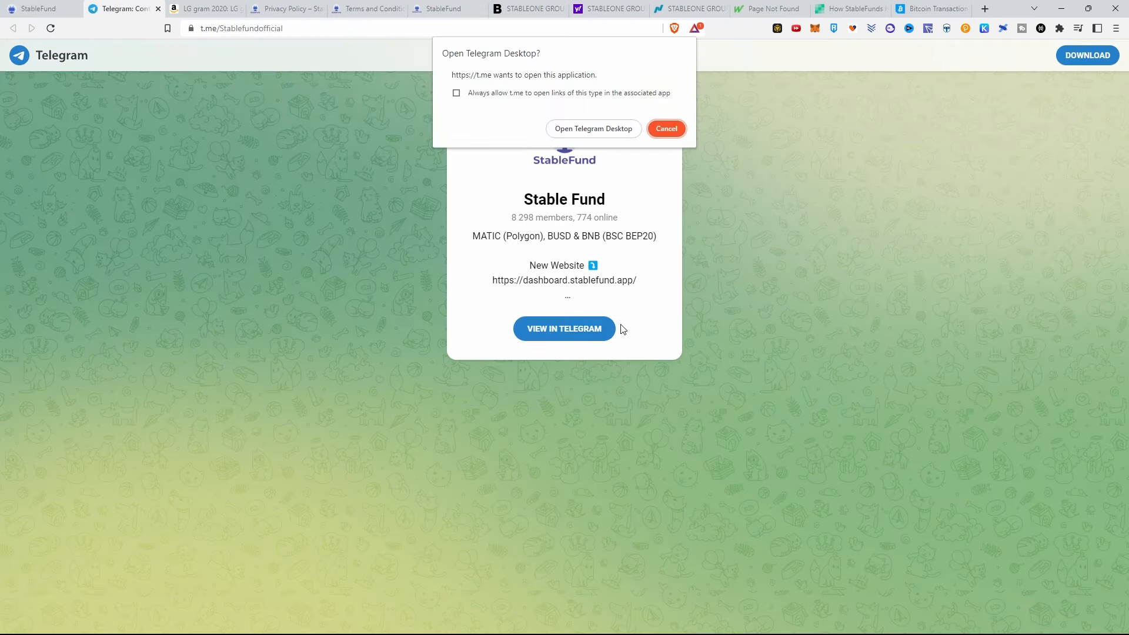
{"action": "left_click", "coordinate": [664, 128]}
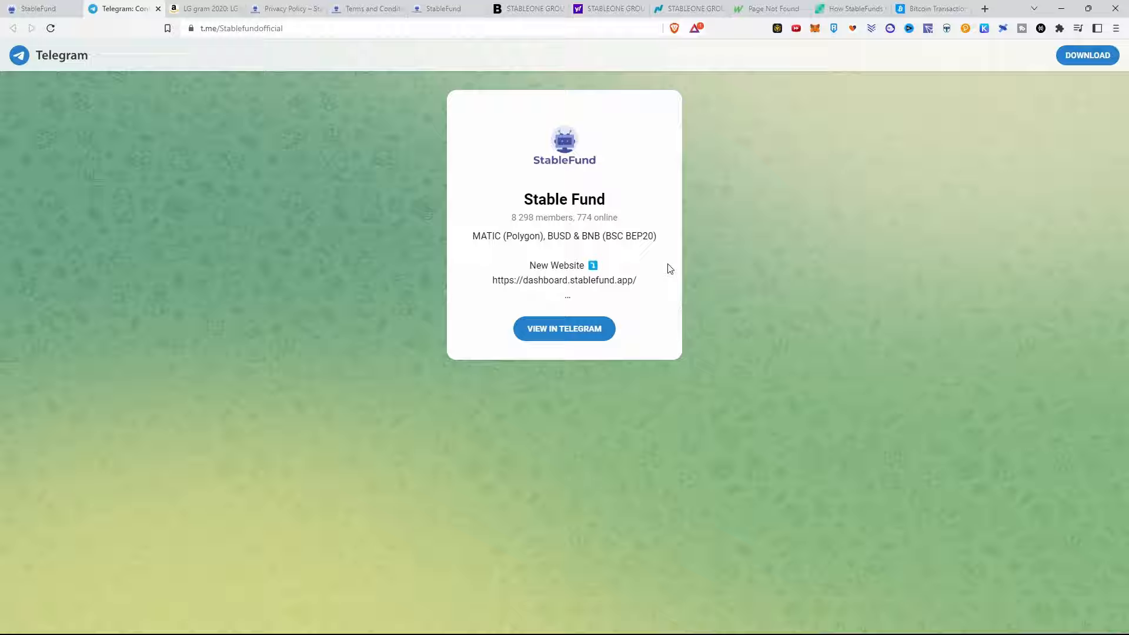
{"action": "left_click", "coordinate": [564, 328]}
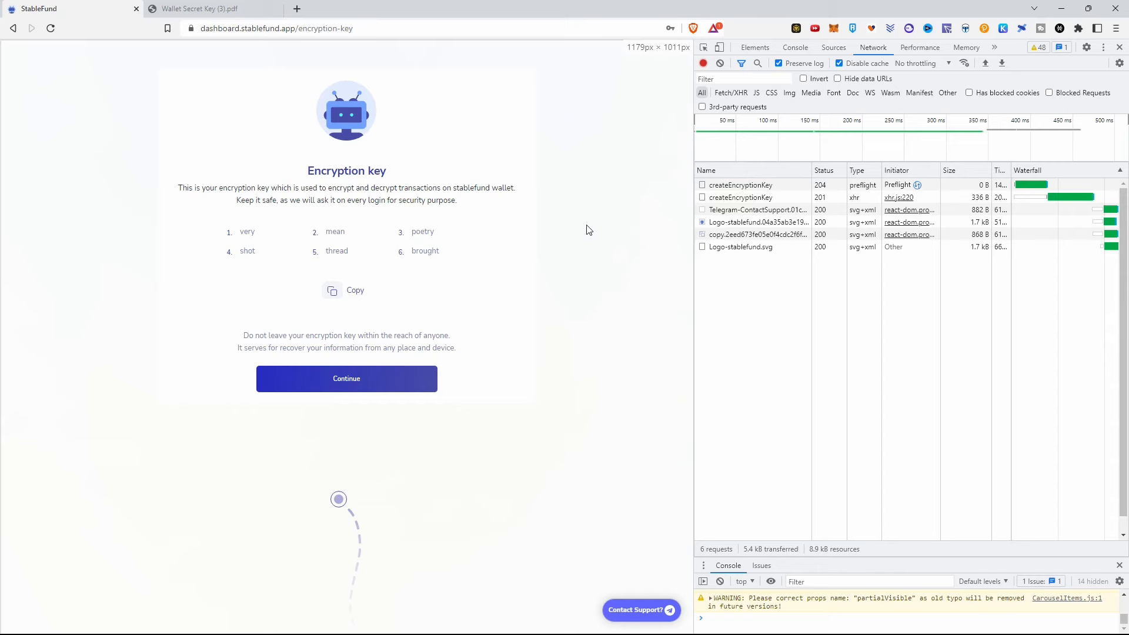
Inspect createEncryptionKey's Preview and Response revealing the six-word key, then proceed to verification
{"action": "left_click", "coordinate": [740, 184]}
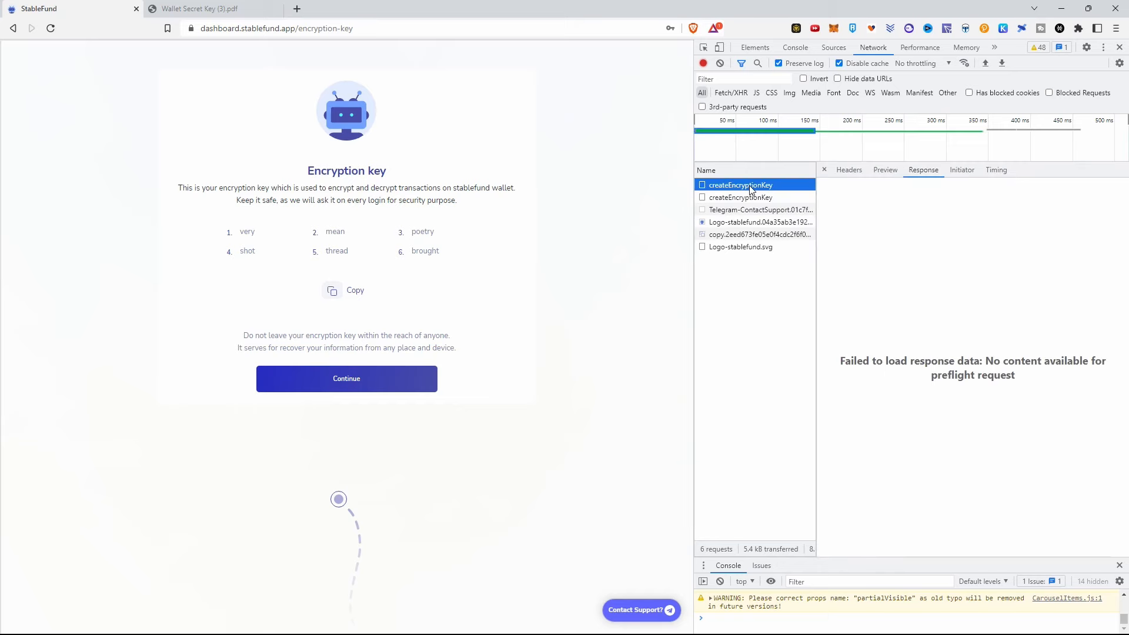
{"action": "left_click", "coordinate": [885, 169]}
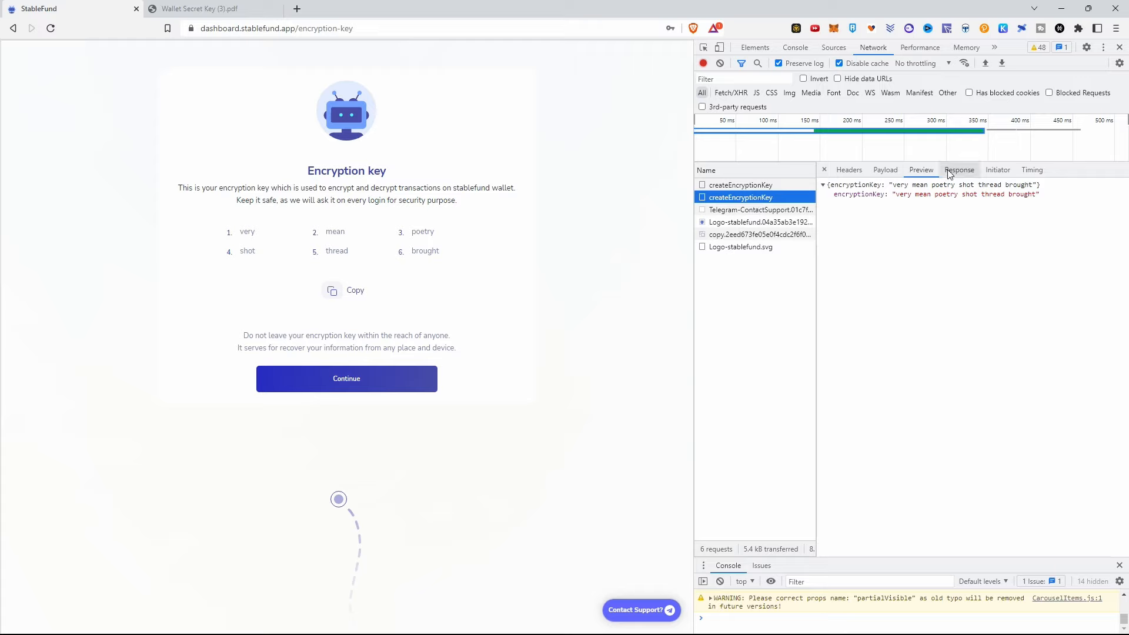
{"action": "left_click", "coordinate": [960, 169]}
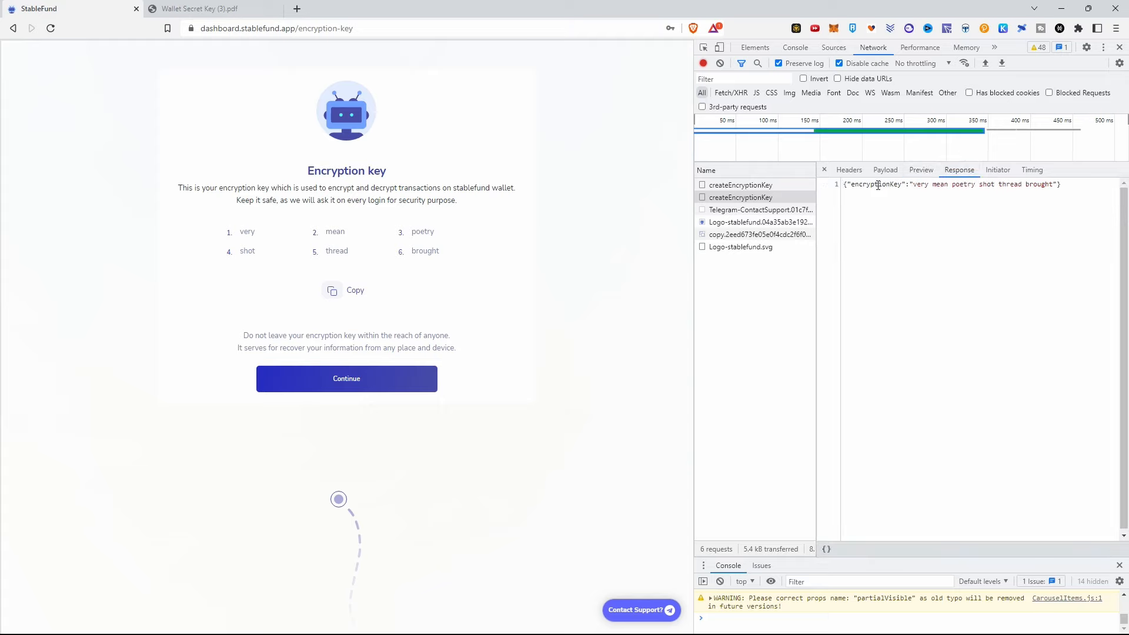
{"action": "mouse_move", "coordinate": [246, 335]}
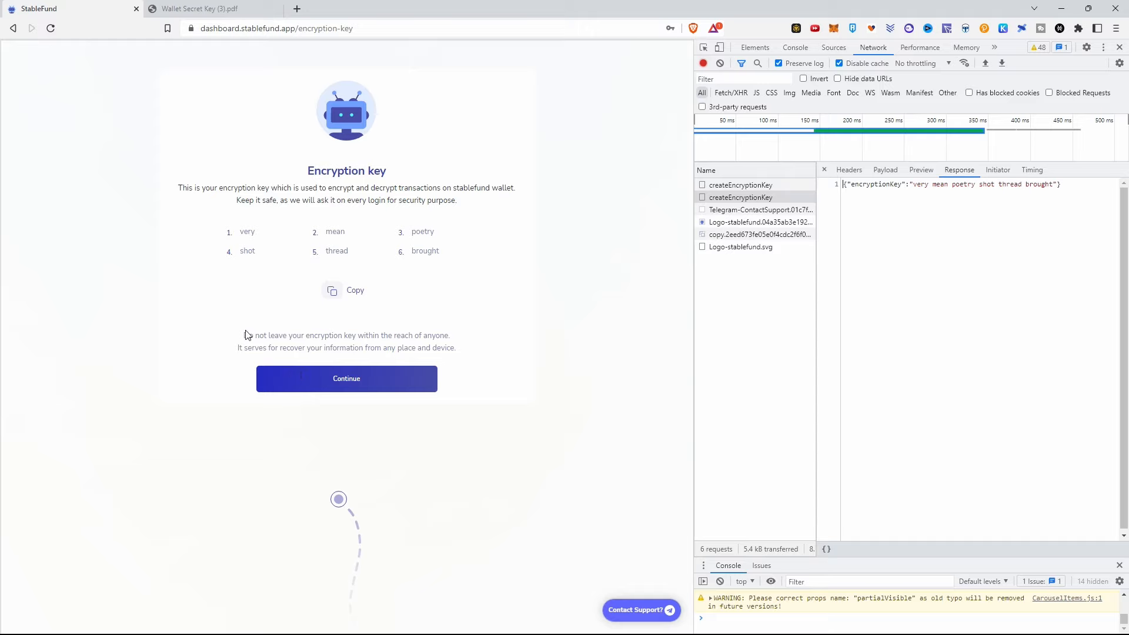
{"action": "mouse_move", "coordinate": [238, 352]}
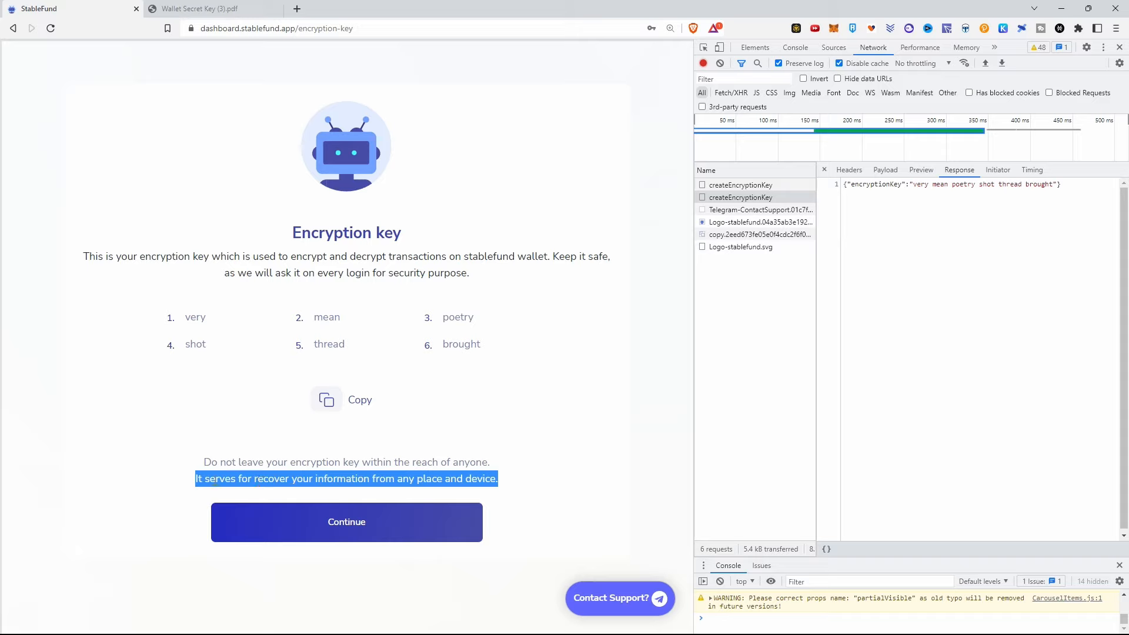
{"action": "mouse_move", "coordinate": [506, 486]}
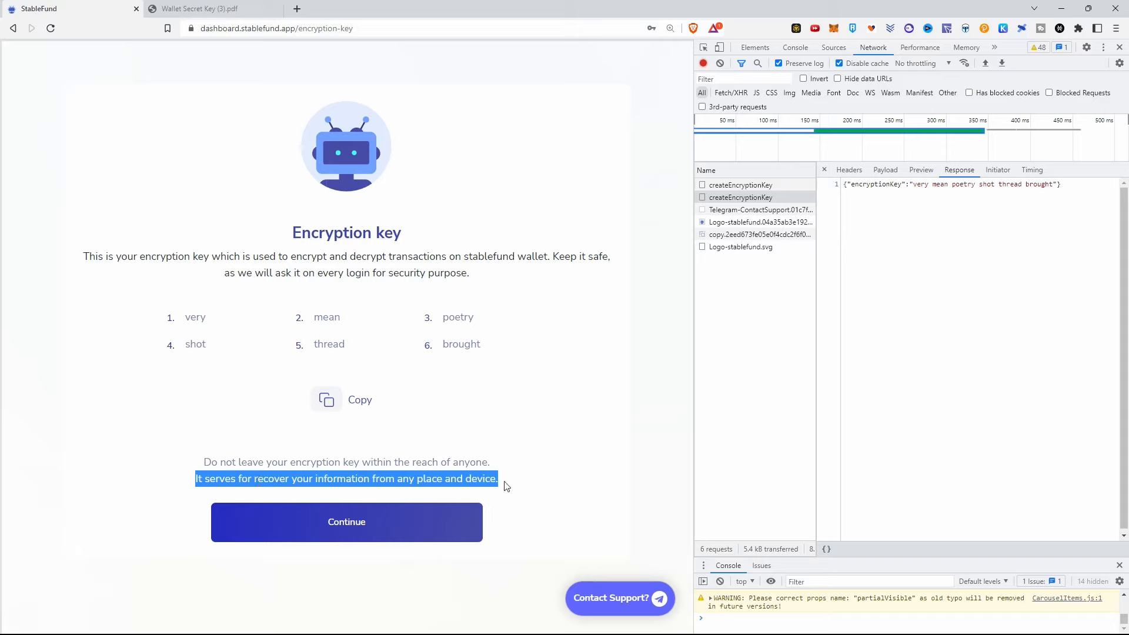
{"action": "mouse_move", "coordinate": [256, 332]}
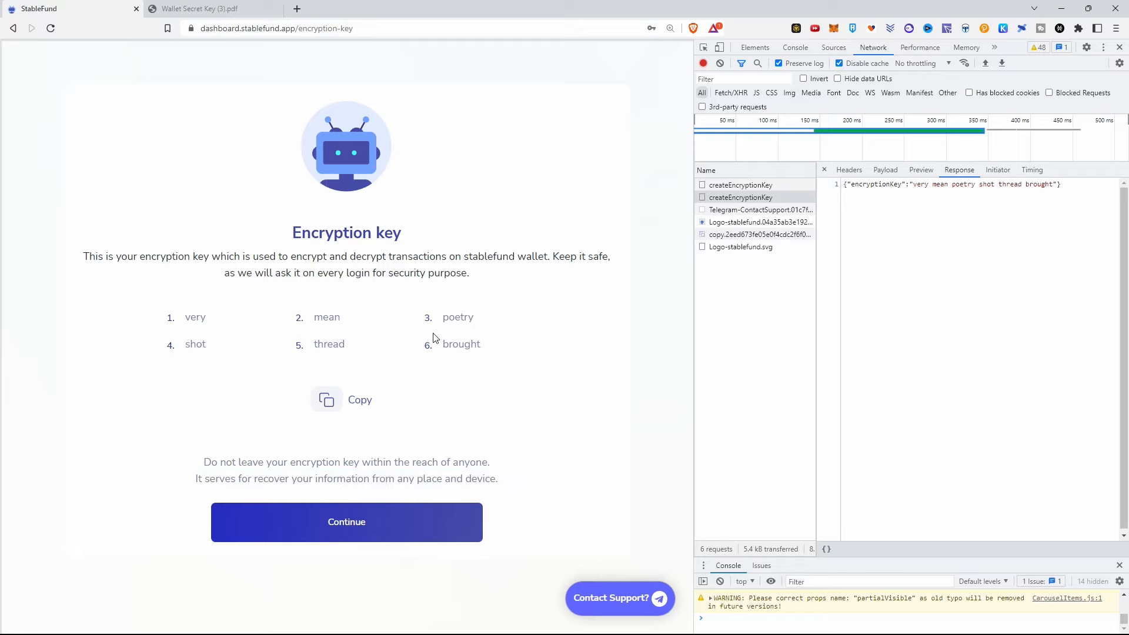
{"action": "mouse_move", "coordinate": [459, 380]}
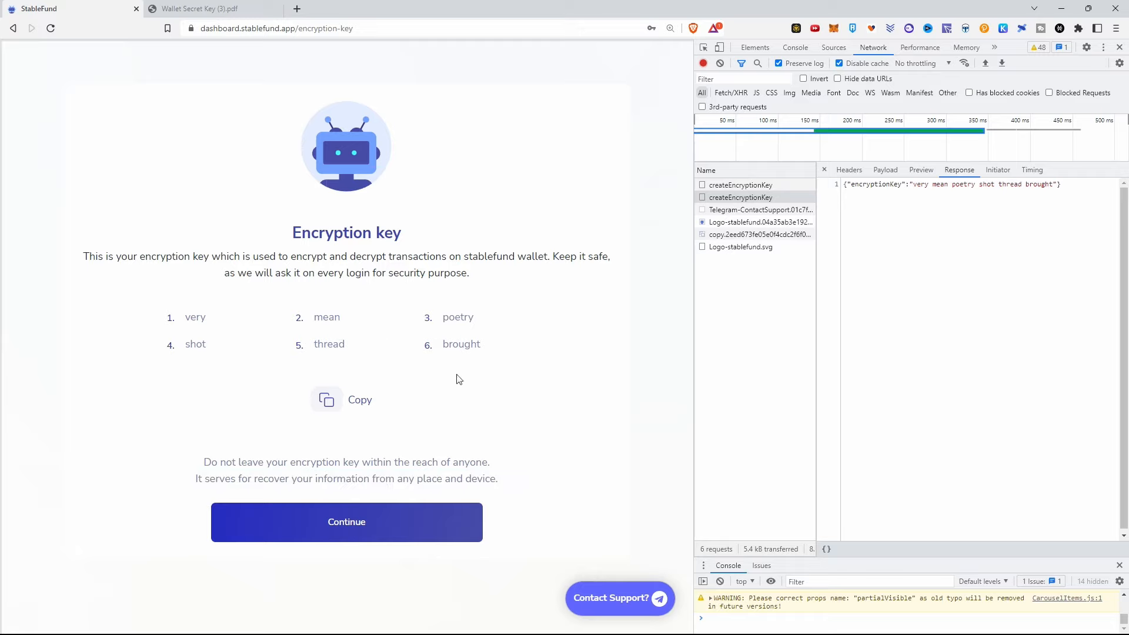
{"action": "left_click", "coordinate": [346, 522]}
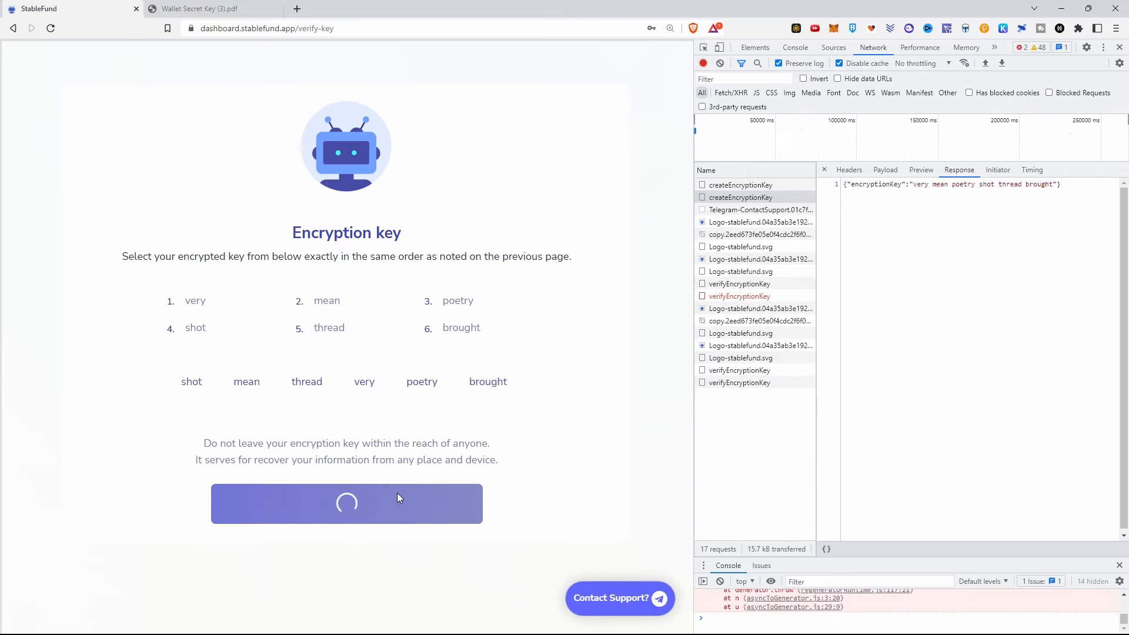
Inspect verifyEncryptionKey's valid status and the createWallet response exposing wallet address and private key
{"action": "left_click", "coordinate": [346, 503]}
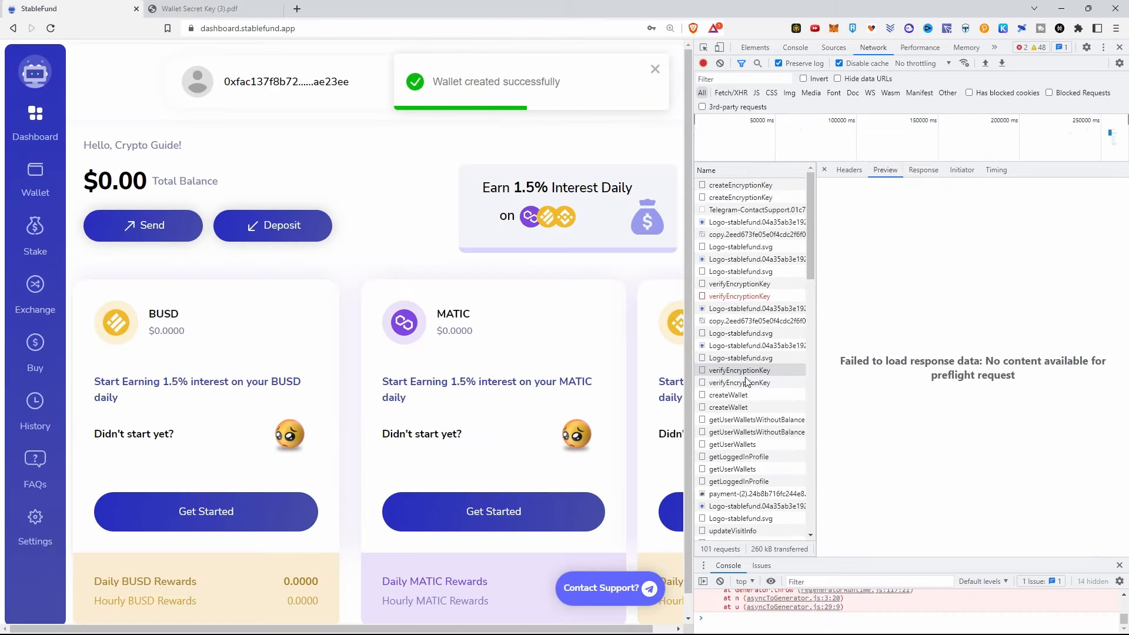
{"action": "left_click", "coordinate": [740, 370]}
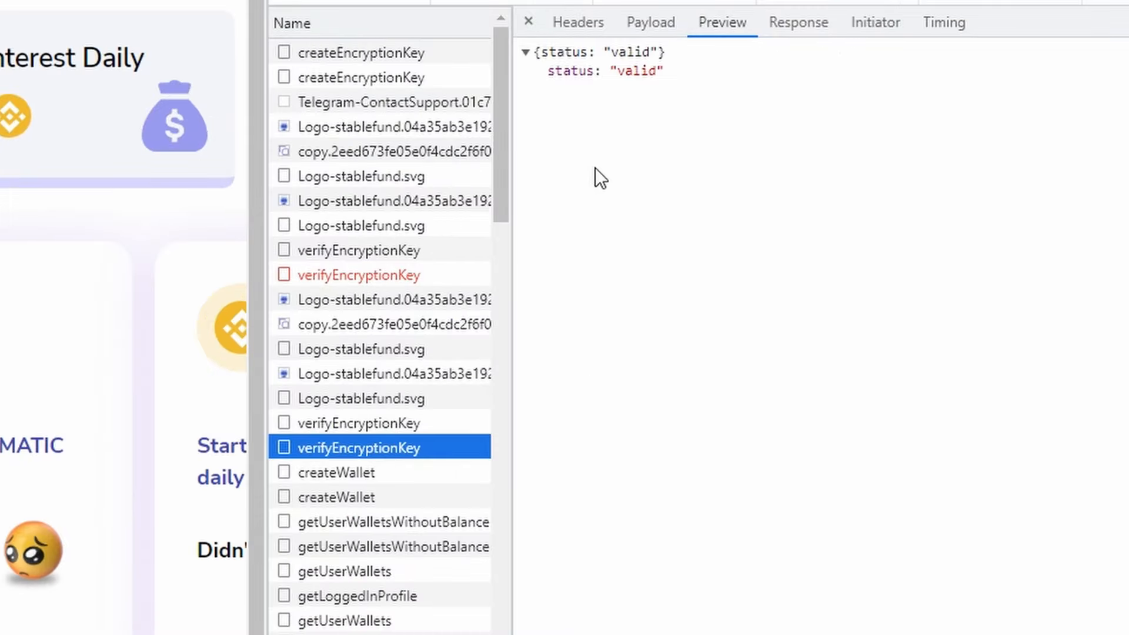
{"action": "mouse_move", "coordinate": [649, 21]}
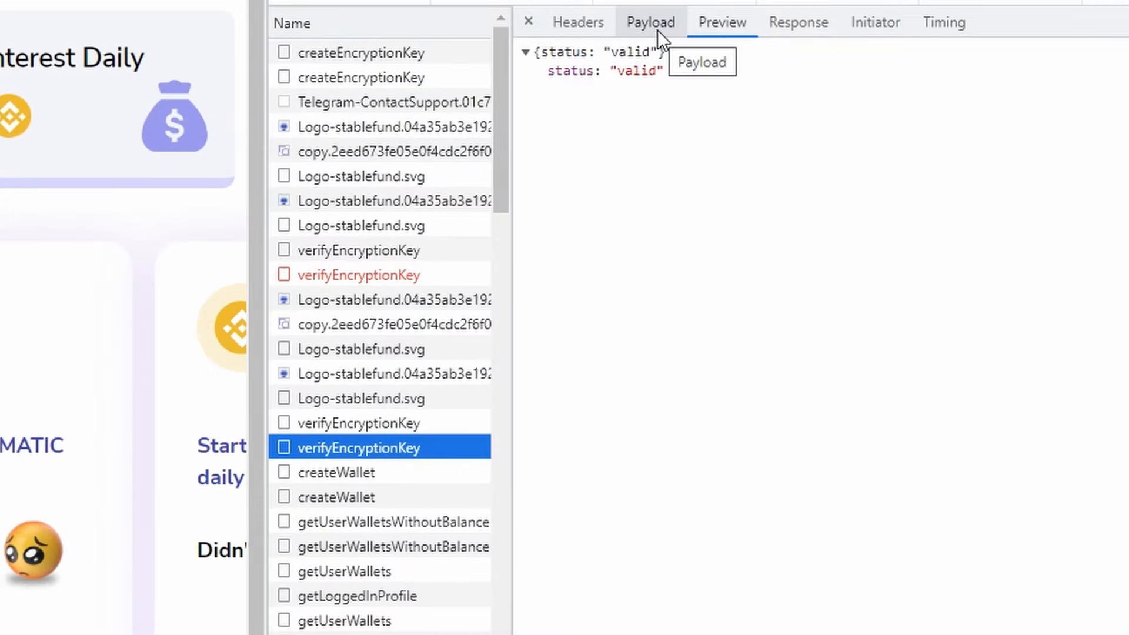
{"action": "left_click", "coordinate": [353, 471]}
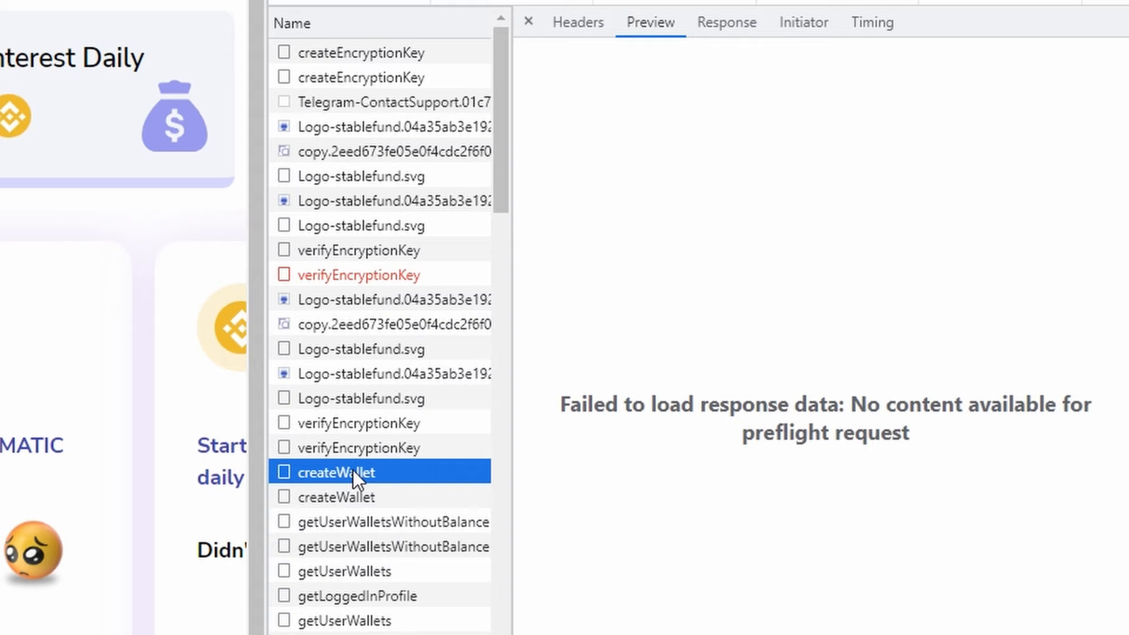
{"action": "left_click", "coordinate": [343, 497]}
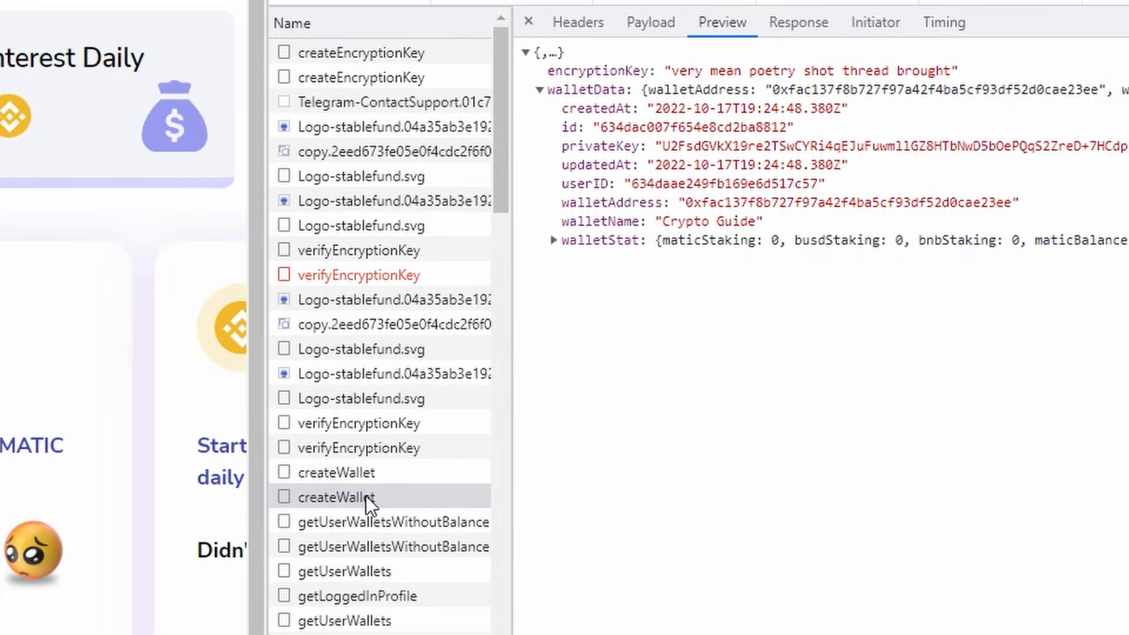
{"action": "mouse_move", "coordinate": [798, 22]}
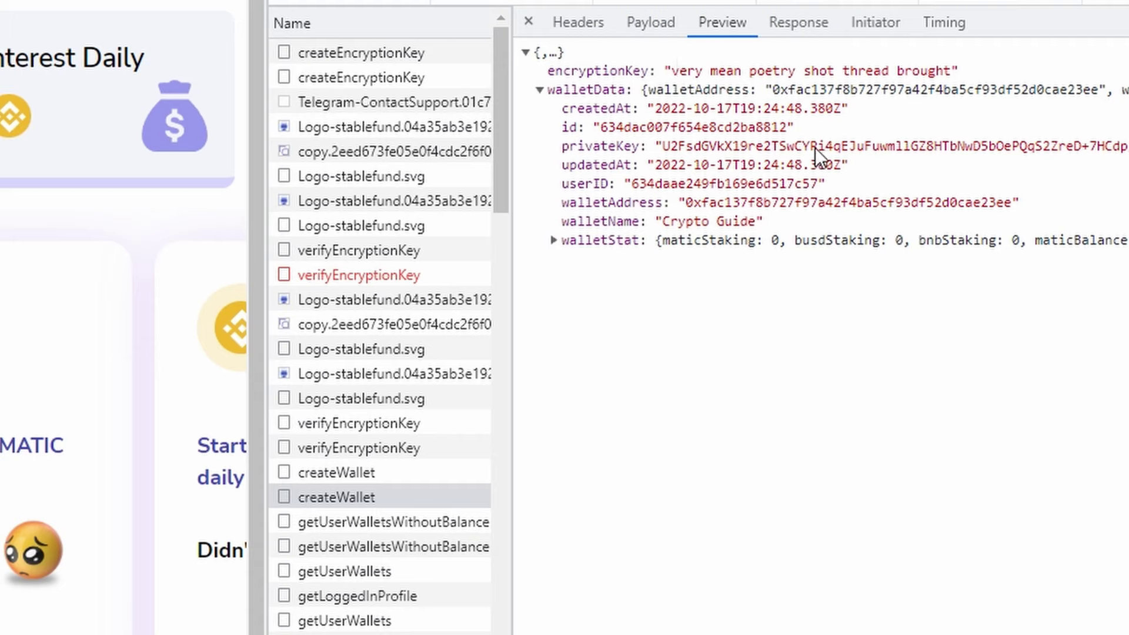
{"action": "mouse_move", "coordinate": [884, 206]}
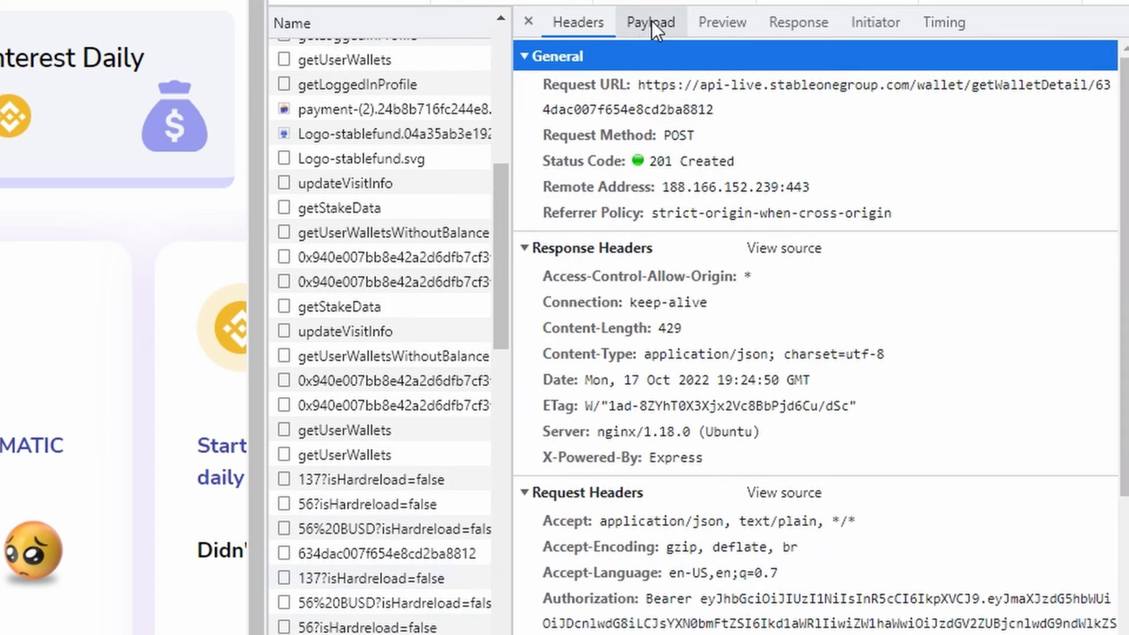
View getWalletDetail's payload carrying the encryption key and its response with the plain private key
{"action": "left_click", "coordinate": [650, 22]}
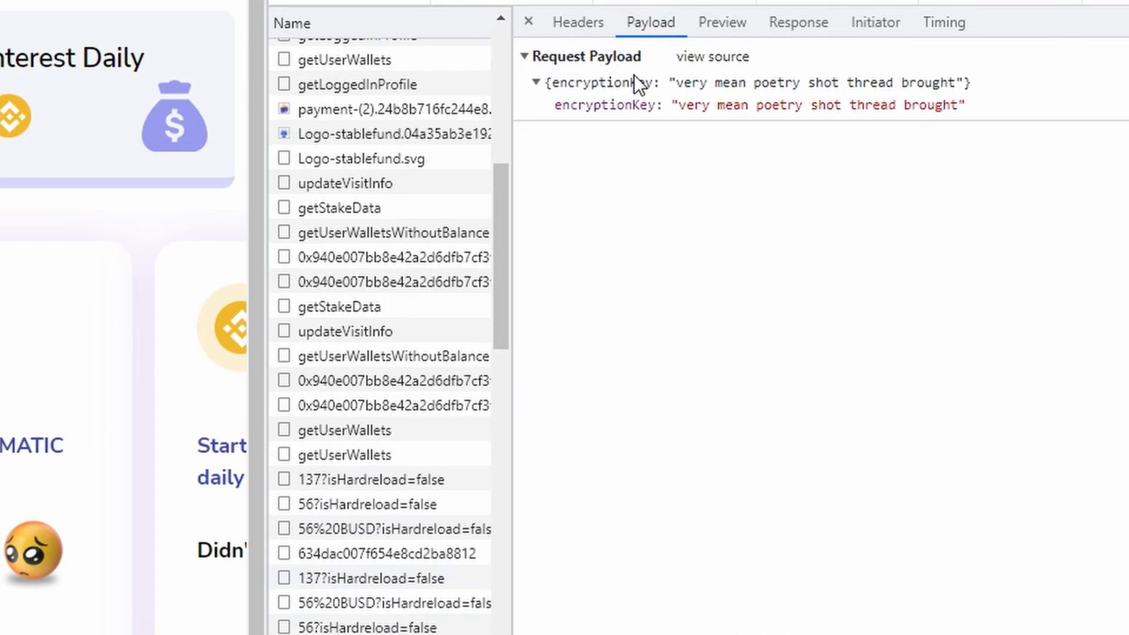
{"action": "mouse_move", "coordinate": [774, 106]}
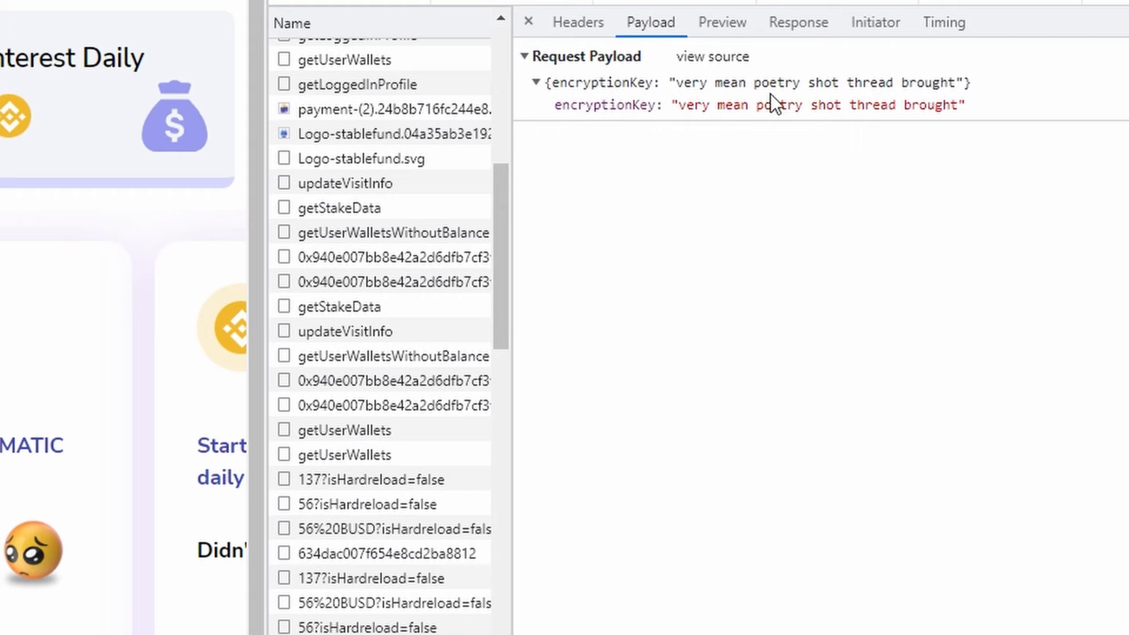
{"action": "left_click", "coordinate": [723, 22]}
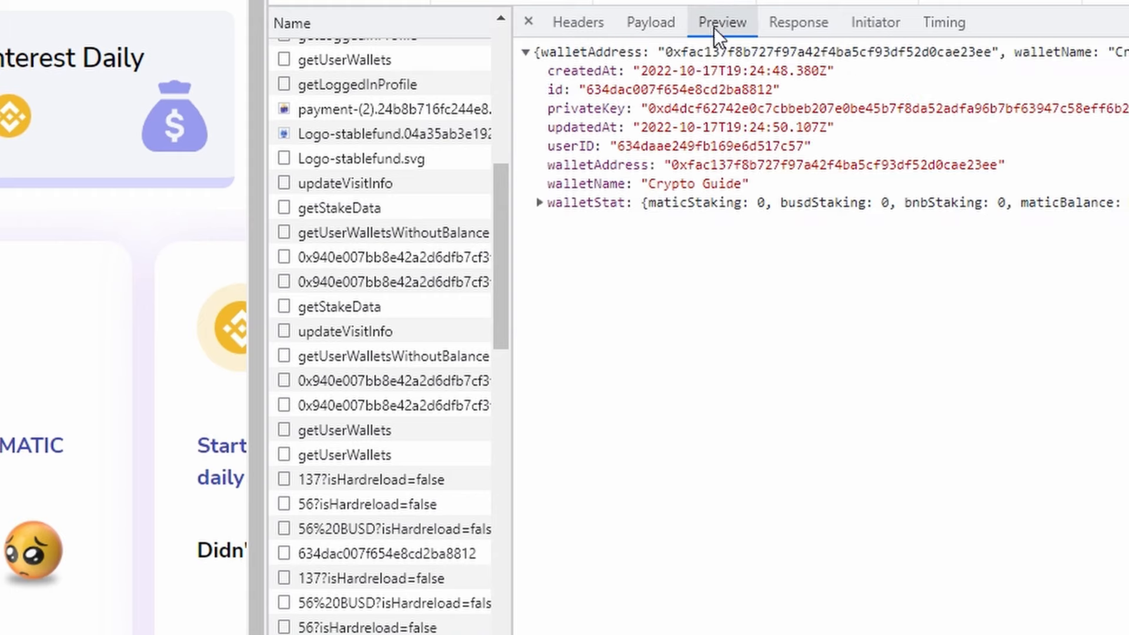
{"action": "mouse_move", "coordinate": [590, 122]}
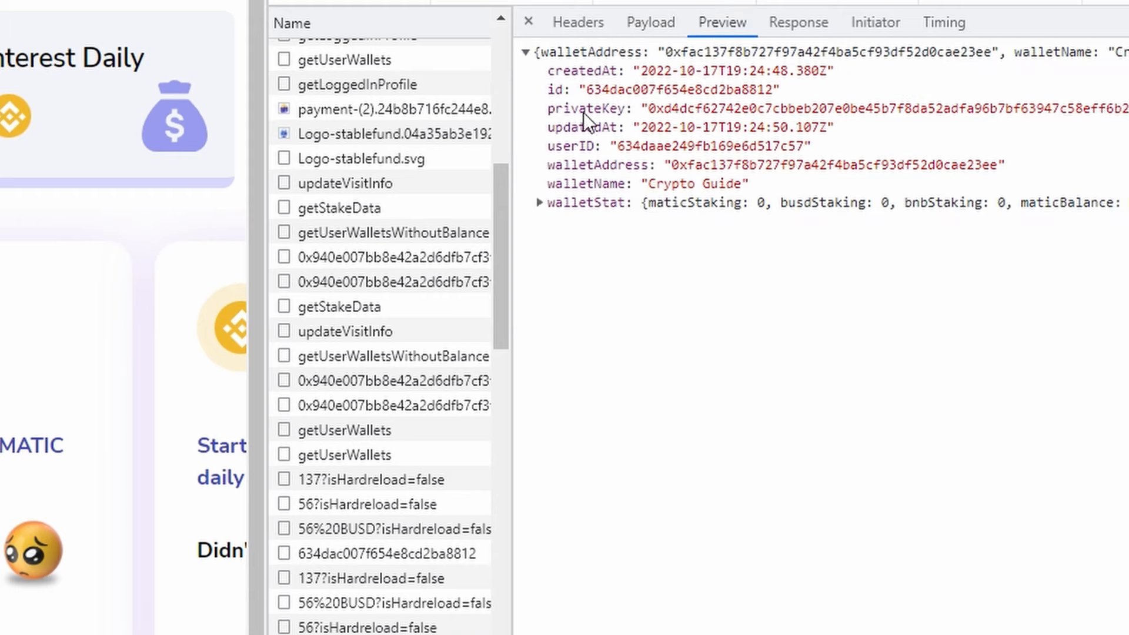
{"action": "mouse_move", "coordinate": [873, 182]}
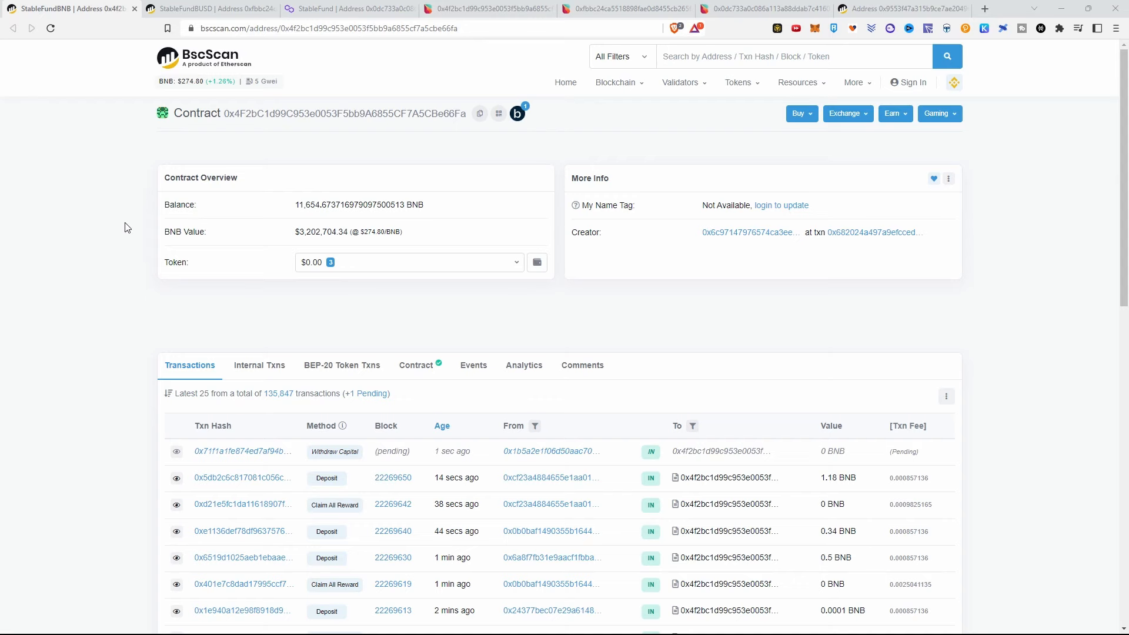
Step through the StableFundBUSD and MATIC contract tabs to the BUSD contract's Bitquery properties
{"action": "left_click", "coordinate": [209, 7]}
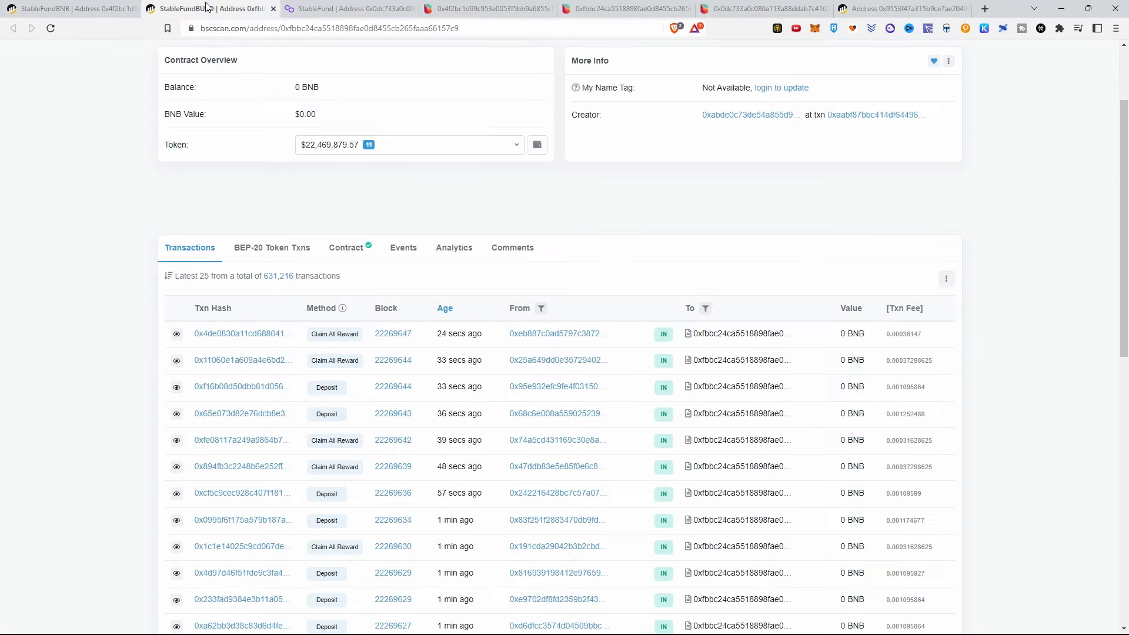
{"action": "left_click", "coordinate": [349, 8]}
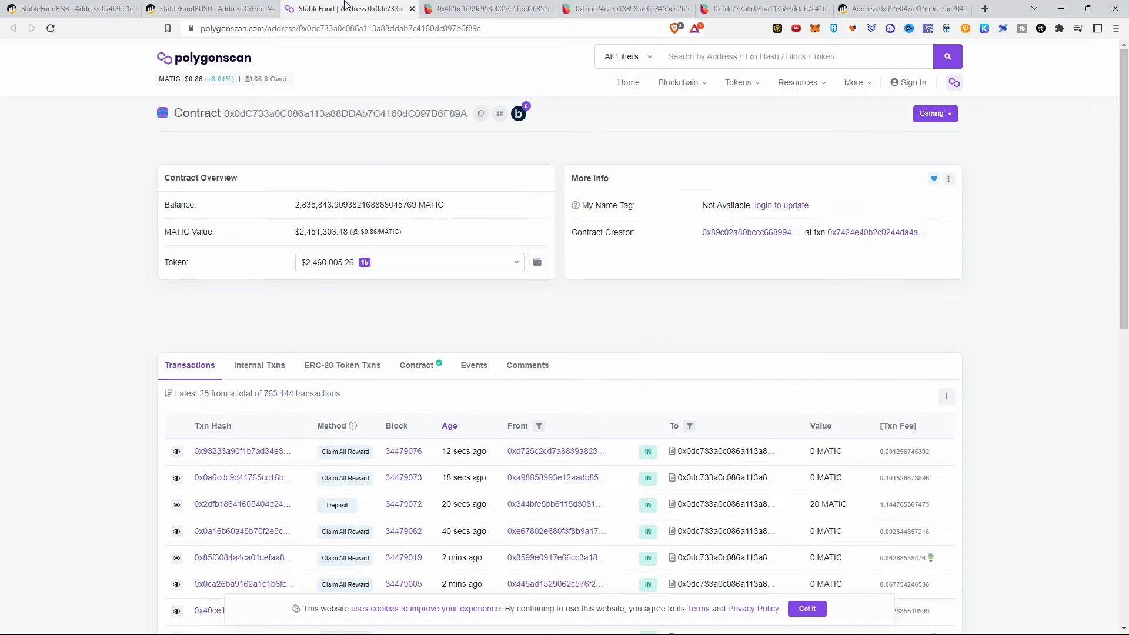
{"action": "mouse_move", "coordinate": [276, 160]}
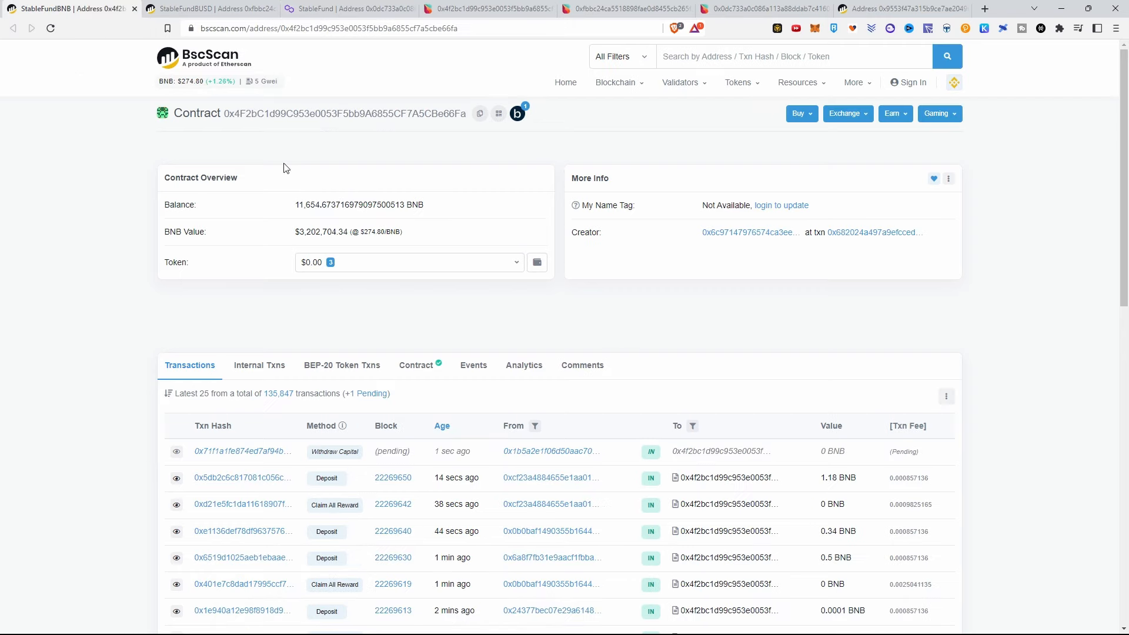
{"action": "mouse_move", "coordinate": [395, 149]}
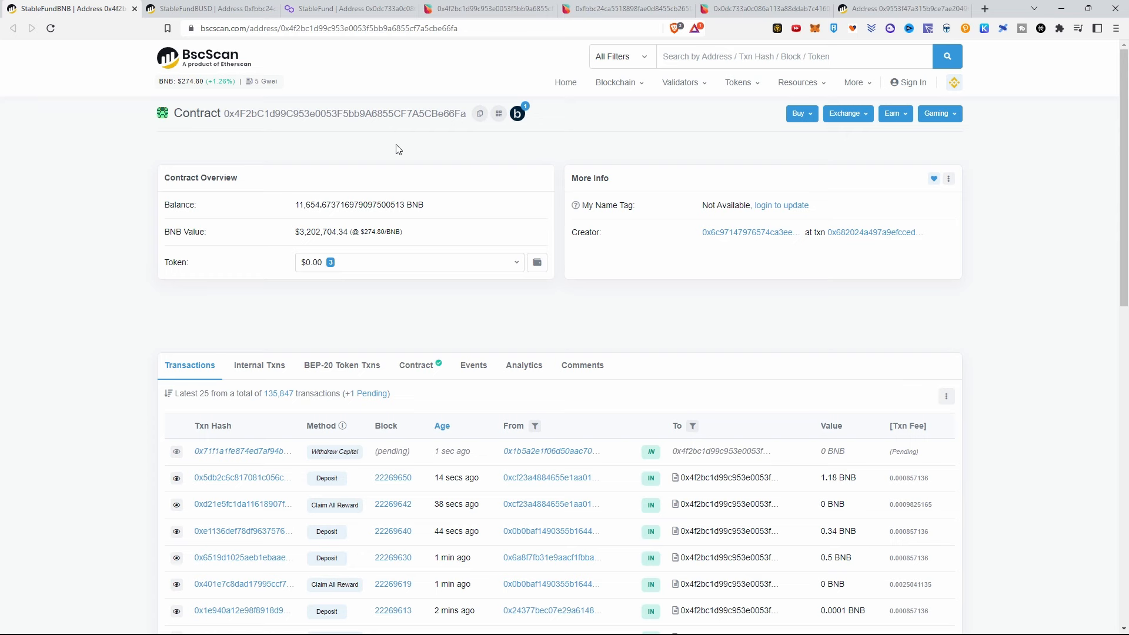
{"action": "left_click", "coordinate": [619, 9]}
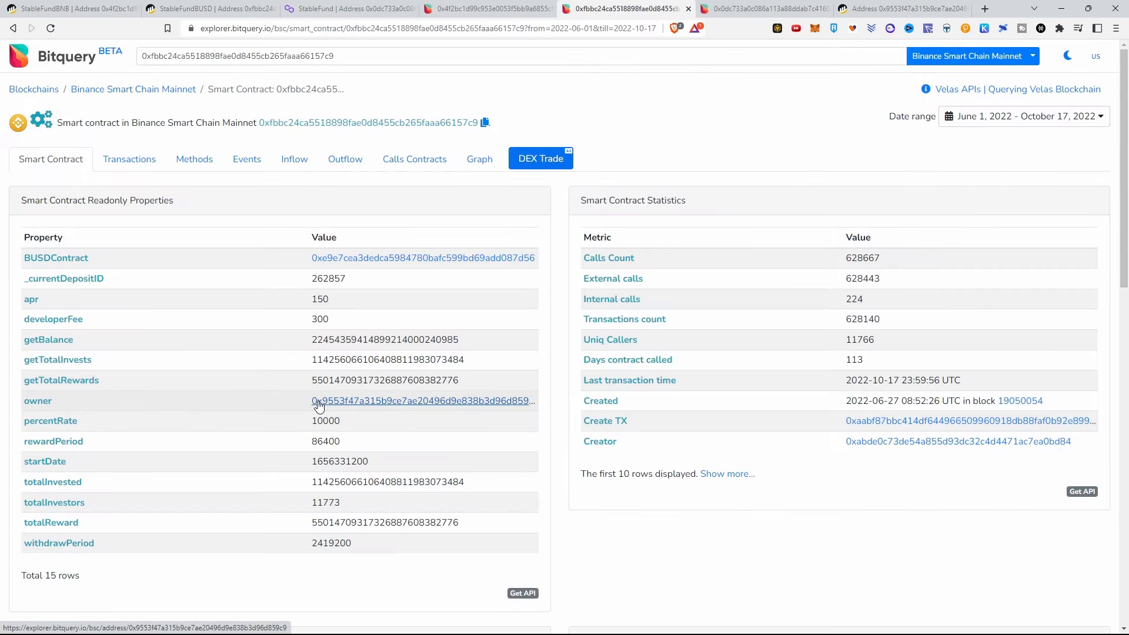
{"action": "mouse_move", "coordinate": [353, 407]}
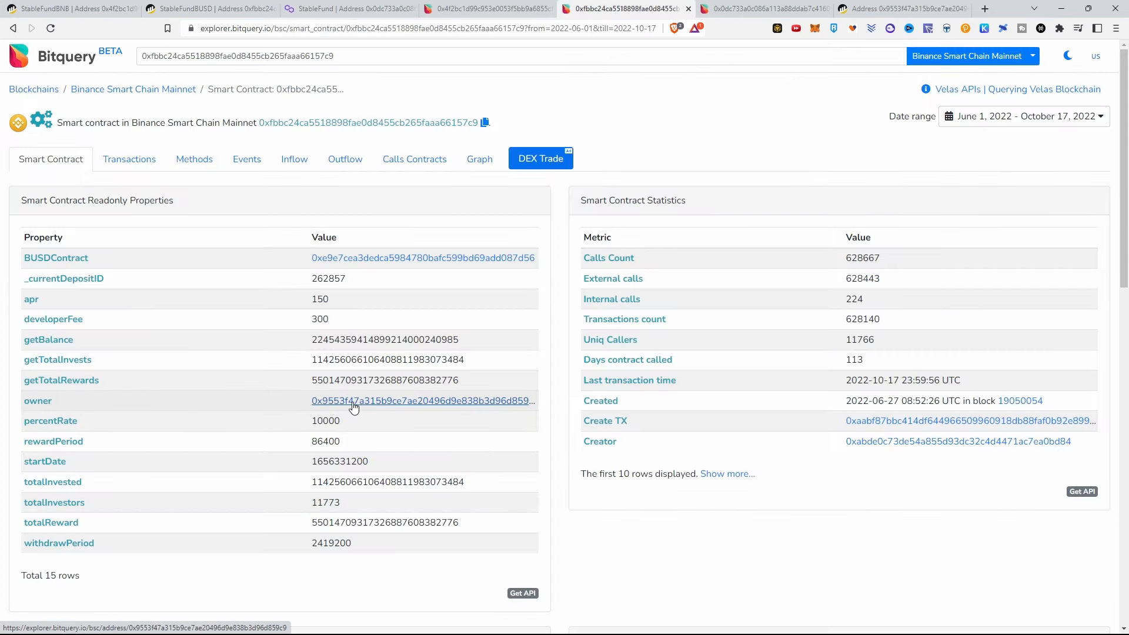
{"action": "mouse_move", "coordinate": [492, 398]}
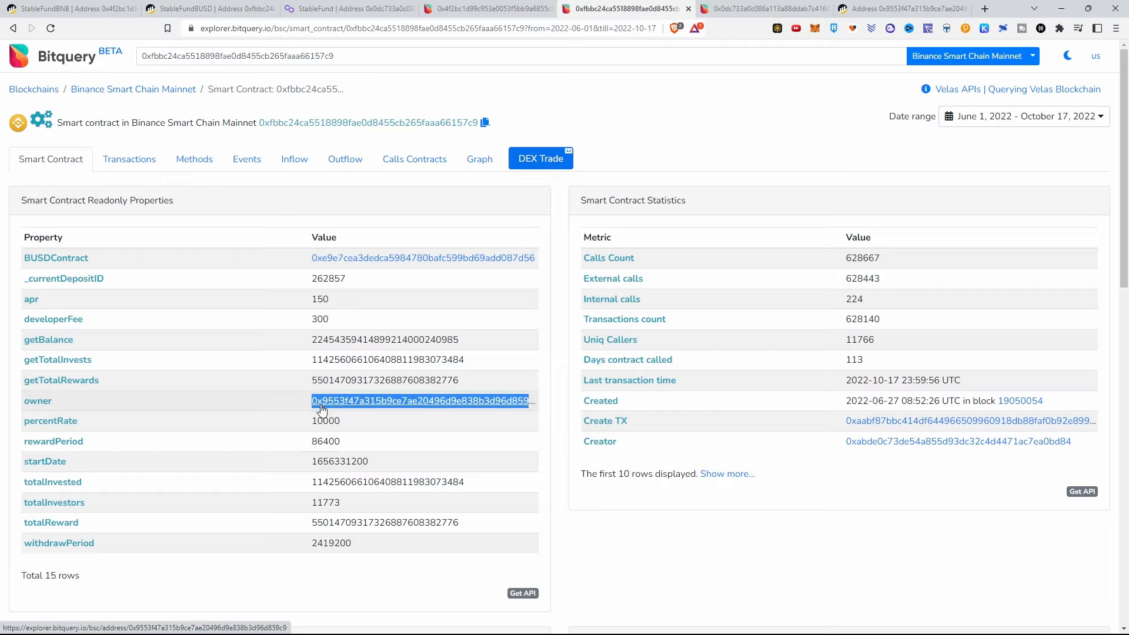
{"action": "mouse_move", "coordinate": [337, 409]}
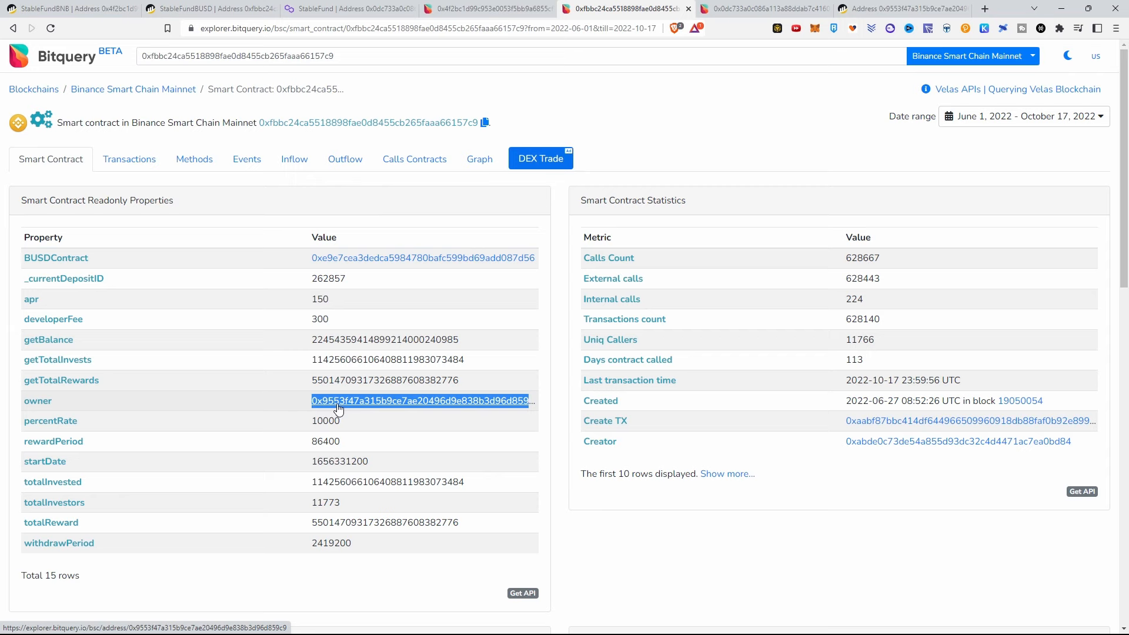
Check the BUSD contract's owner in Bitquery and open owner 0x9553f47a…859c9 on BscScan
{"action": "left_click", "coordinate": [209, 9]}
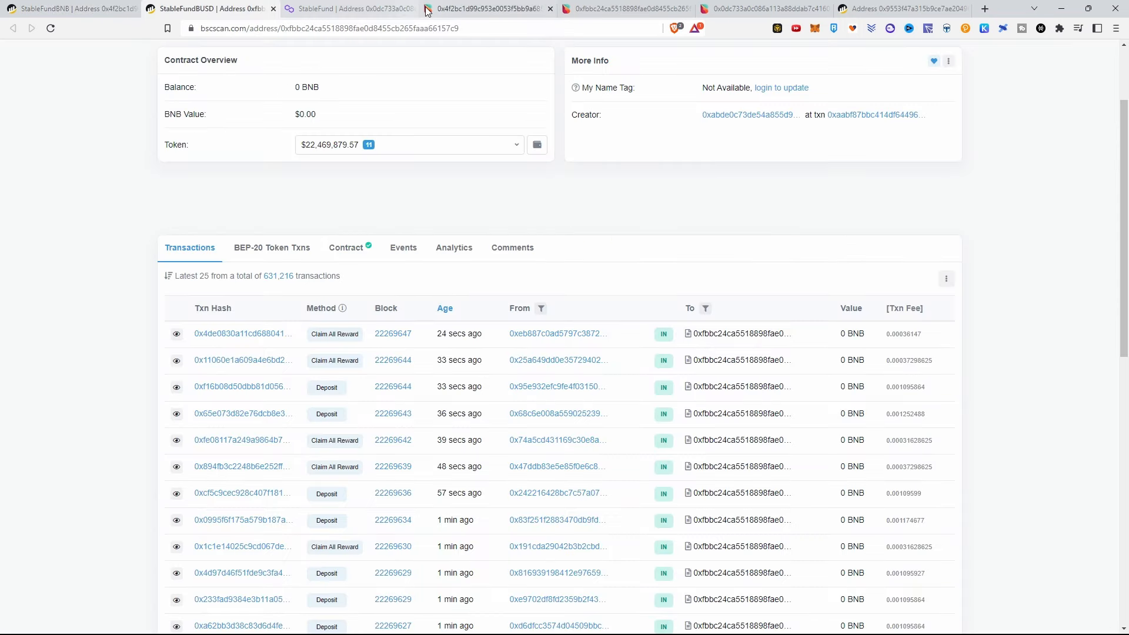
{"action": "left_click", "coordinate": [488, 9]}
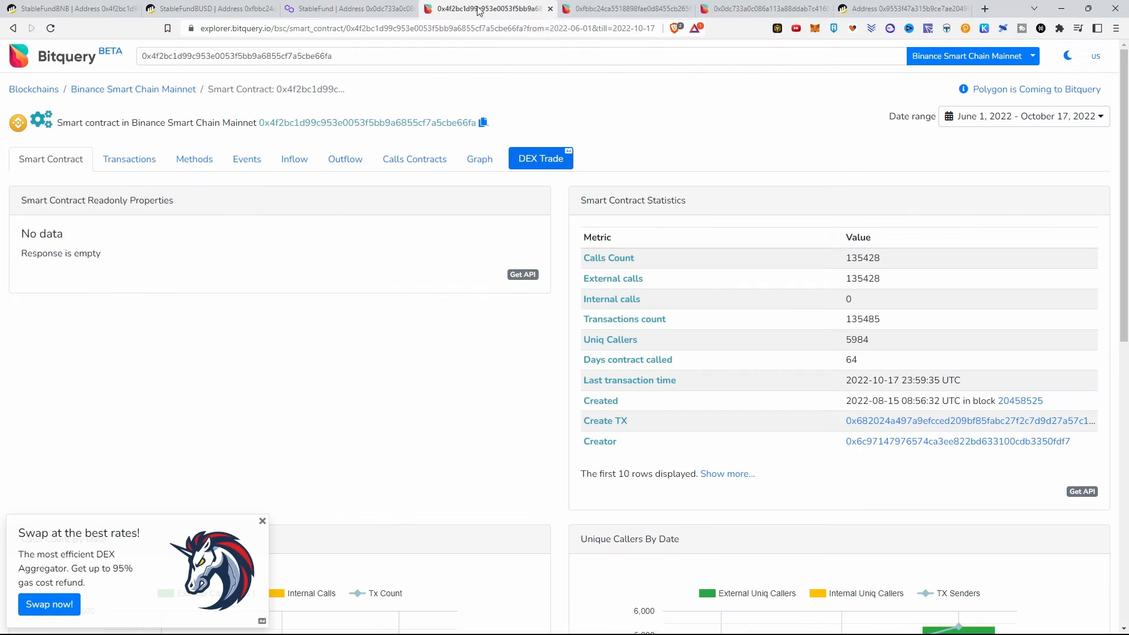
{"action": "left_click", "coordinate": [901, 8]}
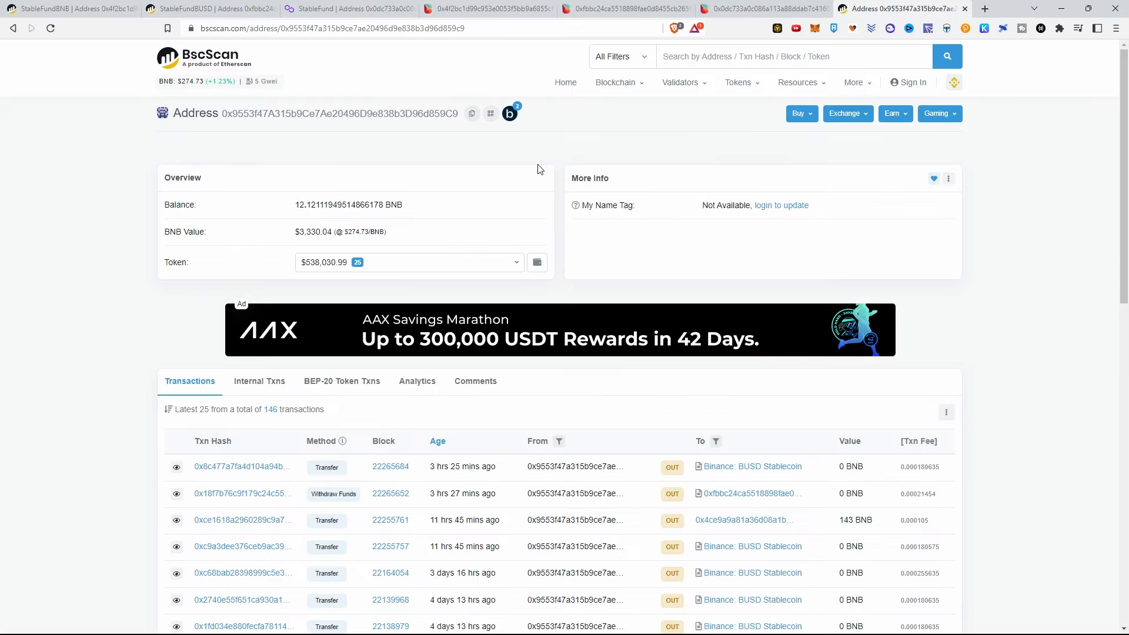
Look up withdrawFunds in the StableFundBUSD source code, then return to its transaction list
{"action": "double_click", "coordinate": [340, 113]}
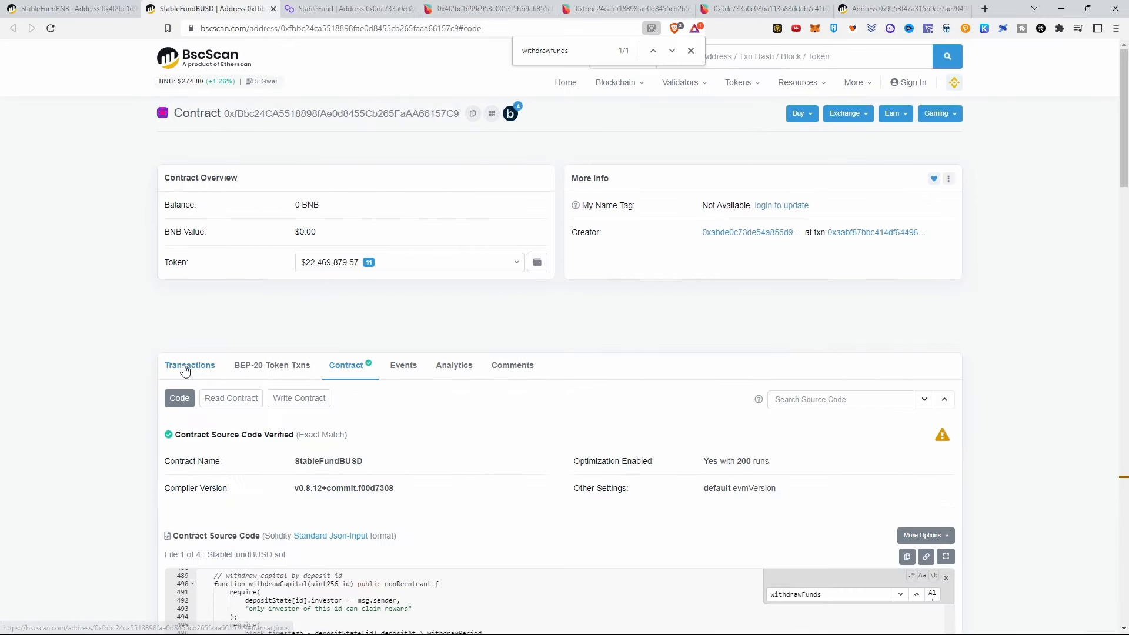
{"action": "left_click", "coordinate": [189, 365]}
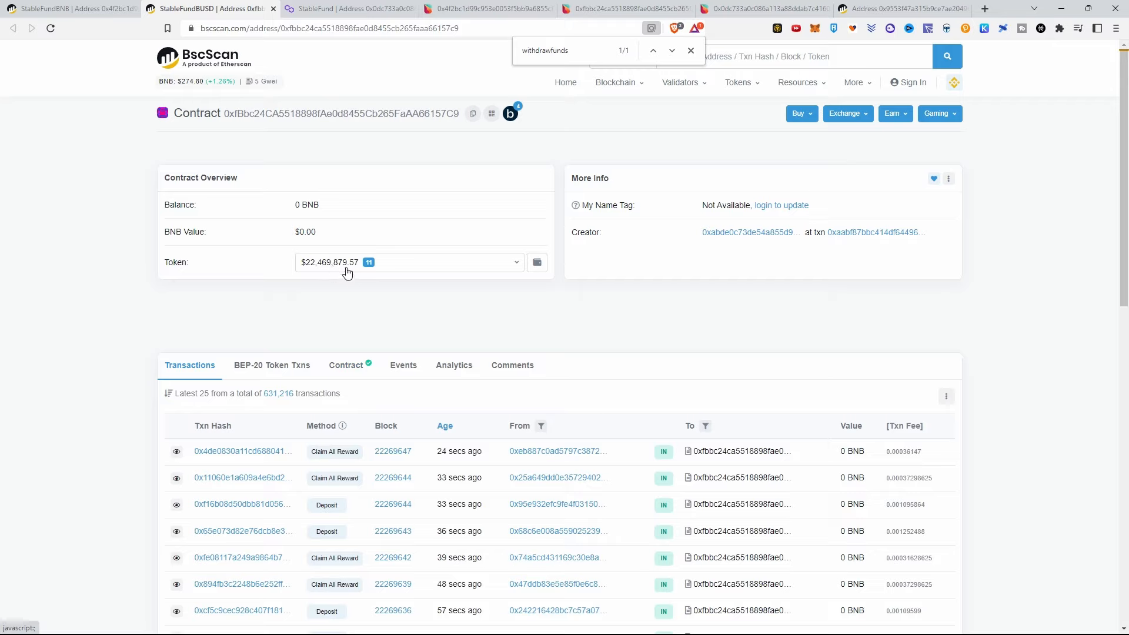
{"action": "mouse_move", "coordinate": [328, 311]}
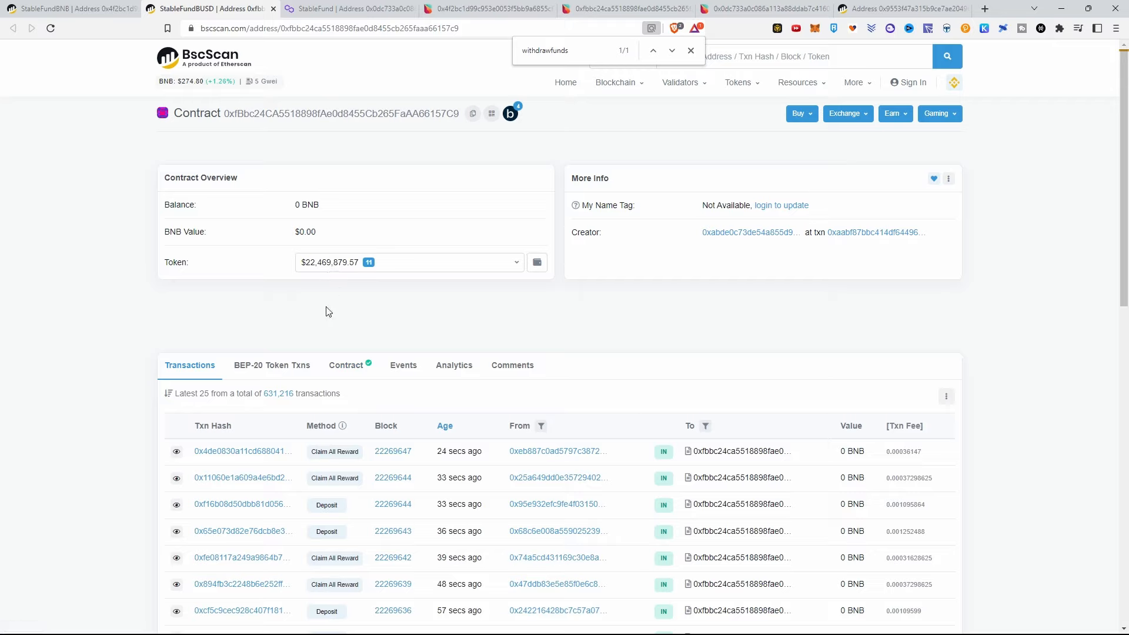
{"action": "mouse_move", "coordinate": [239, 301]}
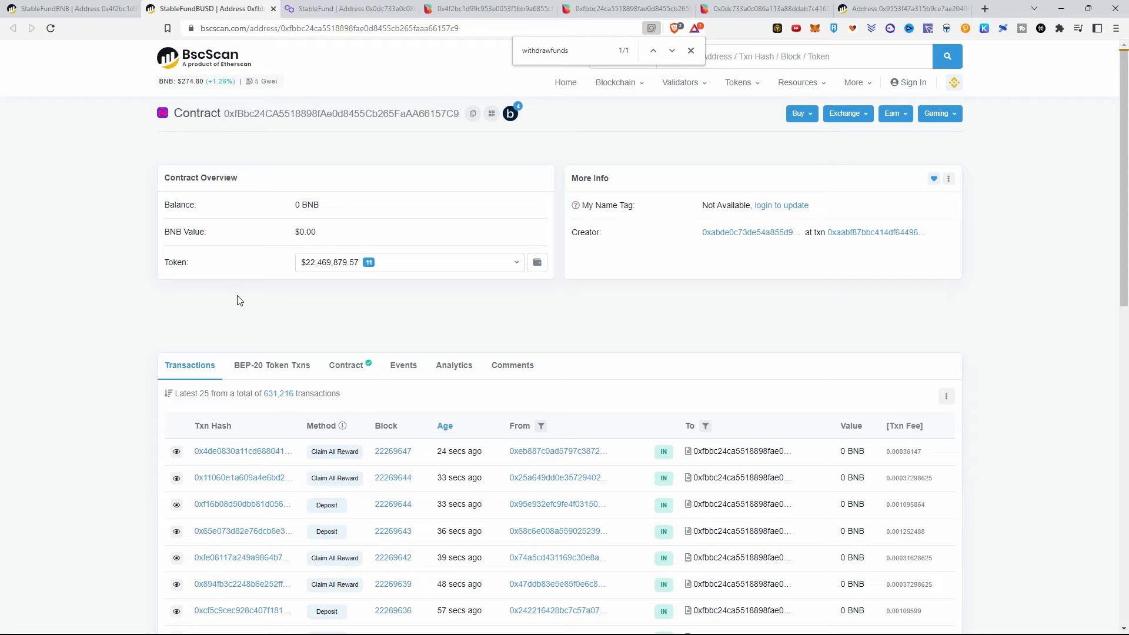
{"action": "mouse_move", "coordinate": [171, 280]}
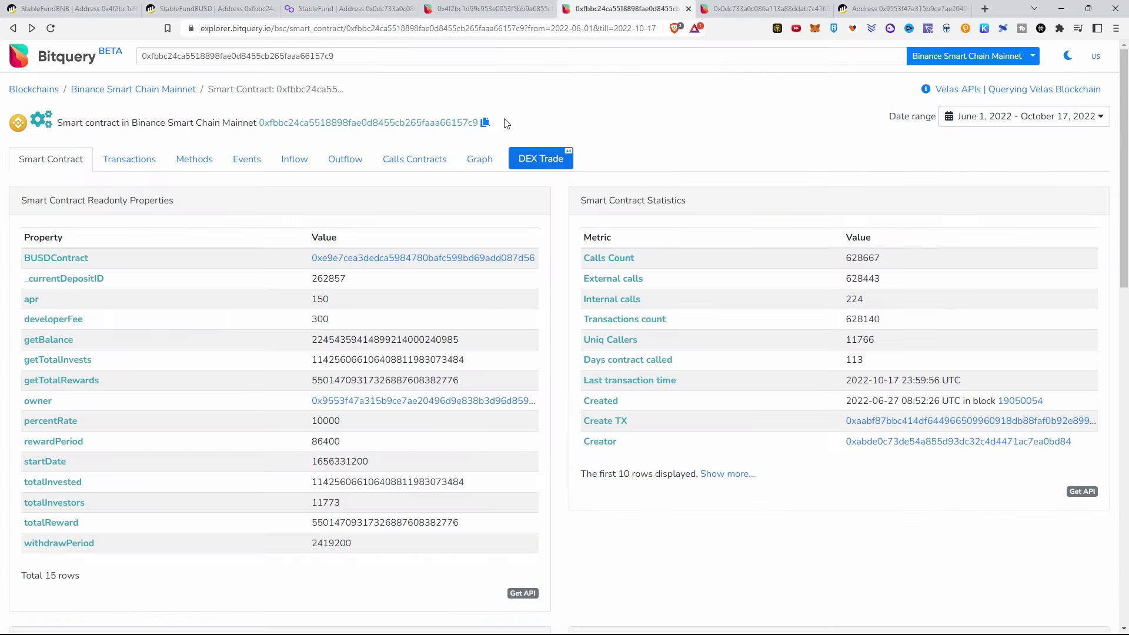
{"action": "mouse_move", "coordinate": [129, 159]}
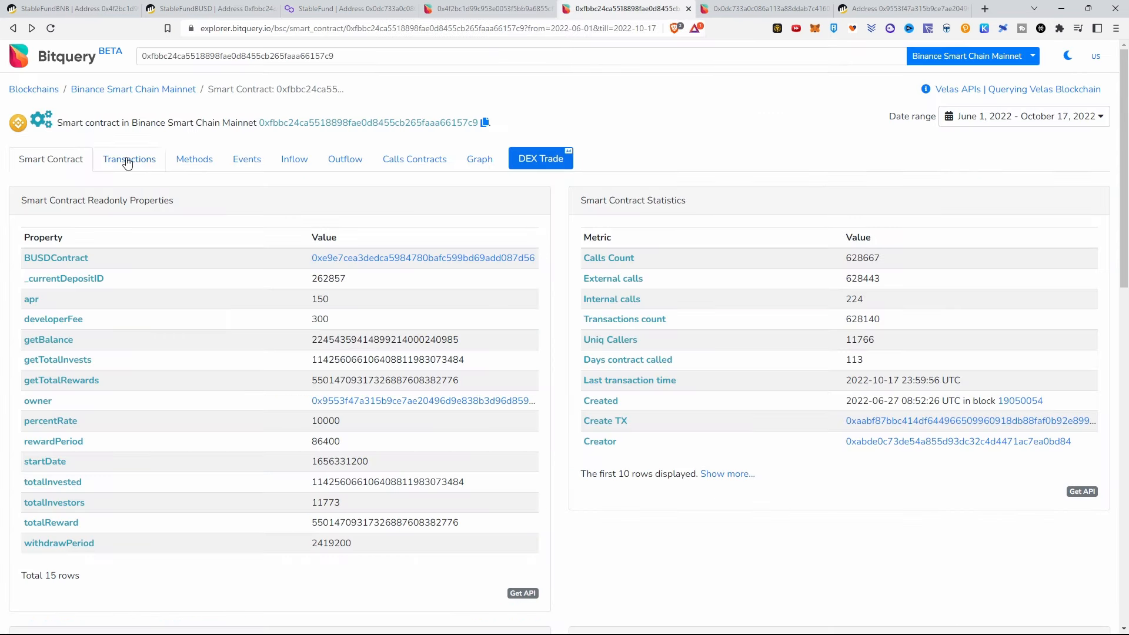
Open the external withdrawFunds calls (19 calls, one sender) from the BUSD contract's Methods table
{"action": "left_click", "coordinate": [129, 160]}
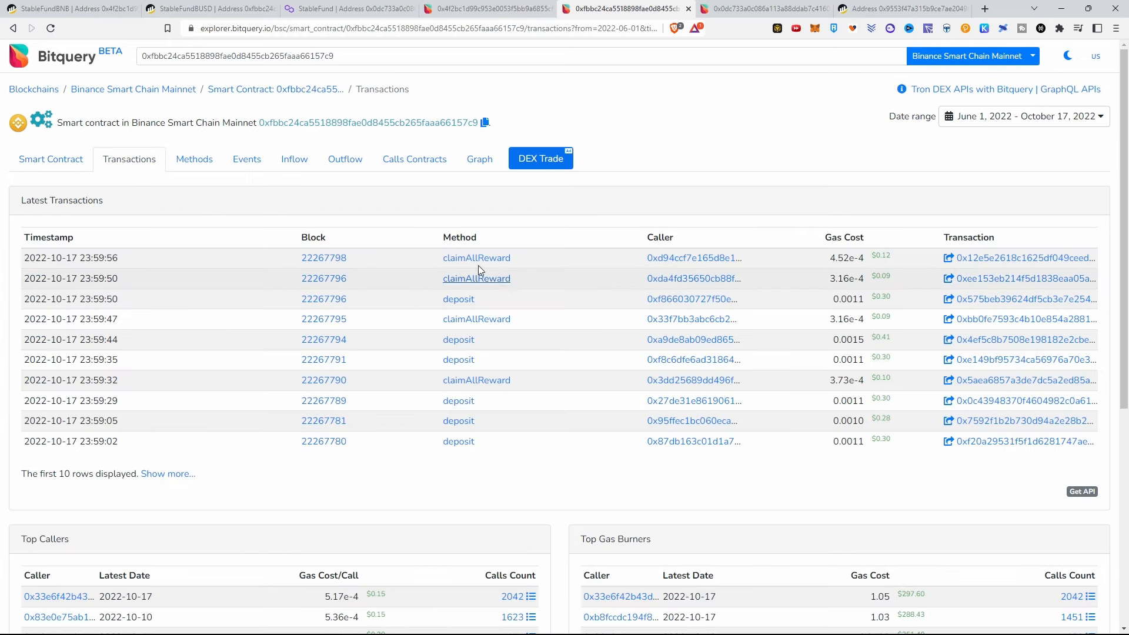
{"action": "mouse_move", "coordinate": [352, 206]}
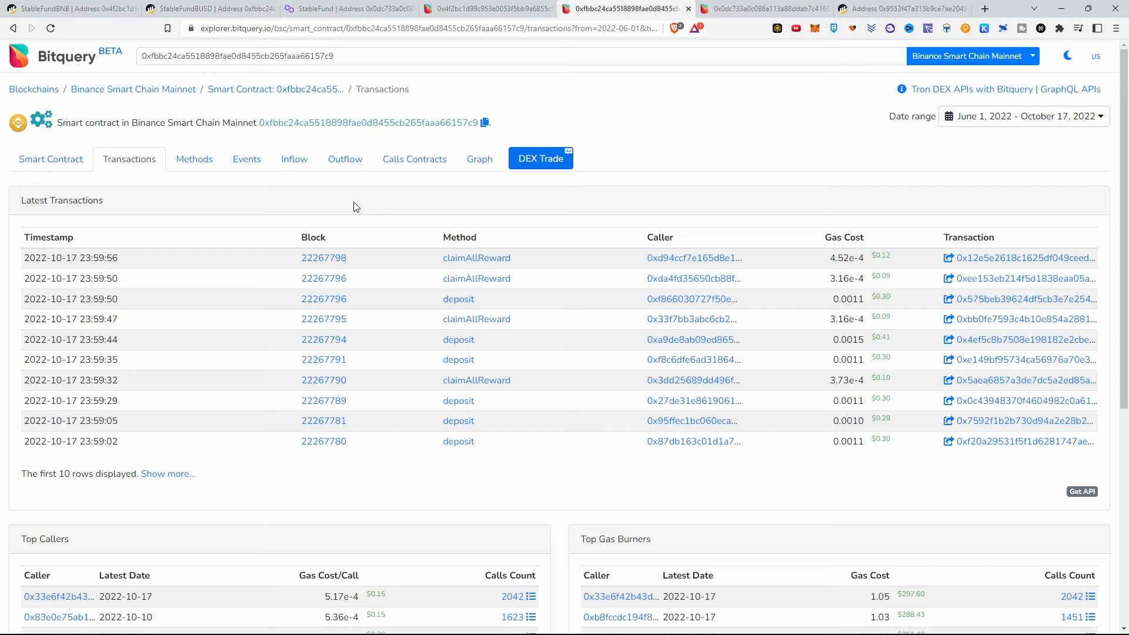
{"action": "left_click", "coordinate": [193, 159]}
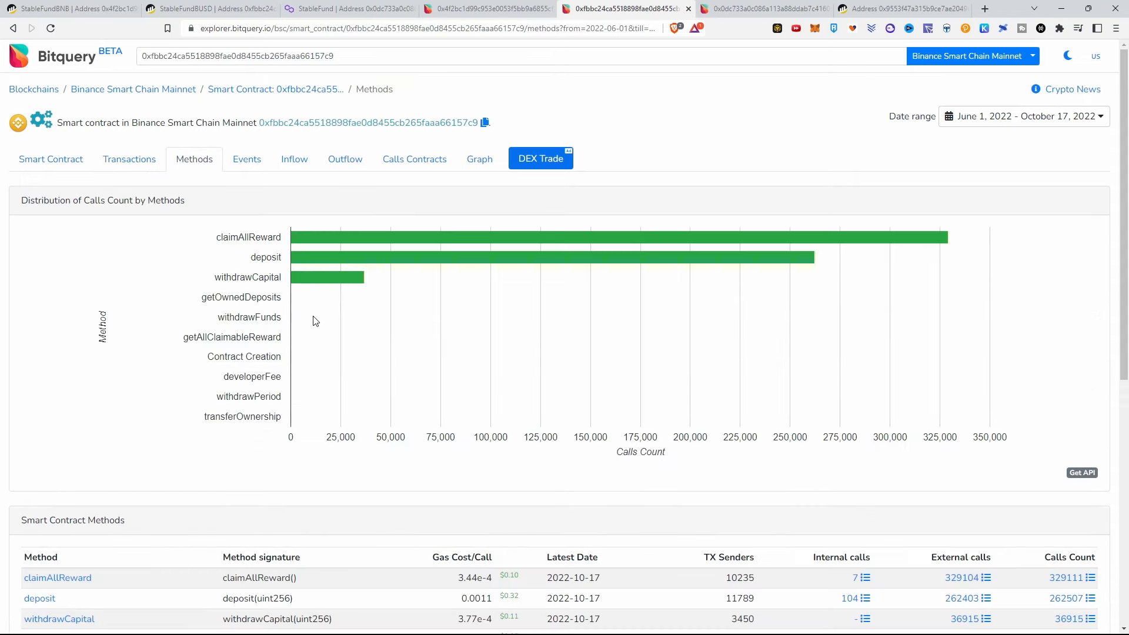
{"action": "mouse_move", "coordinate": [329, 238]}
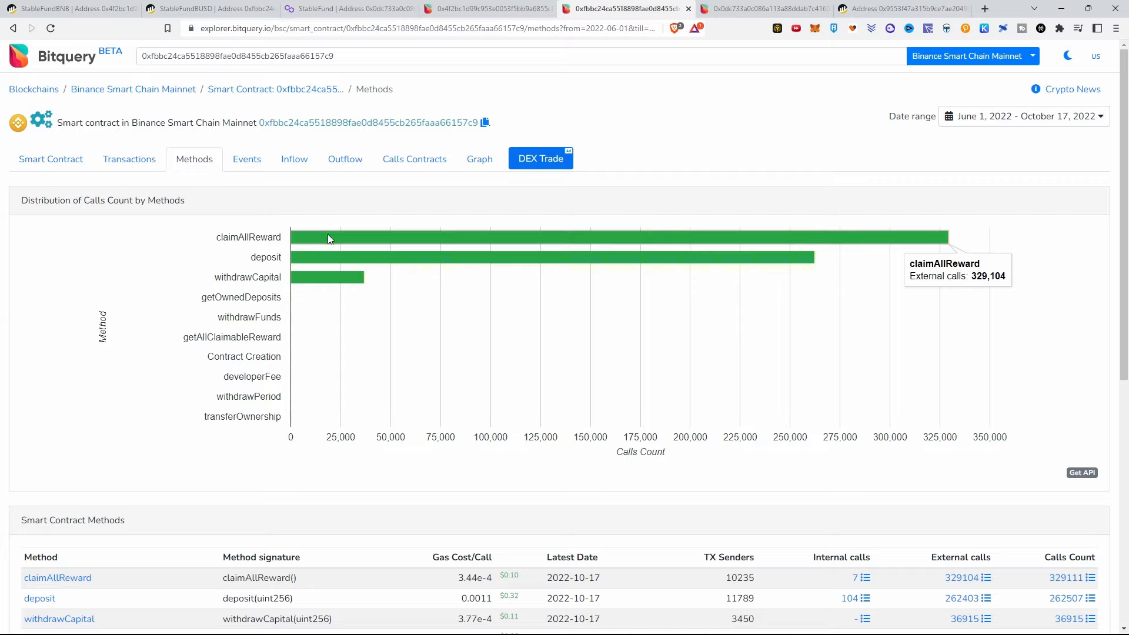
{"action": "mouse_move", "coordinate": [333, 244]}
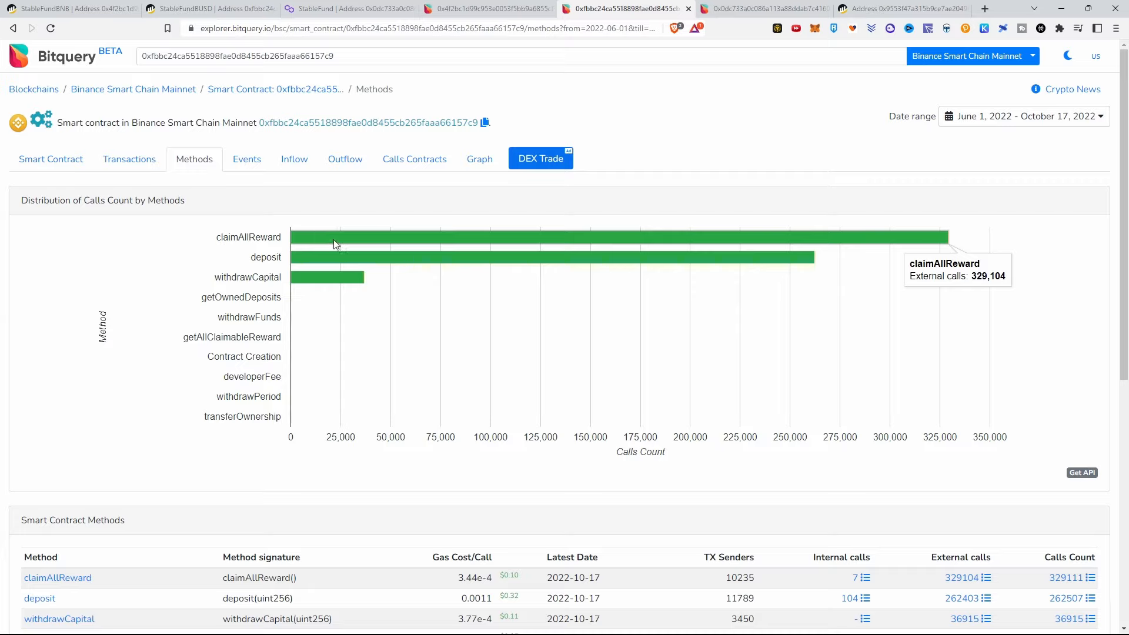
{"action": "mouse_move", "coordinate": [357, 281]}
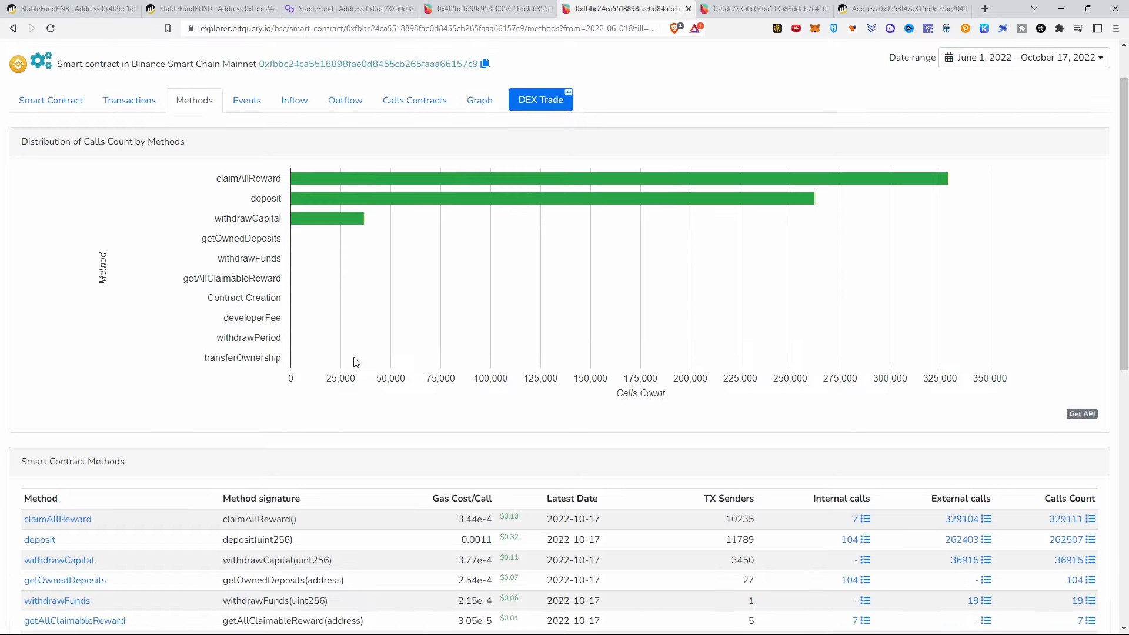
{"action": "scroll", "scroll_direction": "down", "scroll_amount": 3}
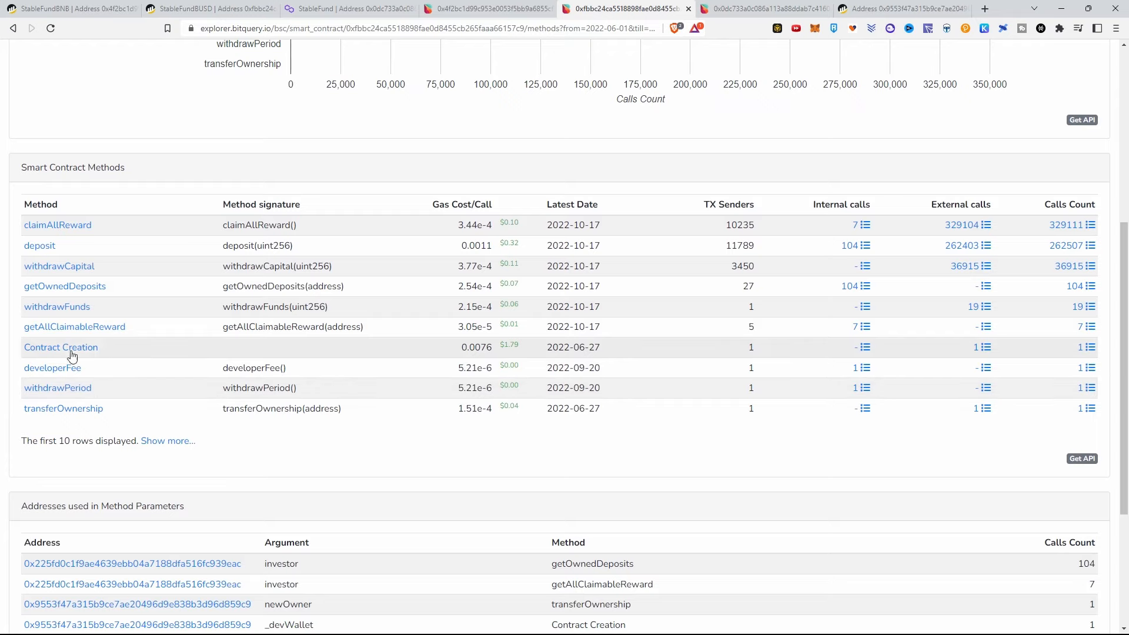
{"action": "mouse_move", "coordinate": [59, 266]}
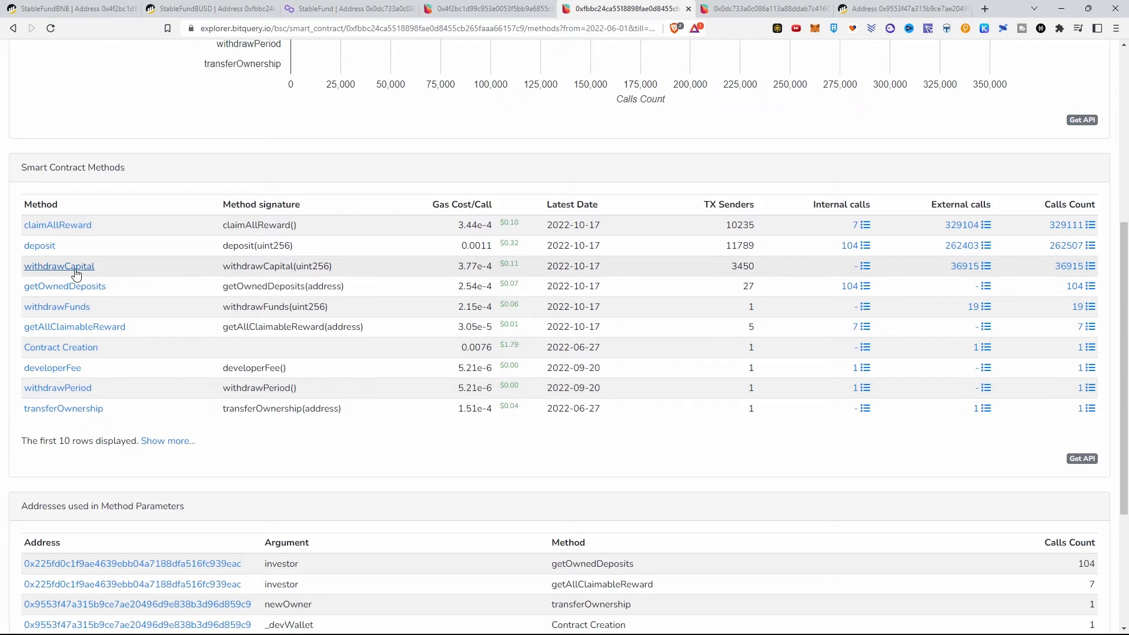
{"action": "mouse_move", "coordinate": [151, 317]}
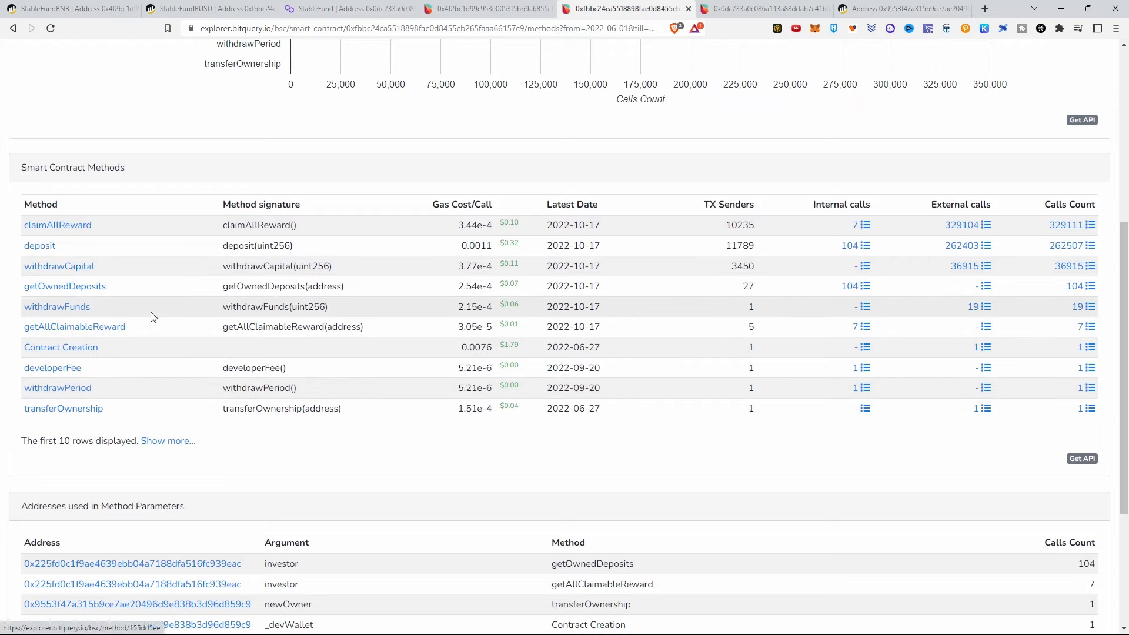
{"action": "mouse_move", "coordinate": [973, 306]}
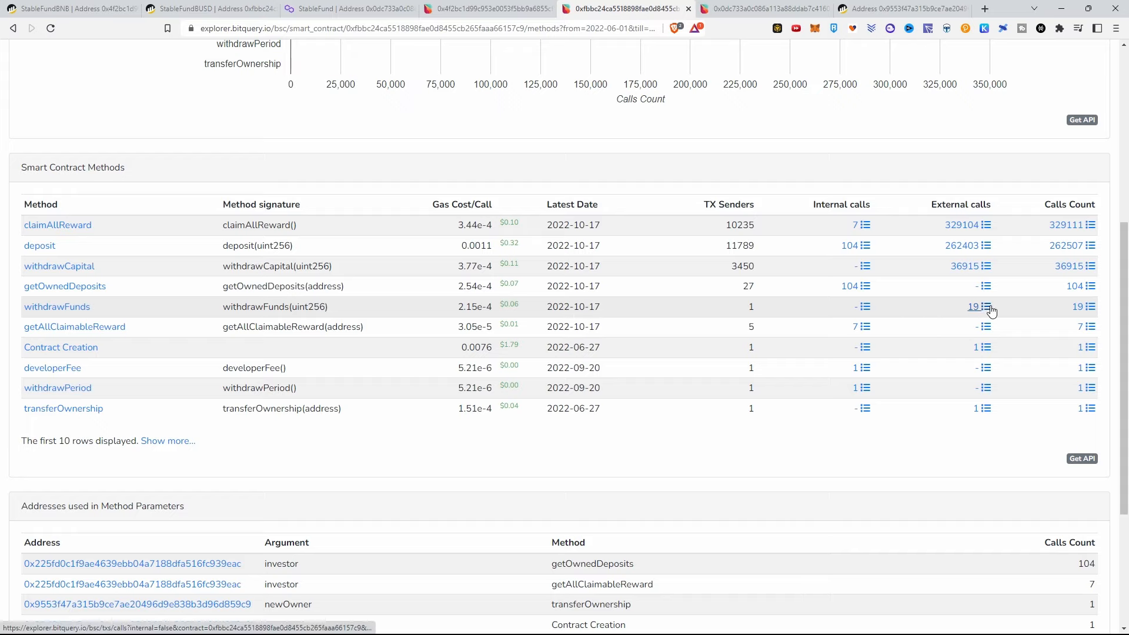
{"action": "mouse_move", "coordinate": [976, 308]}
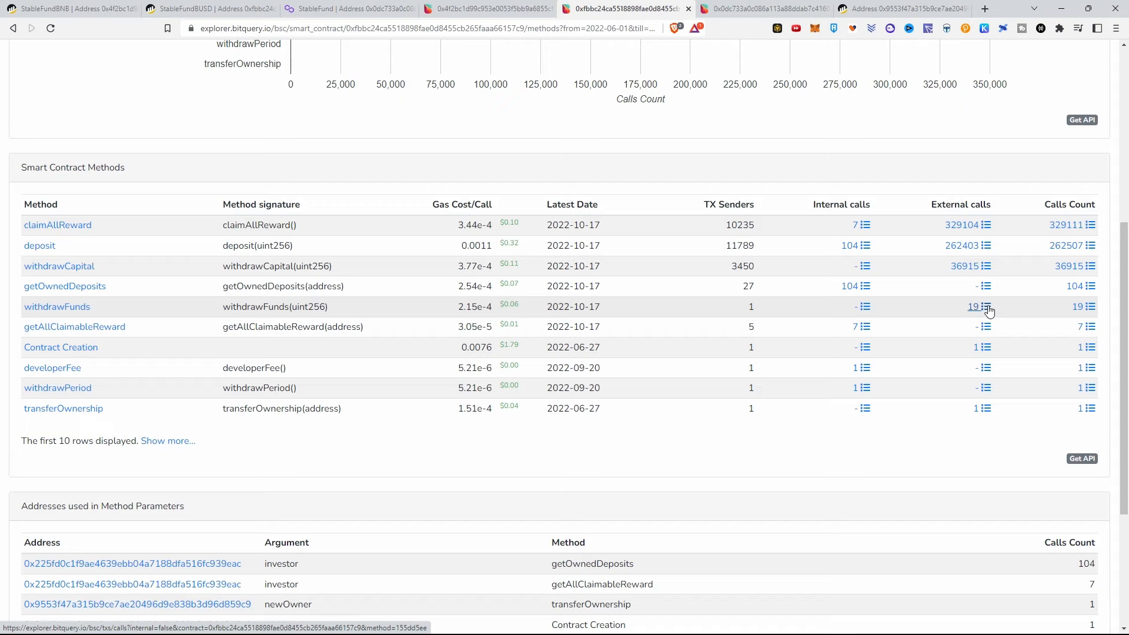
{"action": "left_click", "coordinate": [978, 307]}
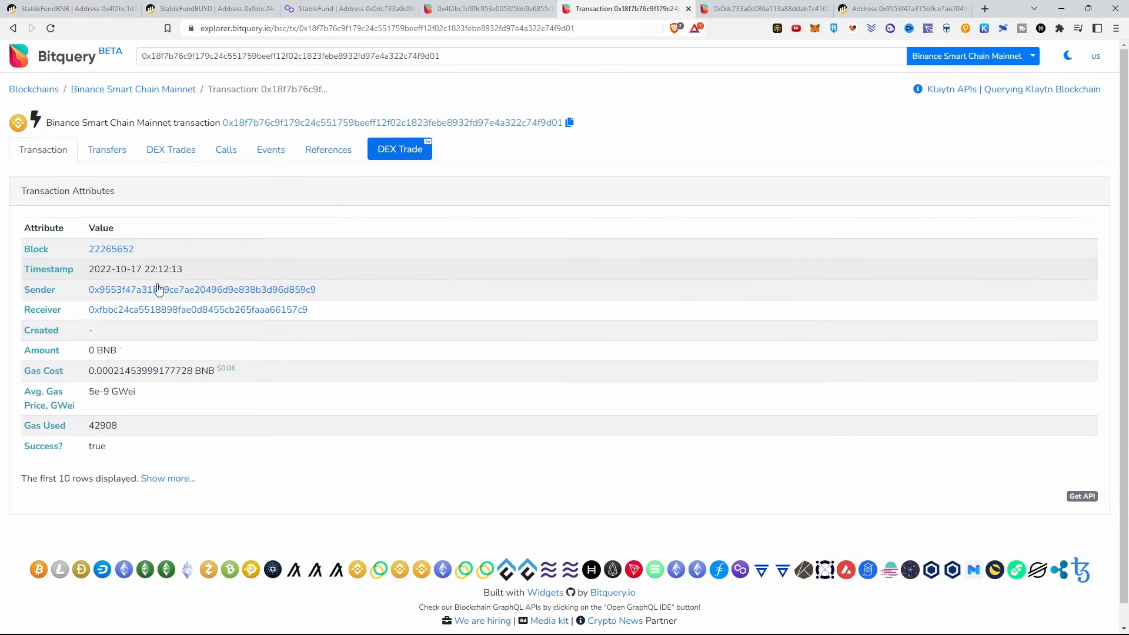
Review the withdrawFunds transaction's 3.00M BUSD transfer and open its sender's address overview
{"action": "left_click", "coordinate": [105, 149]}
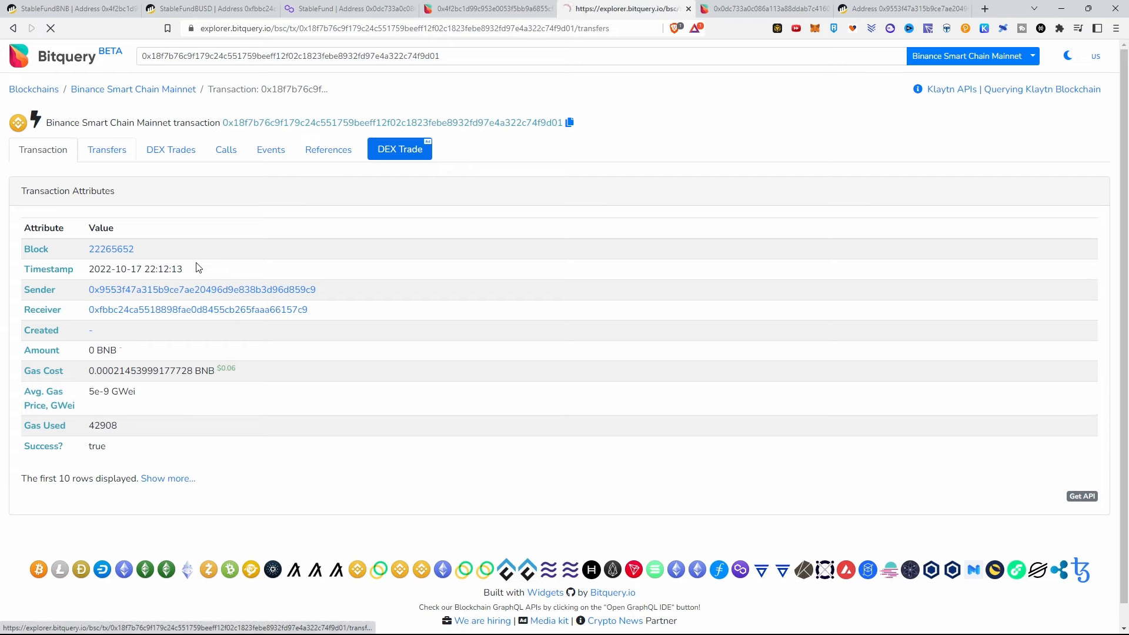
{"action": "left_click", "coordinate": [106, 148]}
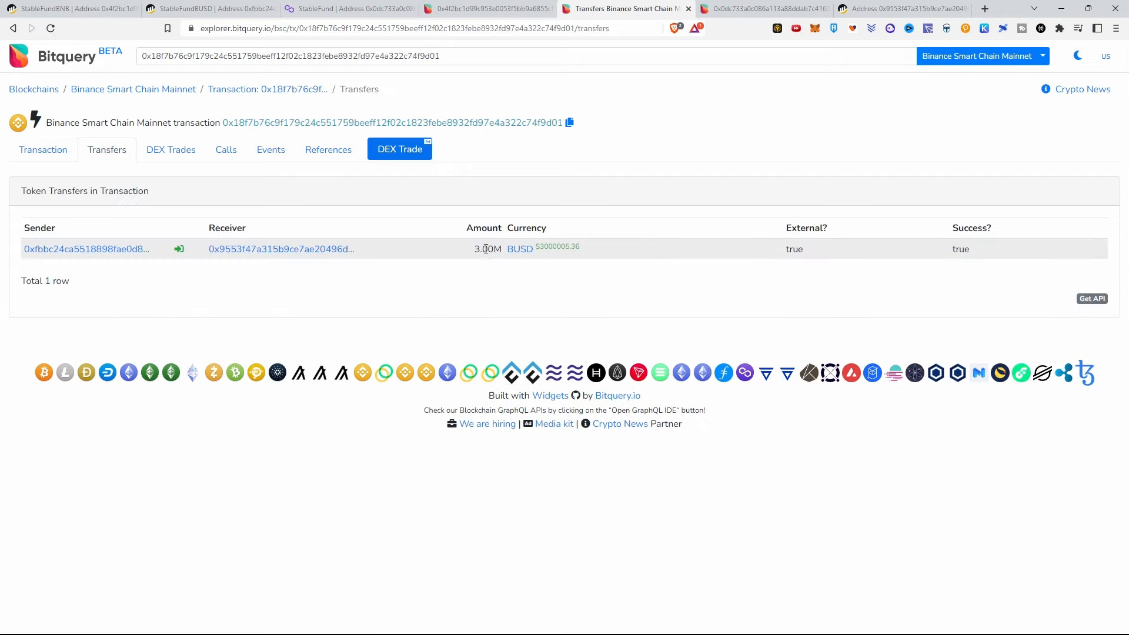
{"action": "mouse_move", "coordinate": [112, 259]}
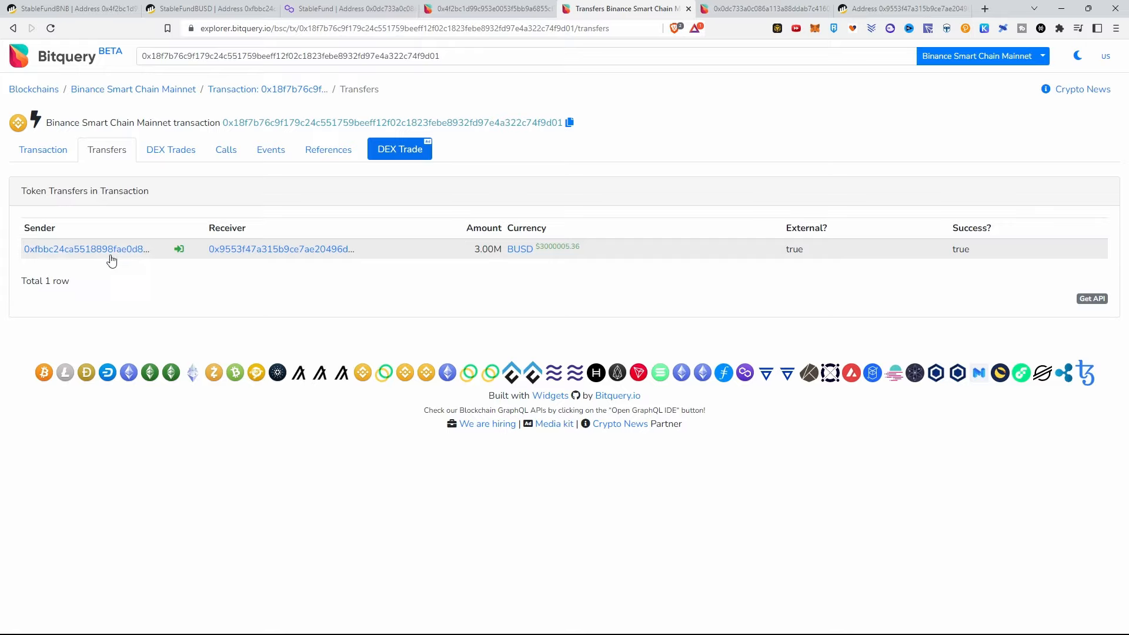
{"action": "mouse_move", "coordinate": [53, 149]}
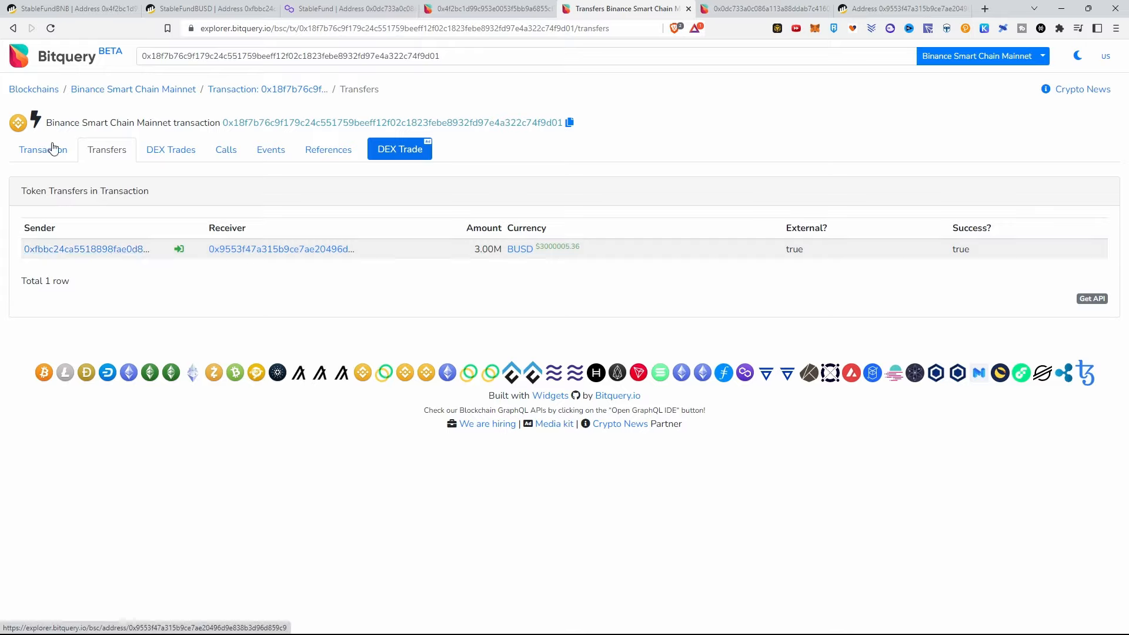
{"action": "left_click", "coordinate": [42, 150]}
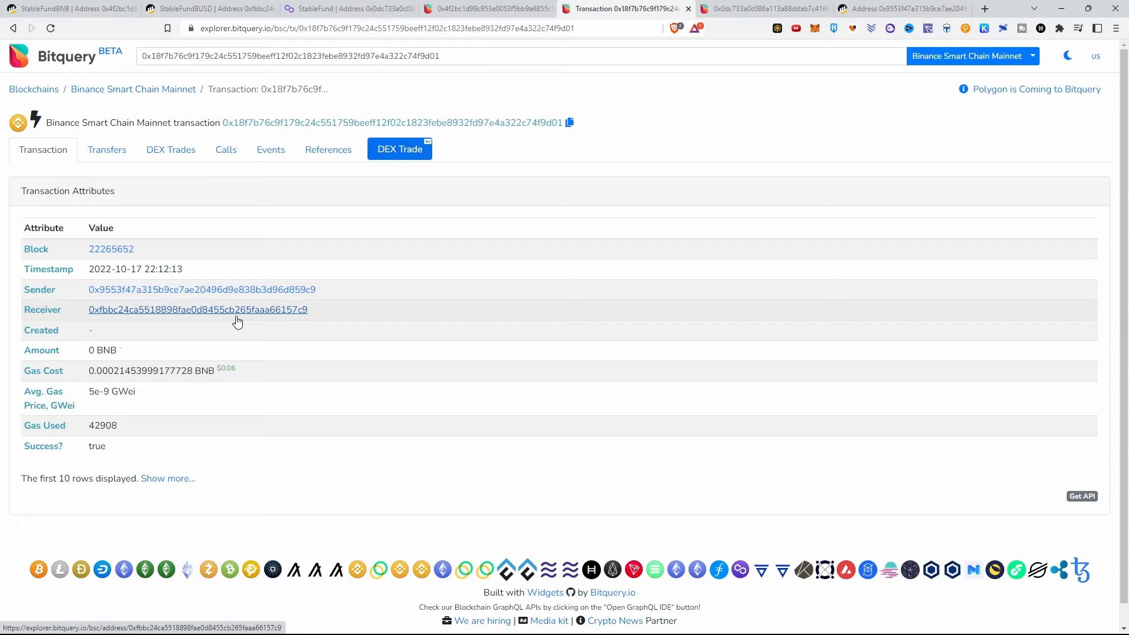
{"action": "mouse_move", "coordinate": [133, 270]}
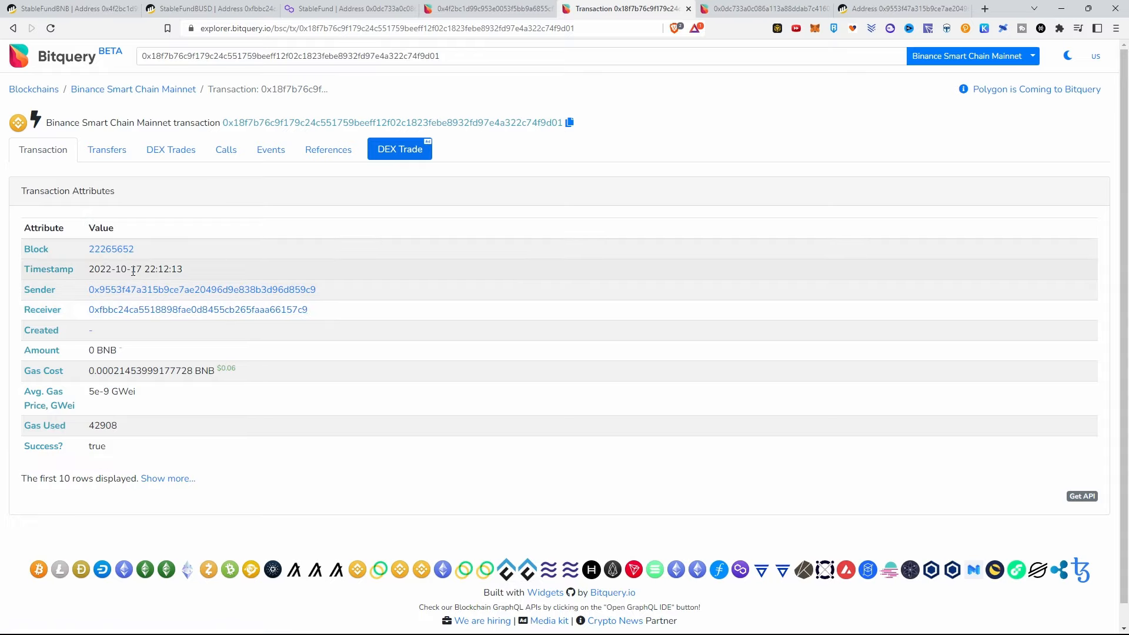
{"action": "left_click", "coordinate": [202, 289]}
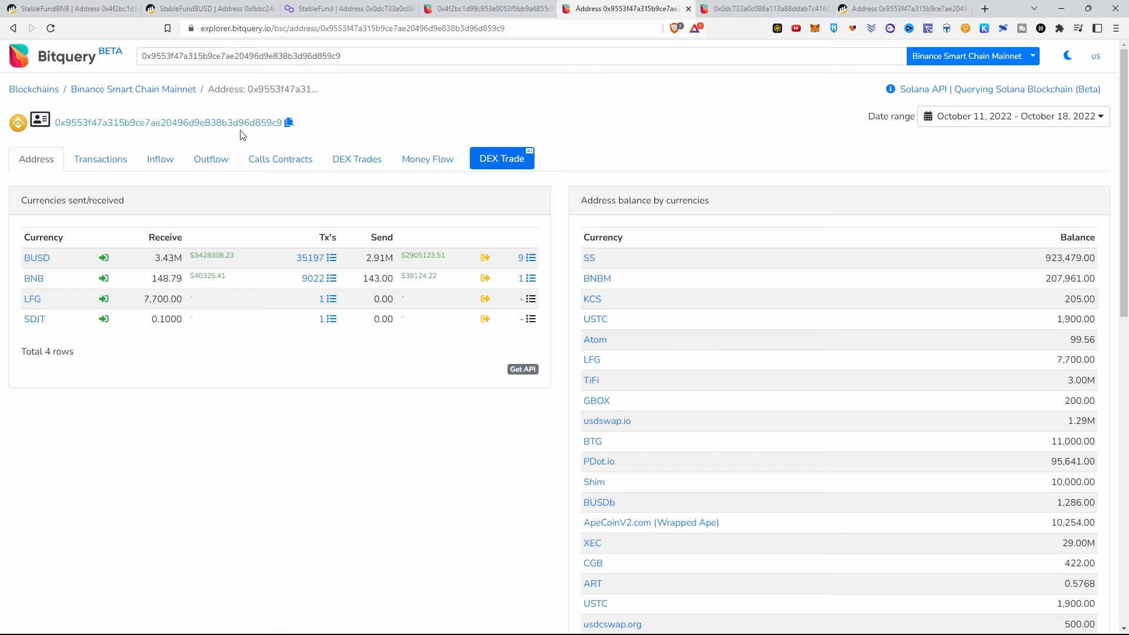
Show the BNB contract's Outflow top receiver: 0x9553f47a…859c9 with 5,053.91 BNB
{"action": "left_click", "coordinate": [490, 9]}
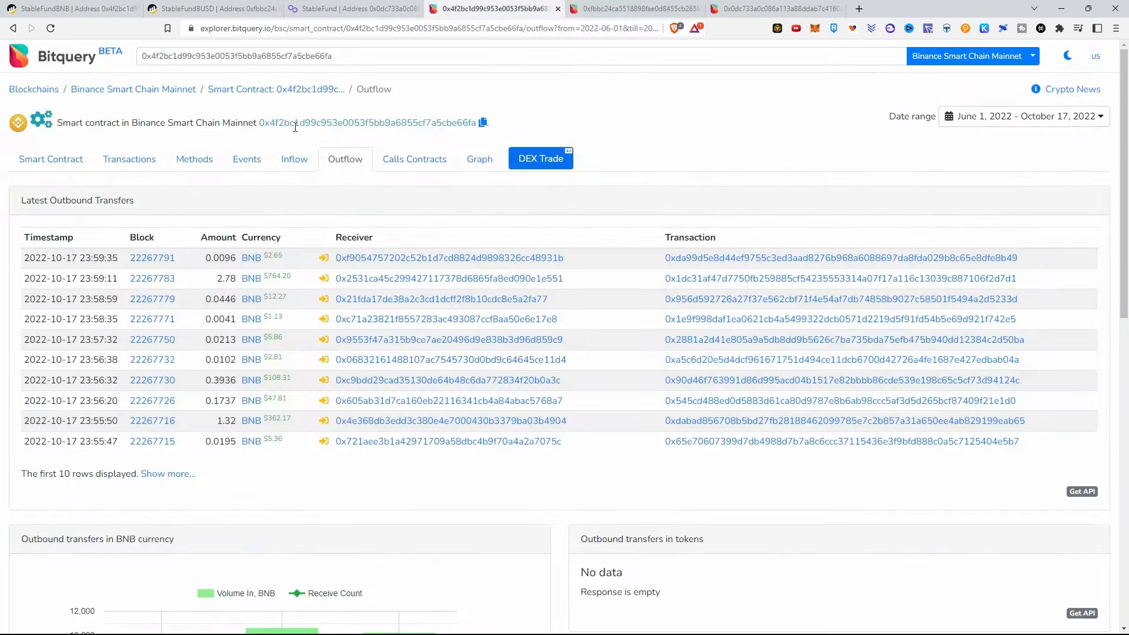
{"action": "scroll", "scroll_direction": "down", "scroll_amount": 3}
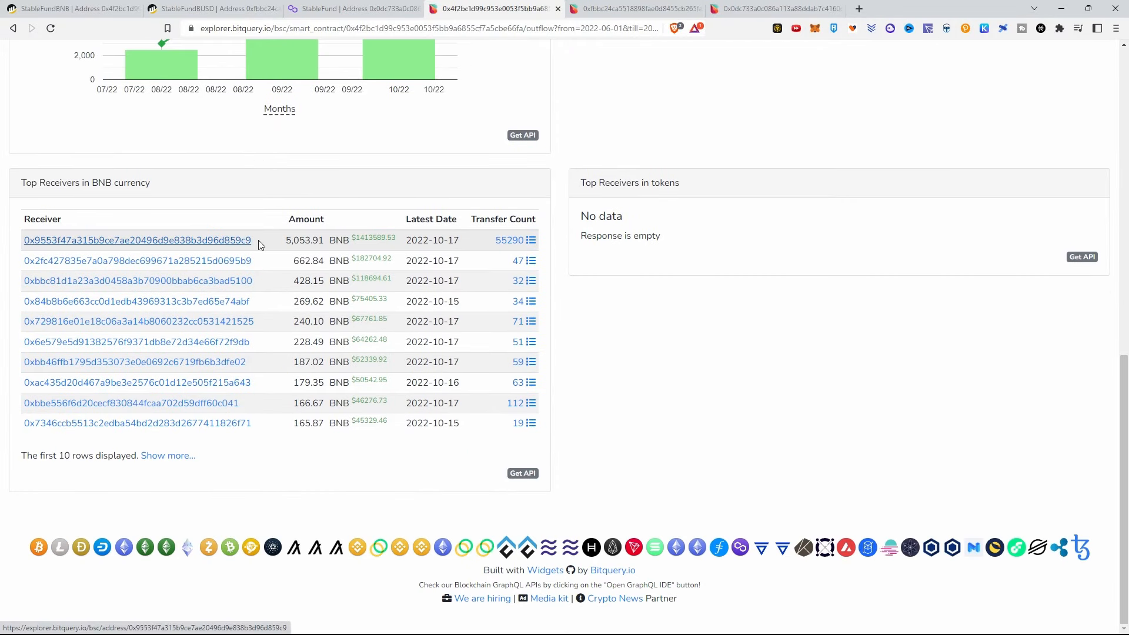
{"action": "mouse_move", "coordinate": [268, 248]}
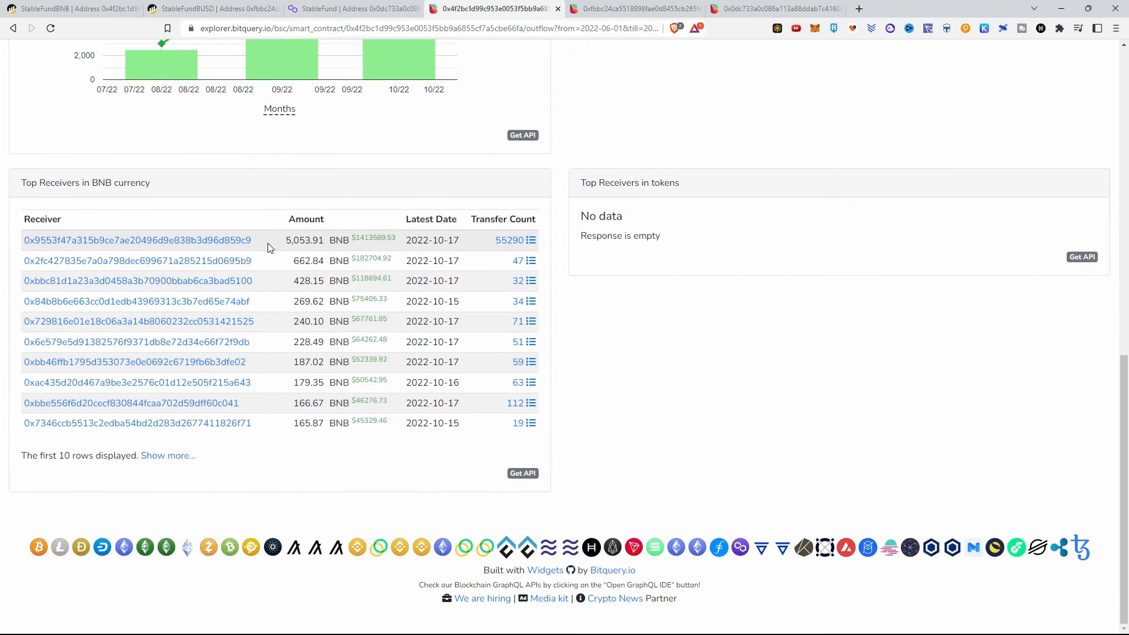
{"action": "mouse_move", "coordinate": [381, 241]}
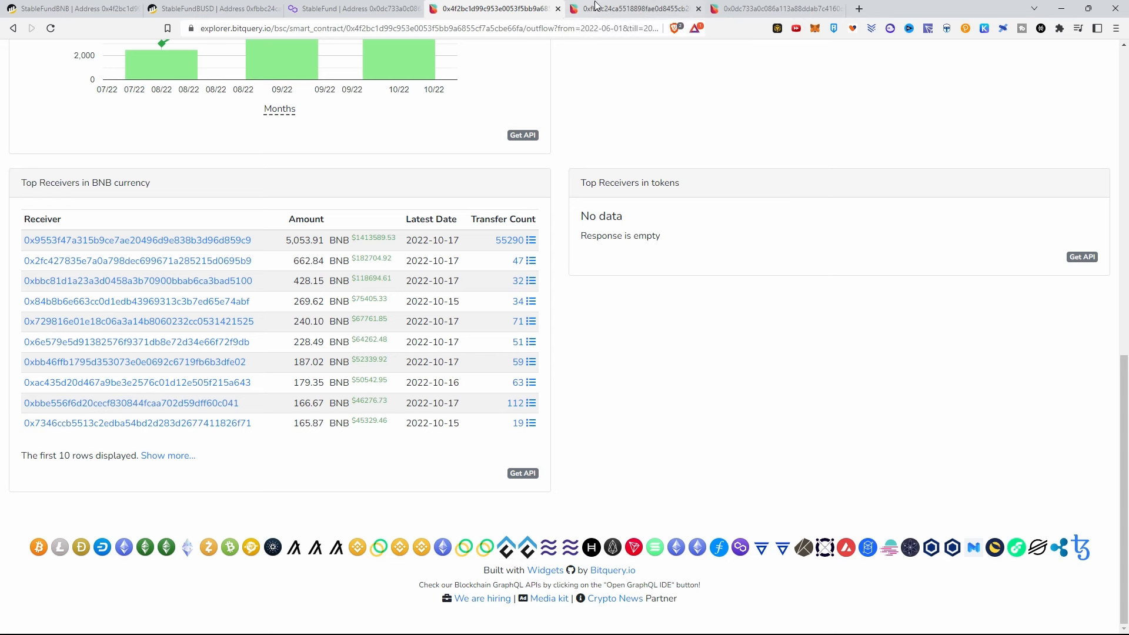
Confirm owner 0x9553f47a…859c9 tops the BUSD outflow at 20.80M, then bring up the Polygon contract
{"action": "left_click", "coordinate": [634, 9]}
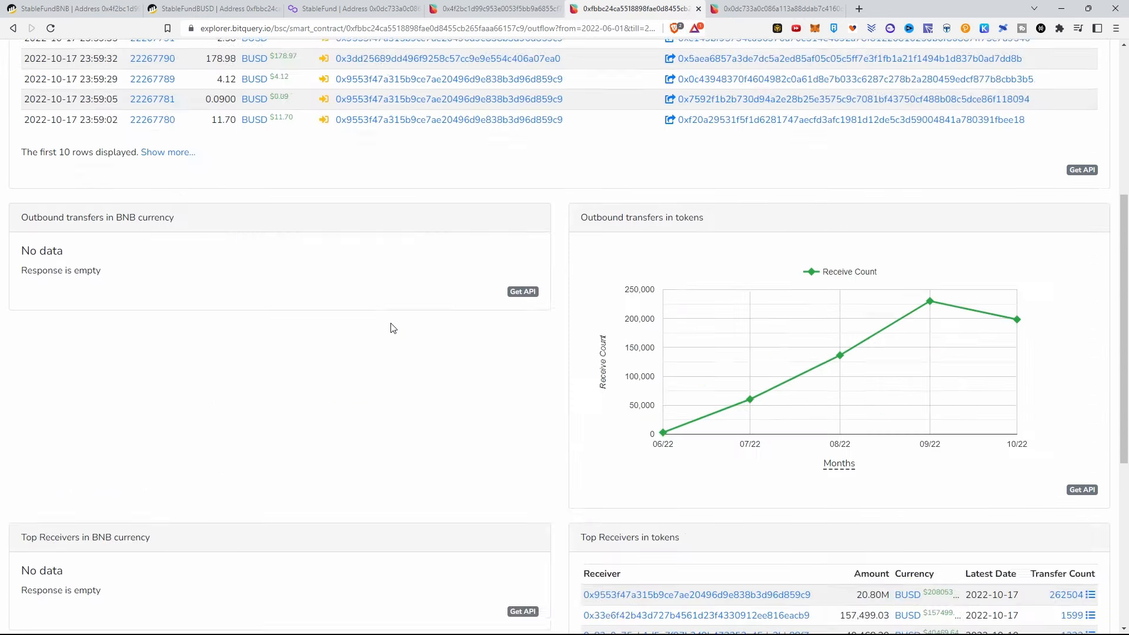
{"action": "scroll", "scroll_direction": "down", "scroll_amount": 3}
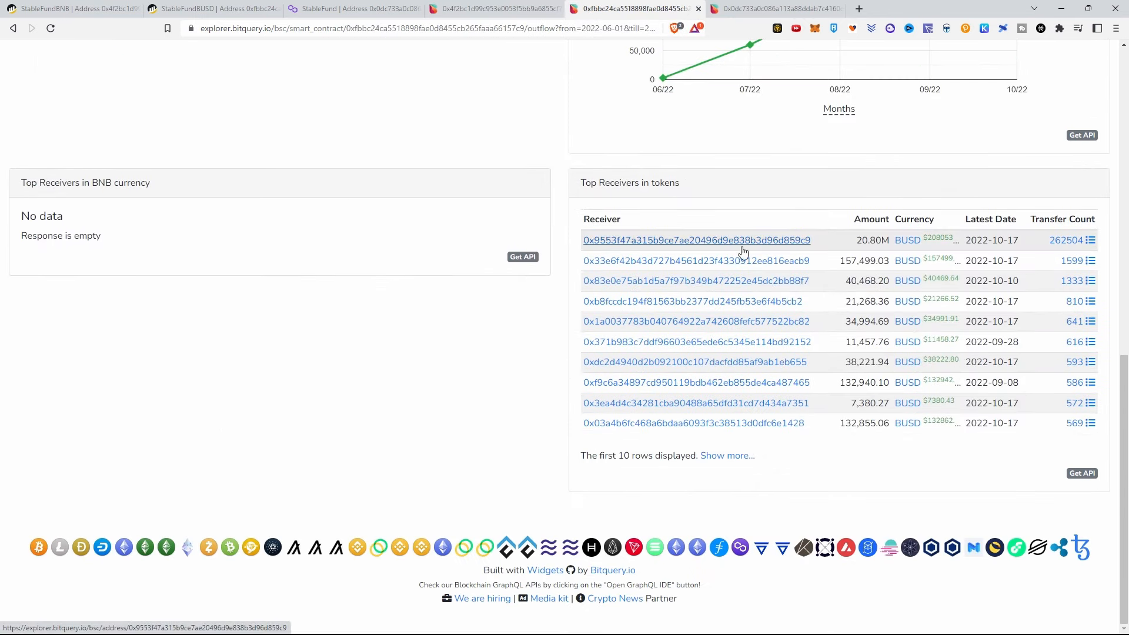
{"action": "mouse_move", "coordinate": [597, 244]}
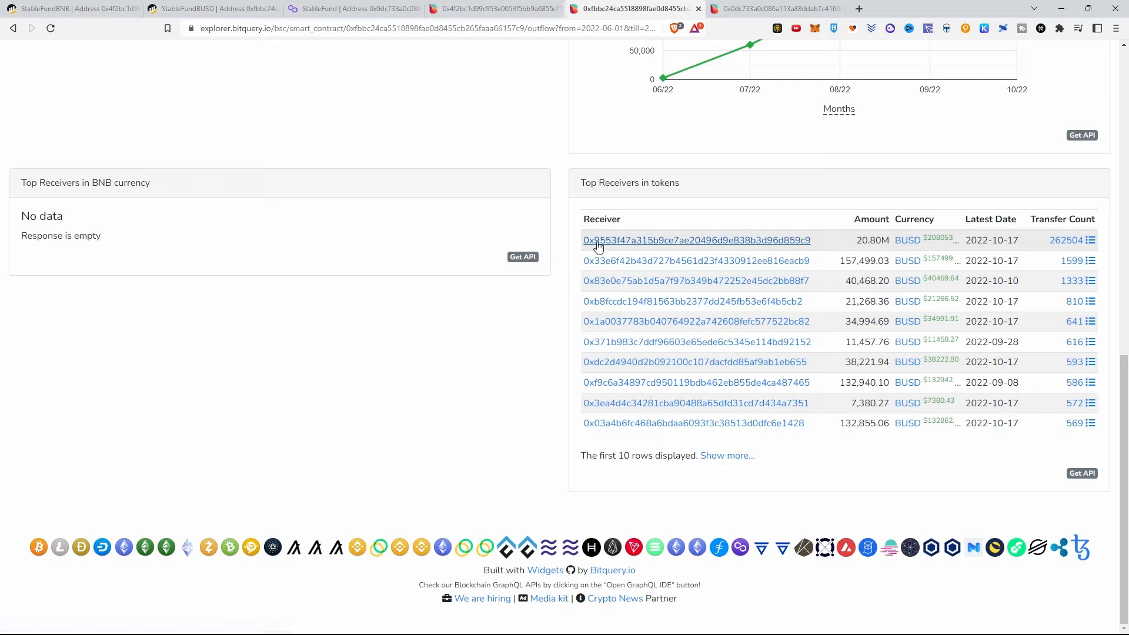
{"action": "mouse_move", "coordinate": [848, 250]}
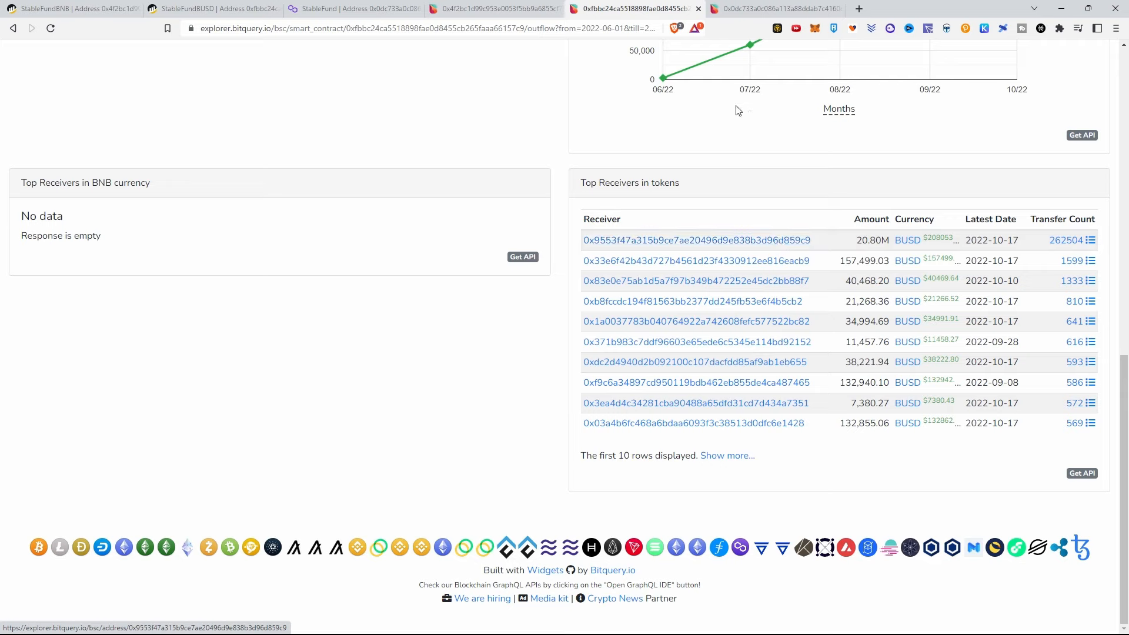
{"action": "left_click", "coordinate": [774, 9]}
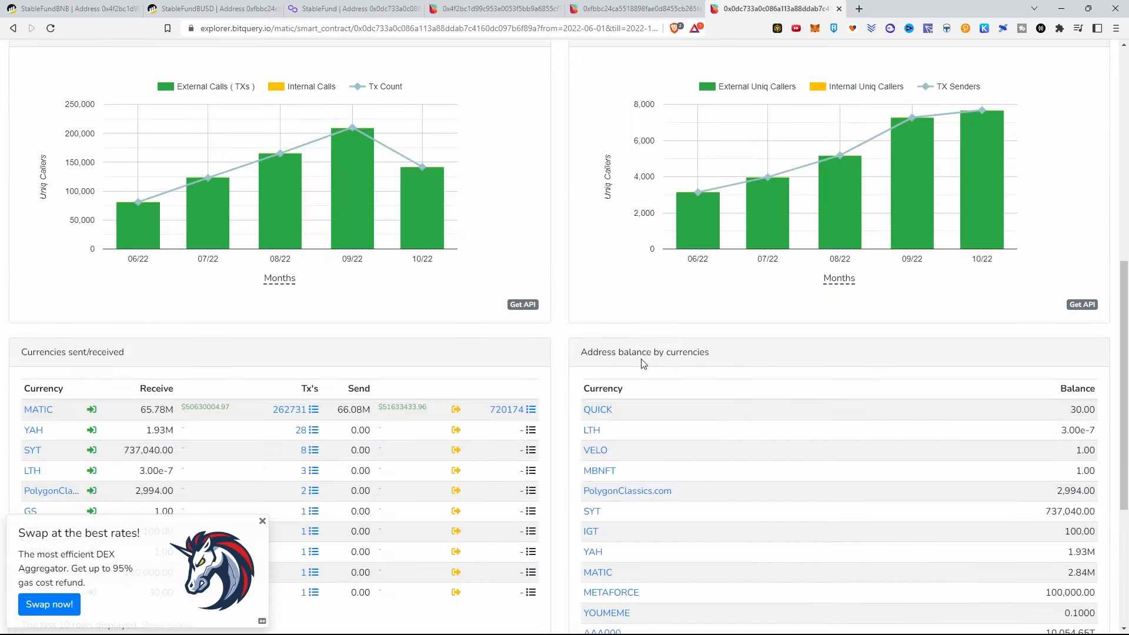
View the outbound MATIC transfers on Polygon contract 0x0dc733a0…'s Outflow tab
{"action": "scroll", "scroll_direction": "up", "scroll_amount": 3}
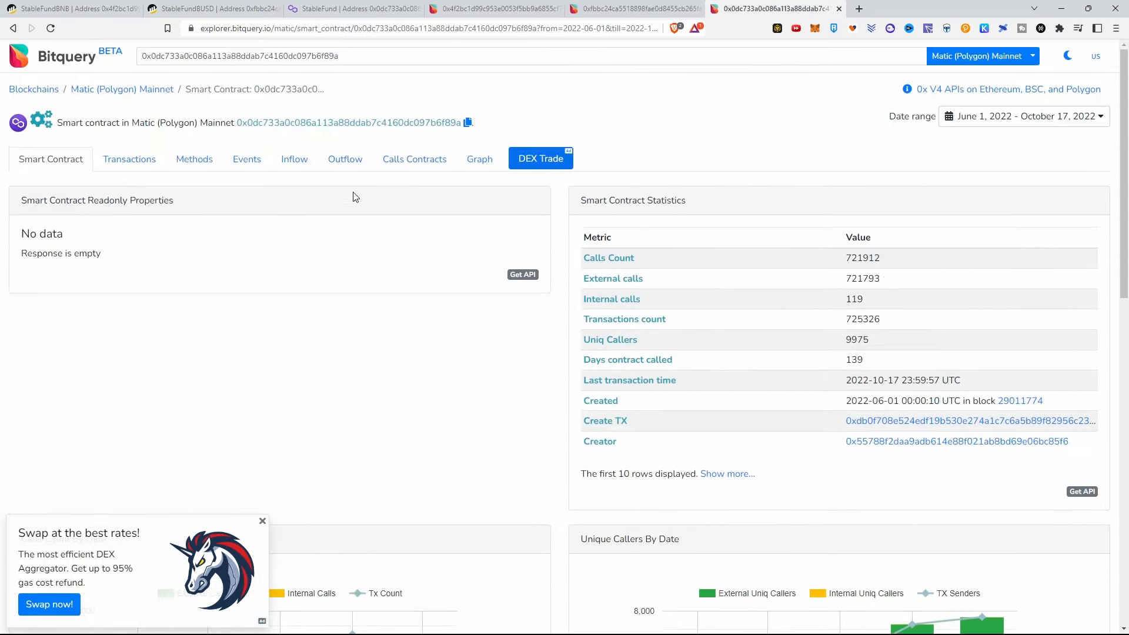
{"action": "left_click", "coordinate": [344, 159]}
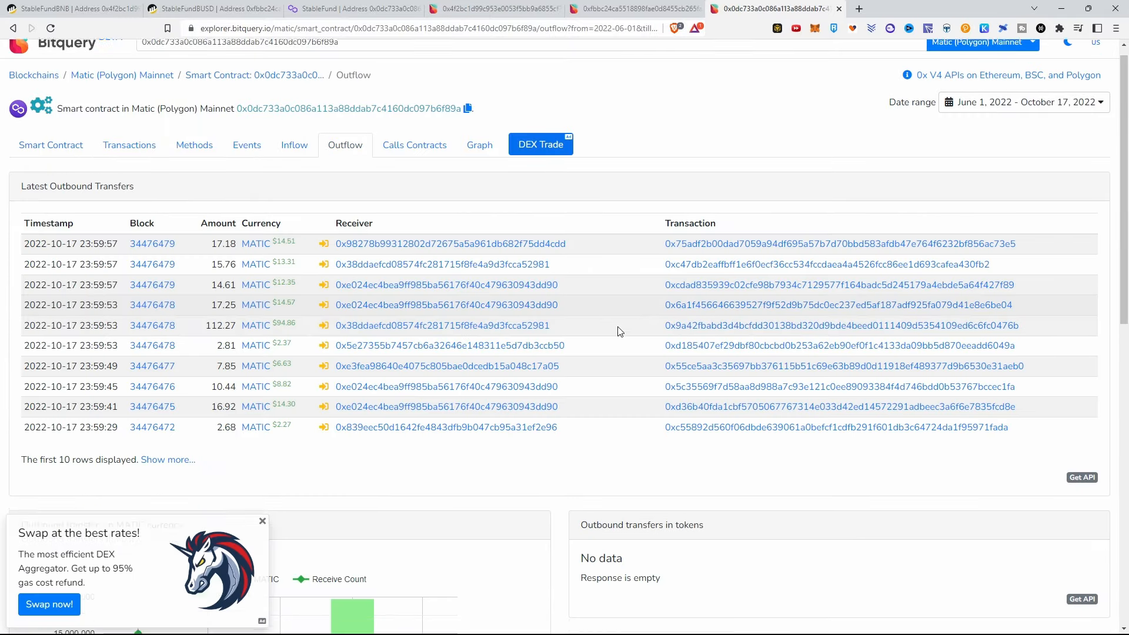
{"action": "scroll", "scroll_direction": "down", "scroll_amount": 3}
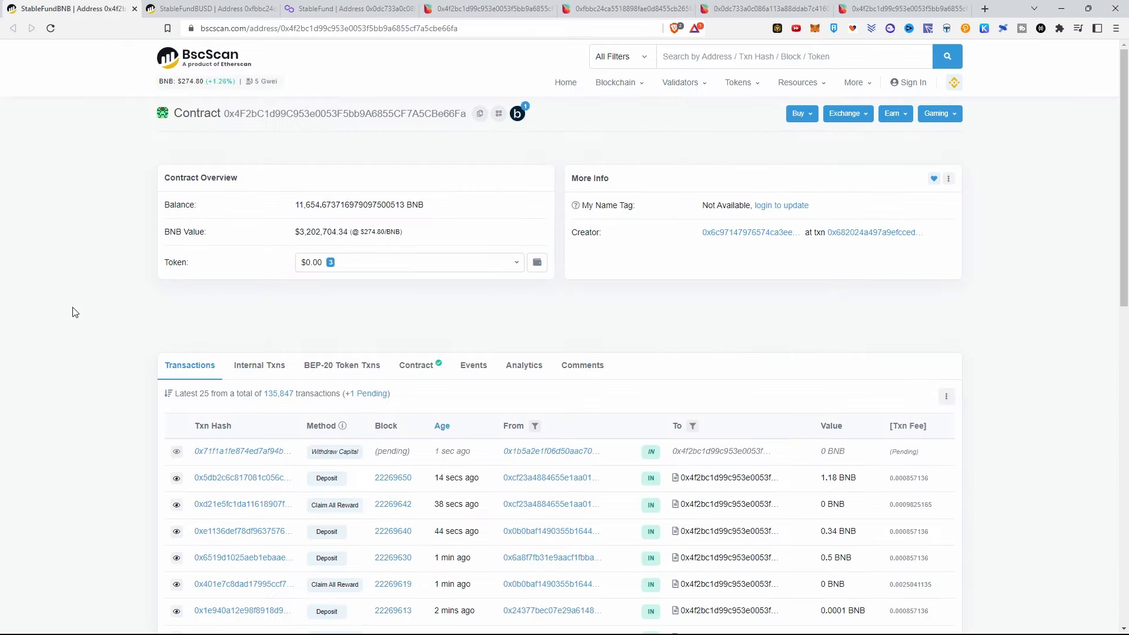
Scroll through StableFundBNB's recent Deposit, Claim All Reward and Withdraw Capital transactions
{"action": "scroll", "scroll_direction": "down", "scroll_amount": 3}
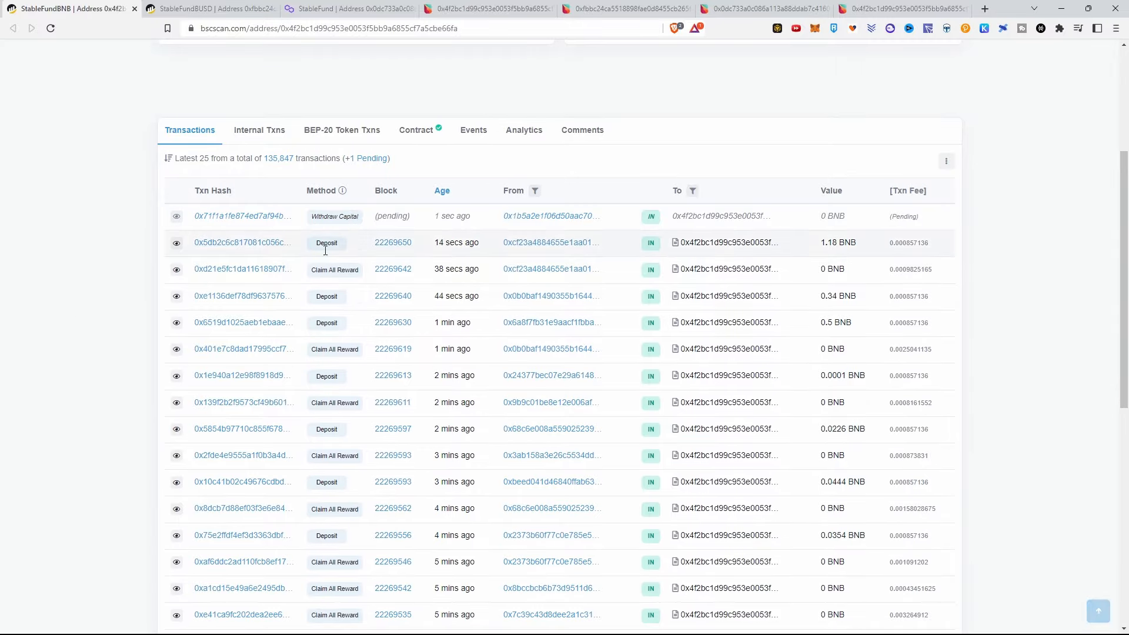
{"action": "scroll", "scroll_direction": "down", "scroll_amount": 3}
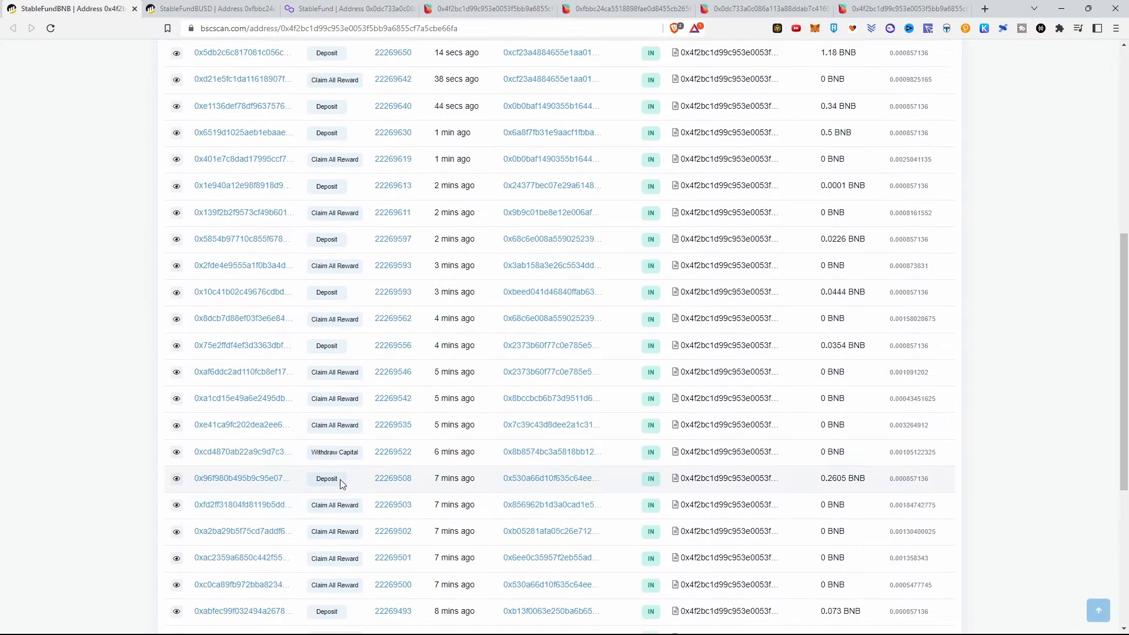
{"action": "scroll", "scroll_direction": "up", "scroll_amount": 3}
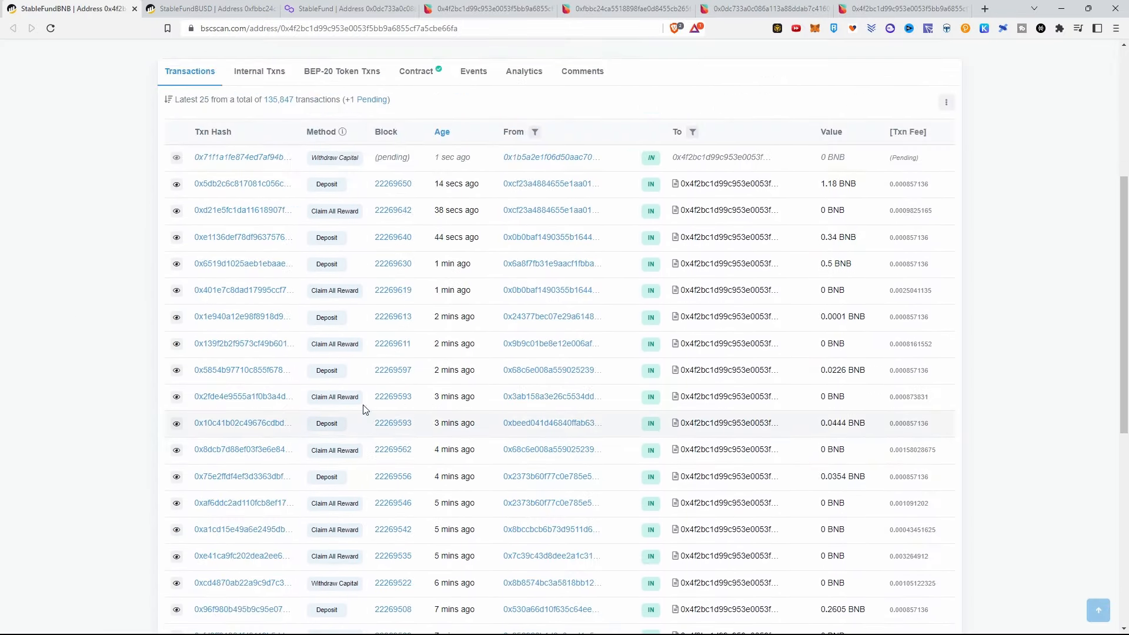
{"action": "scroll", "scroll_direction": "down", "scroll_amount": 3}
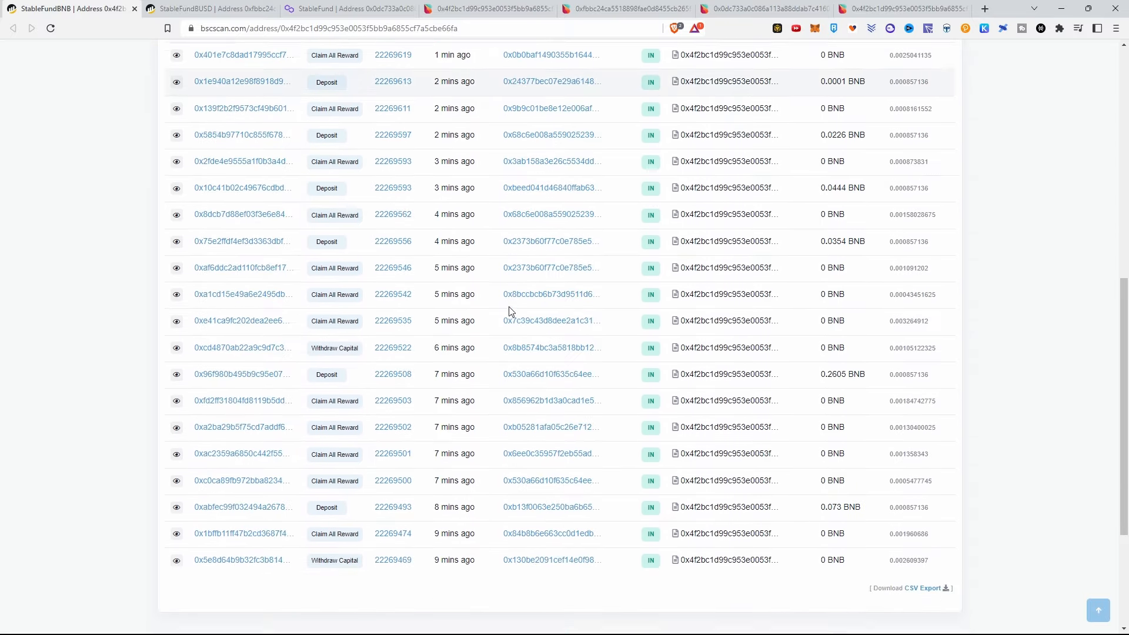
Scroll StableFundBUSD's transactions and check its $22,469,879.57 token holdings, led by BUSD
{"action": "left_click", "coordinate": [209, 7]}
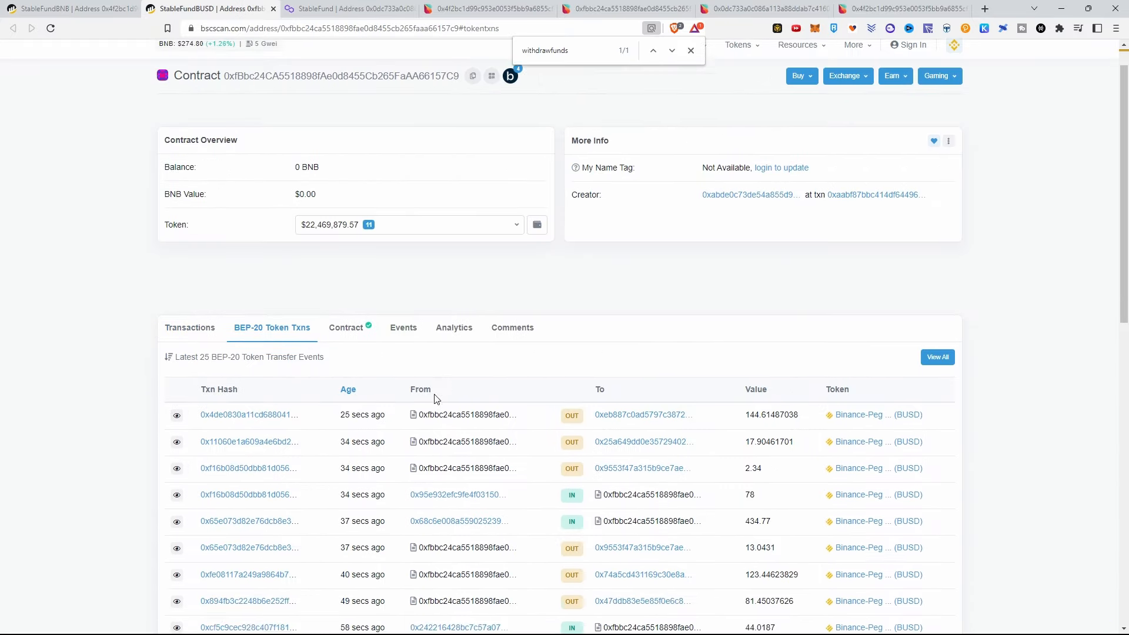
{"action": "left_click", "coordinate": [189, 327]}
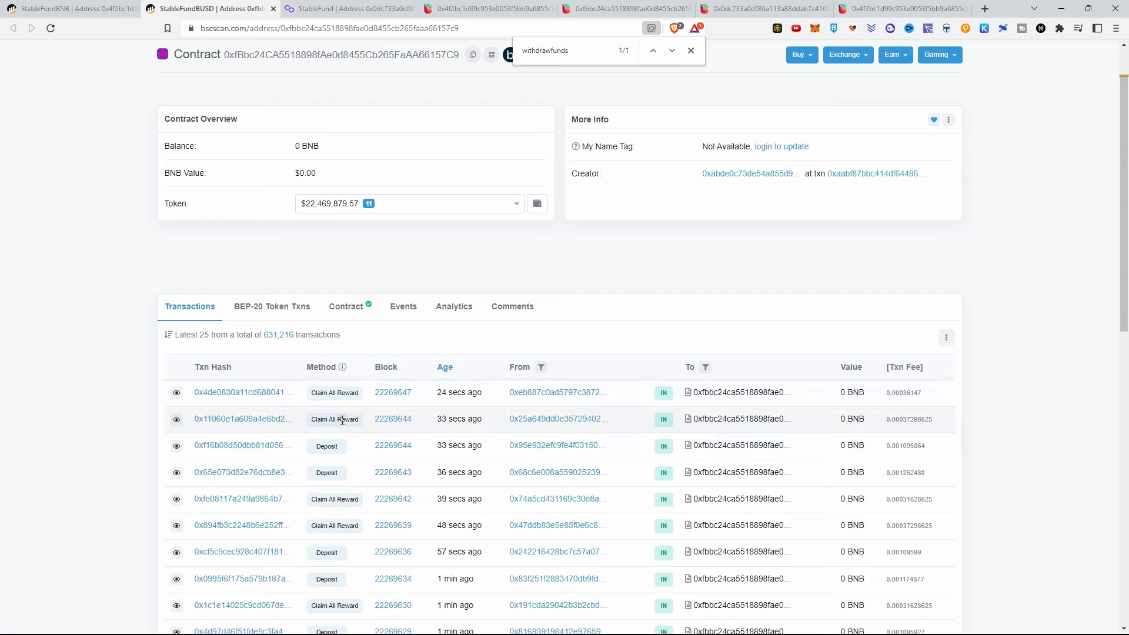
{"action": "scroll", "scroll_direction": "down", "scroll_amount": 3}
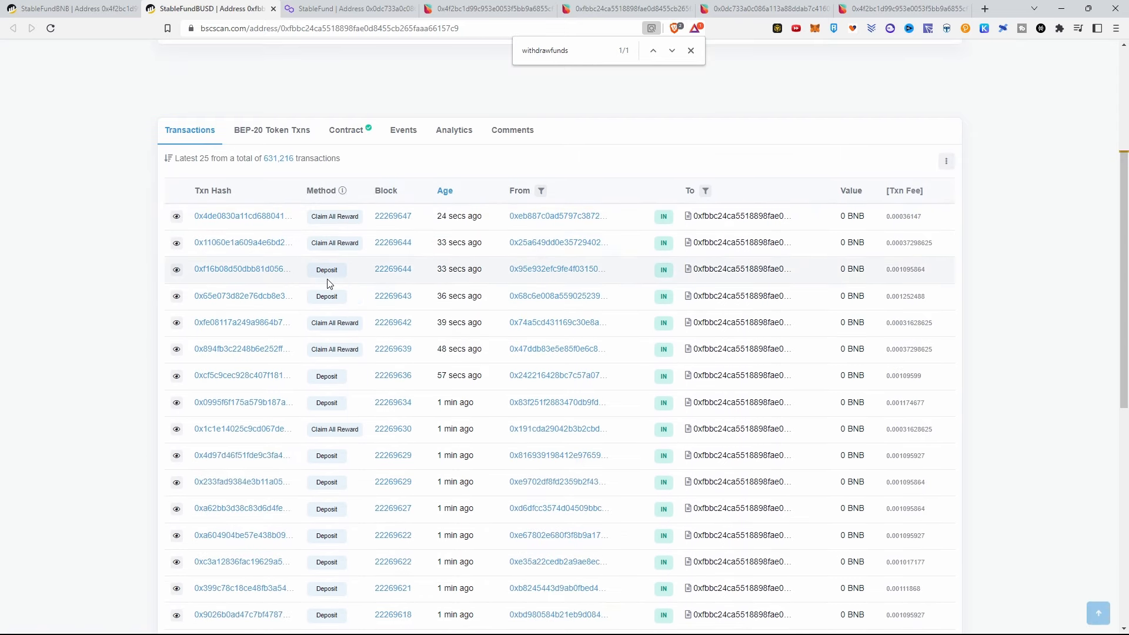
{"action": "mouse_move", "coordinate": [344, 323]}
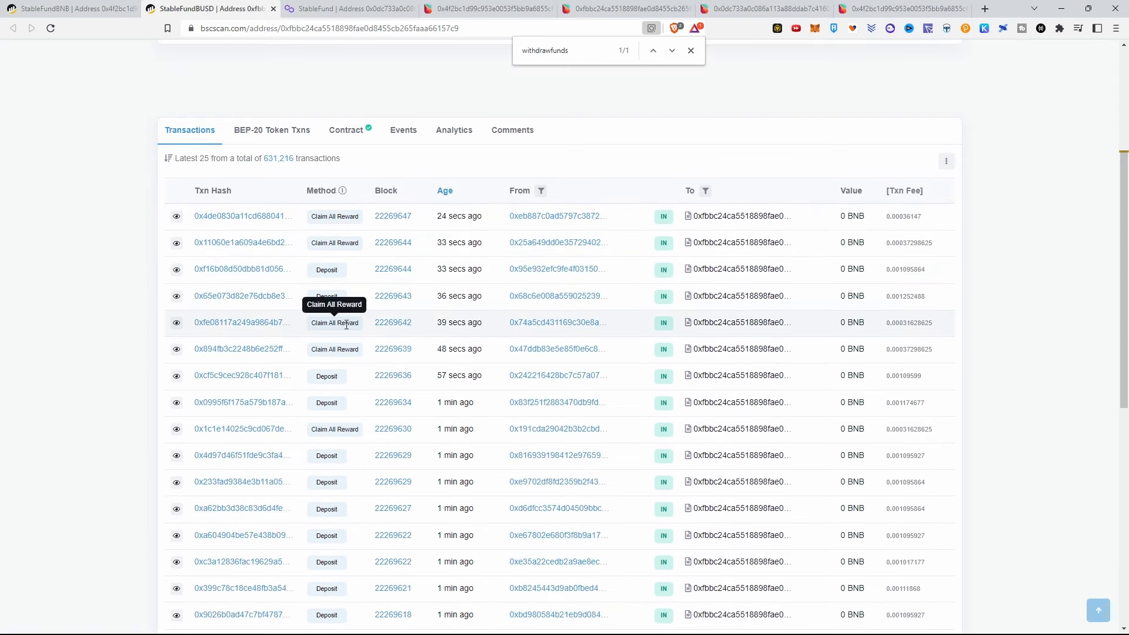
{"action": "scroll", "scroll_direction": "down", "scroll_amount": 3}
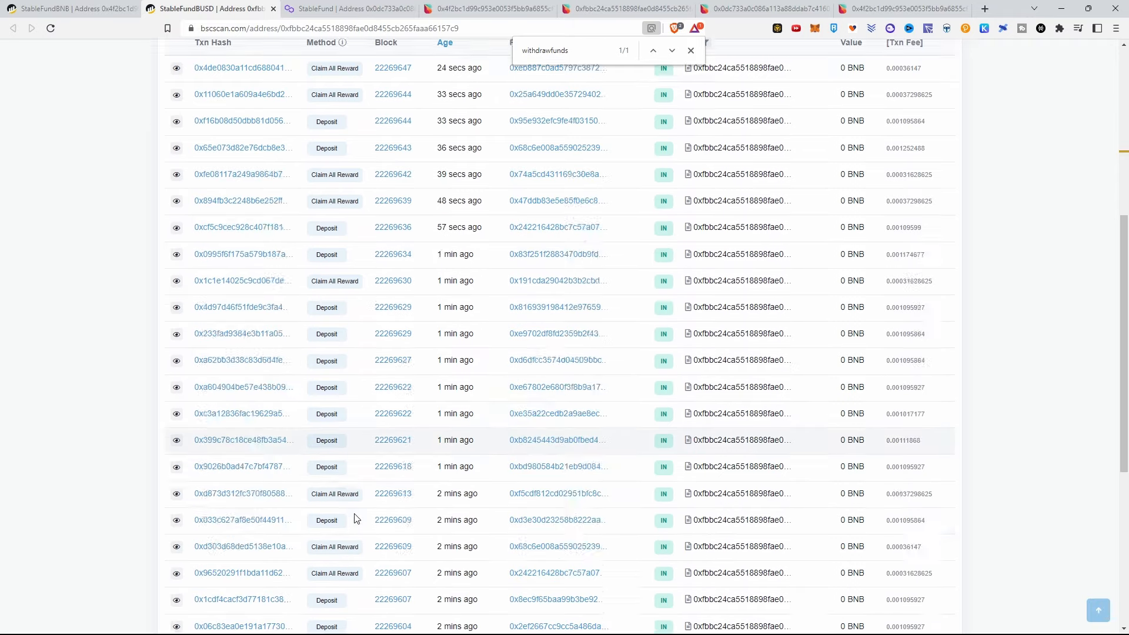
{"action": "scroll", "scroll_direction": "down", "scroll_amount": 3}
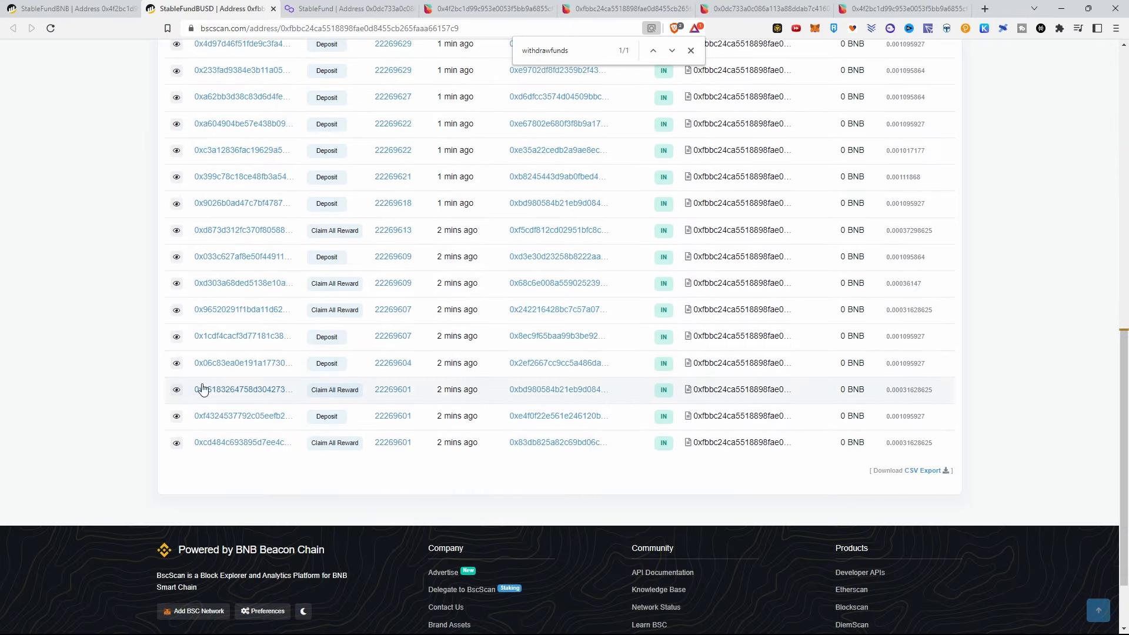
{"action": "scroll", "scroll_direction": "up", "scroll_amount": 3}
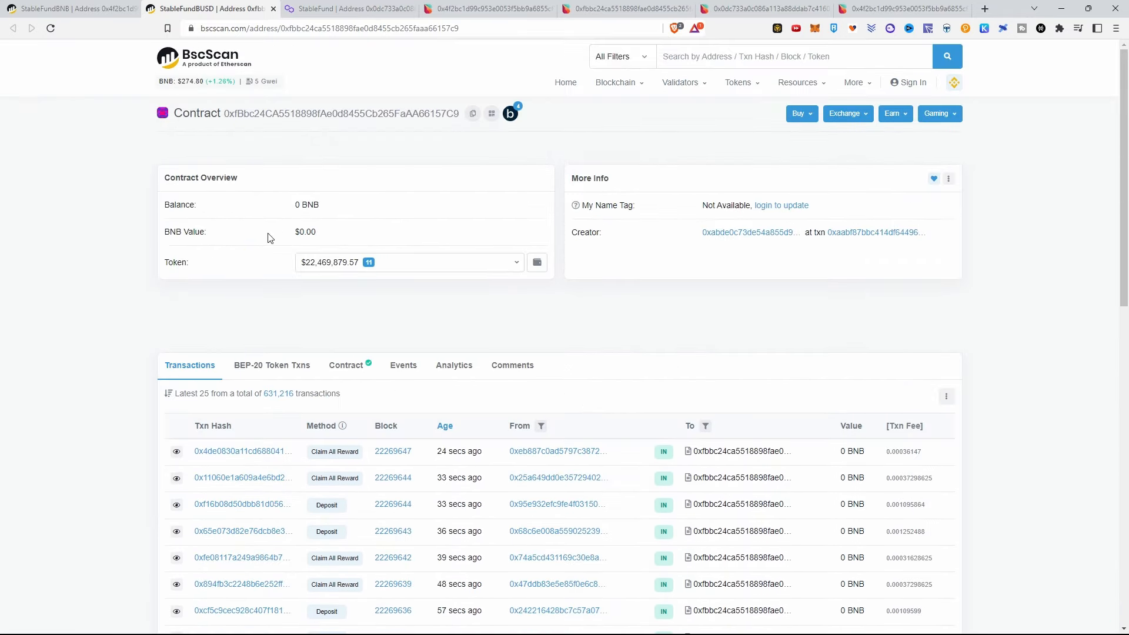
{"action": "mouse_move", "coordinate": [335, 295]}
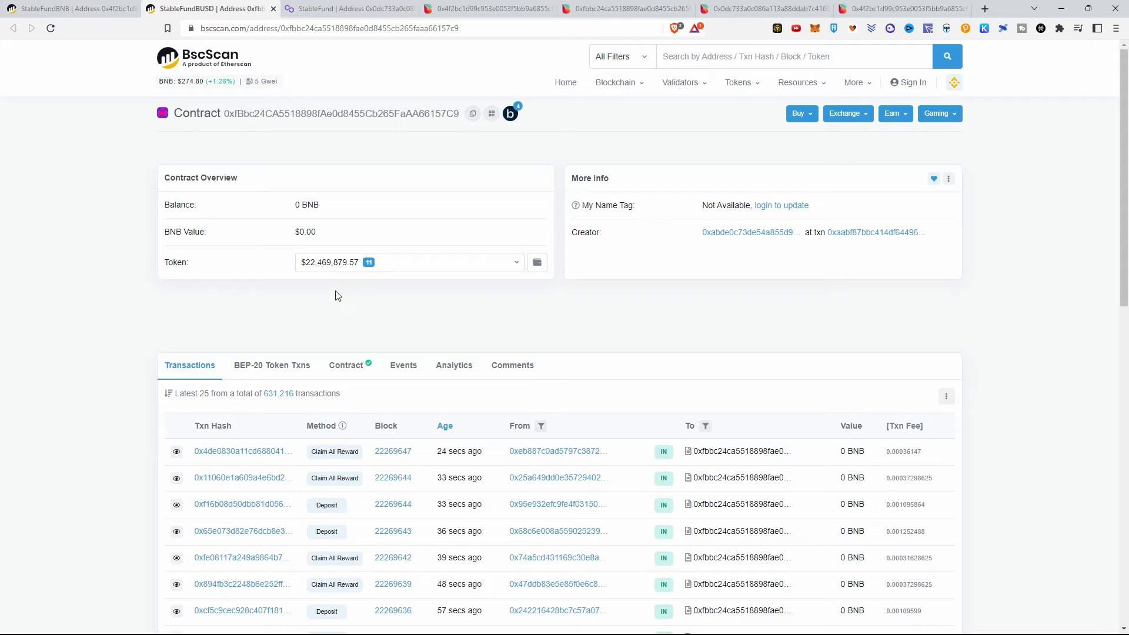
{"action": "scroll", "scroll_direction": "down", "scroll_amount": 3}
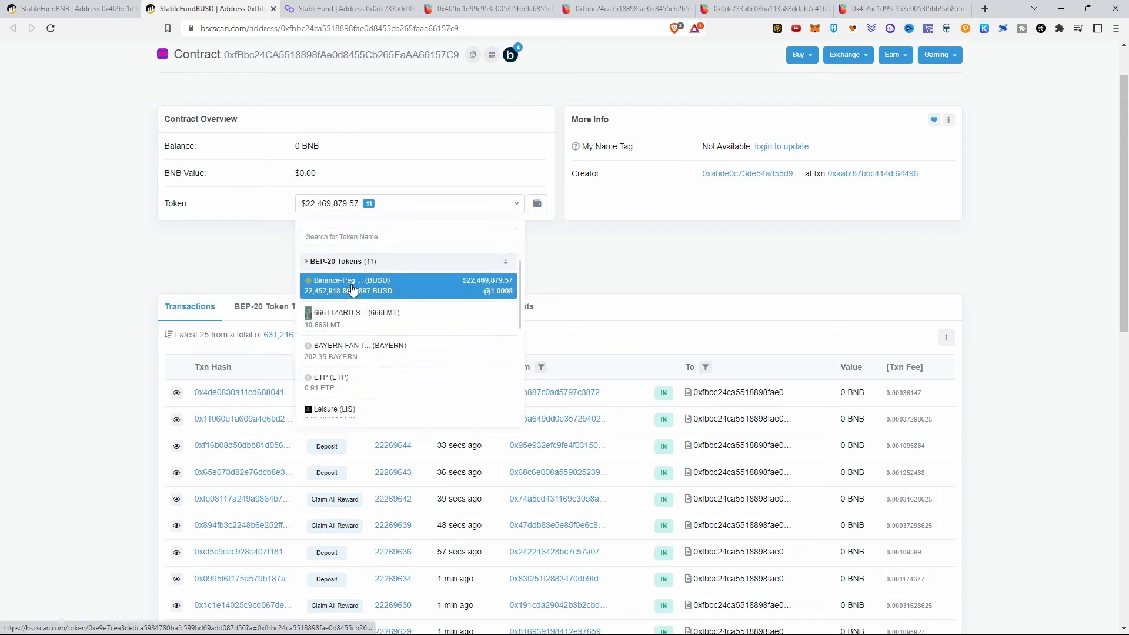
{"action": "left_click", "coordinate": [101, 267]}
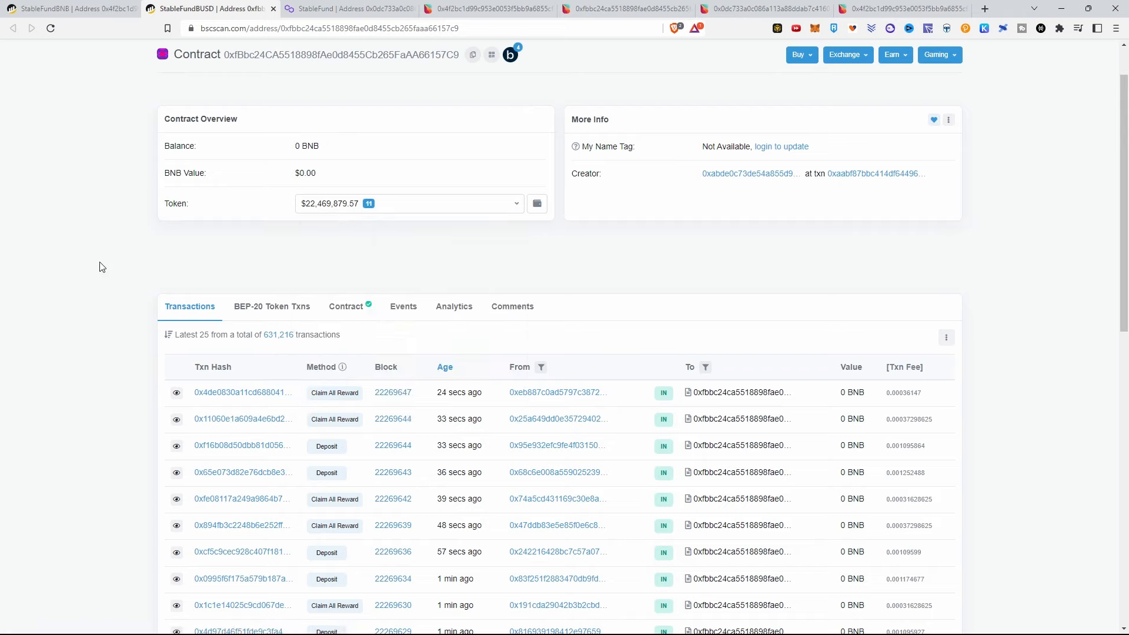